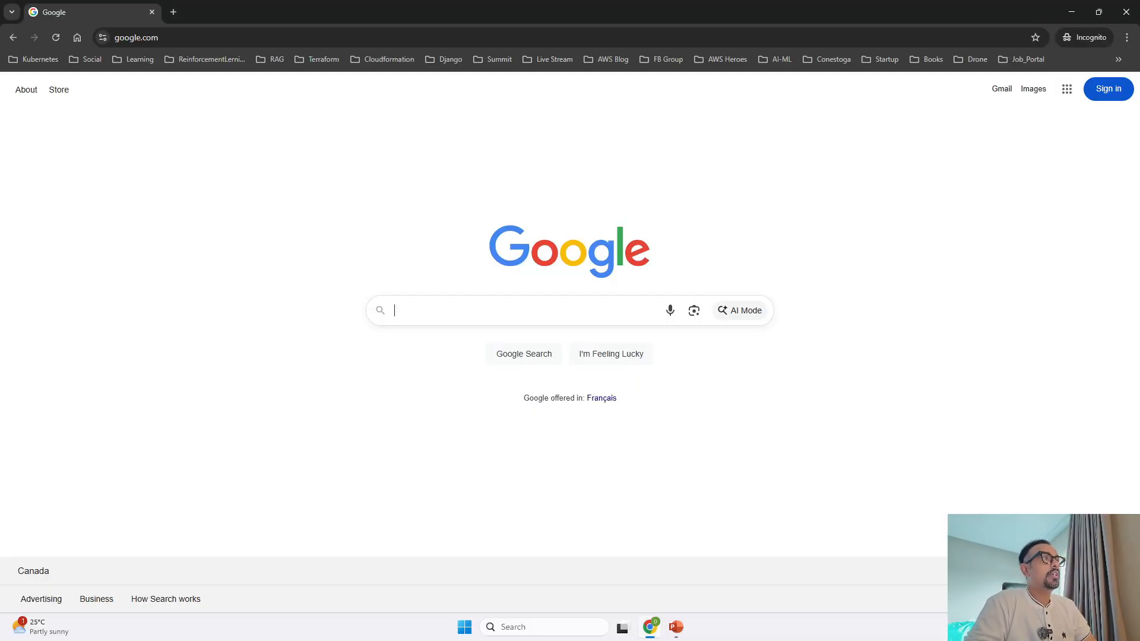
Search Google for 'create aws account free' via the suggestion from typing 'create aws account'
left_click(451, 310)
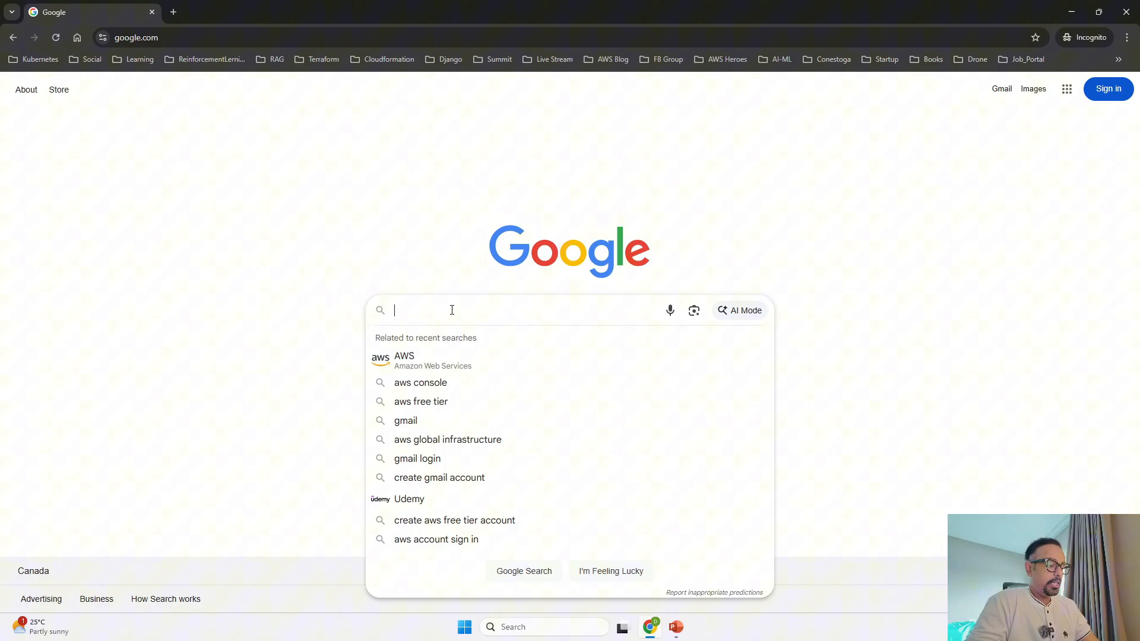
type("create aws account")
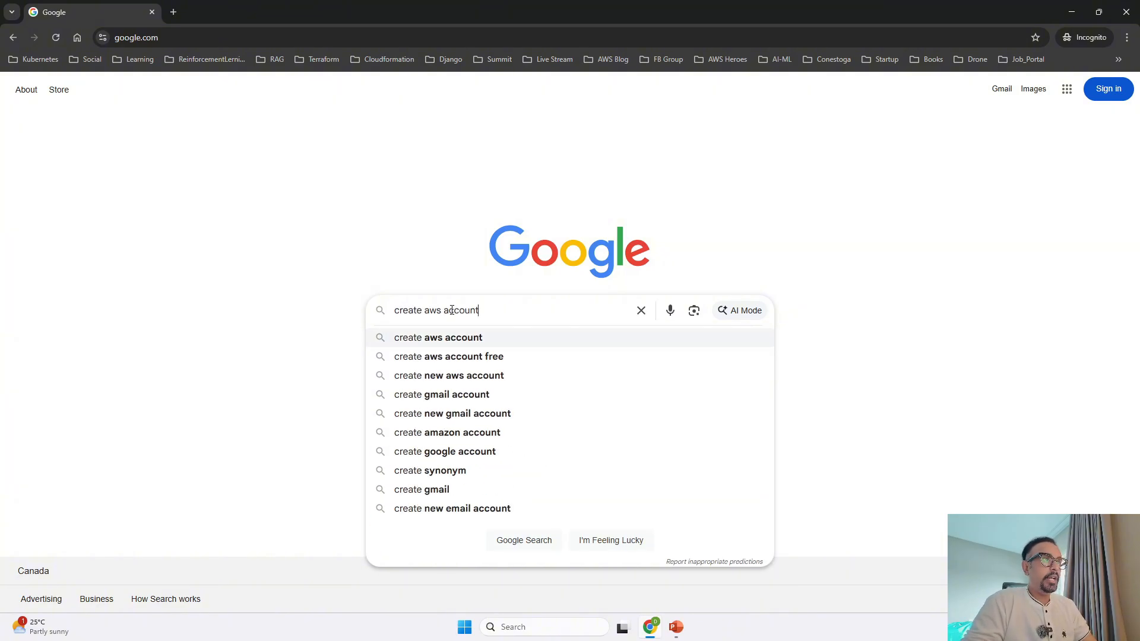
left_click(448, 356)
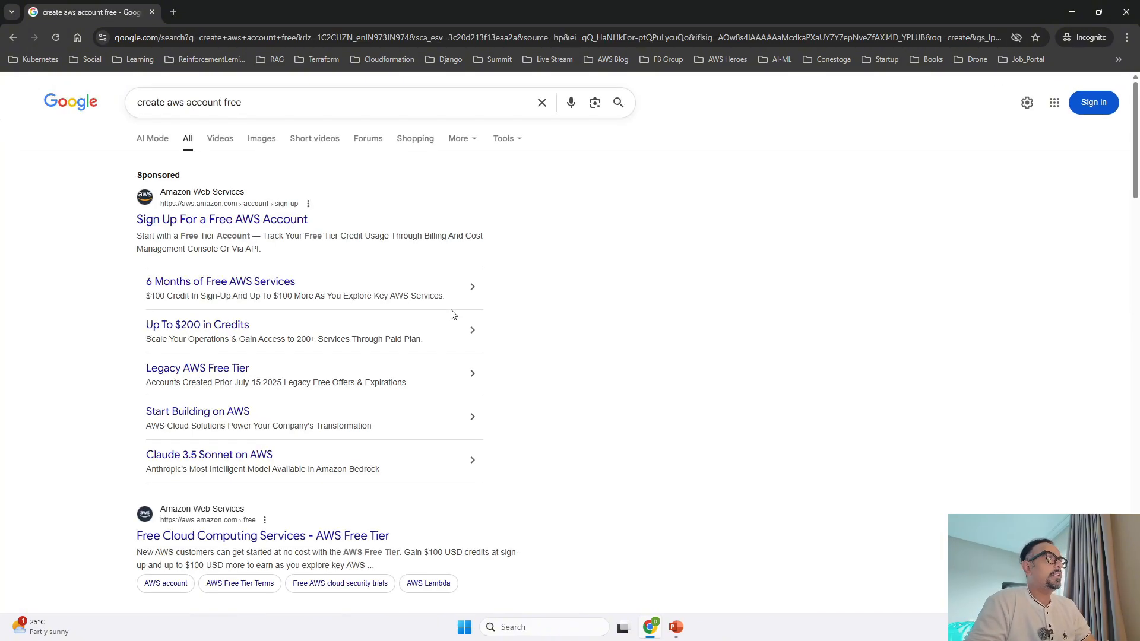
mouse_move(191, 223)
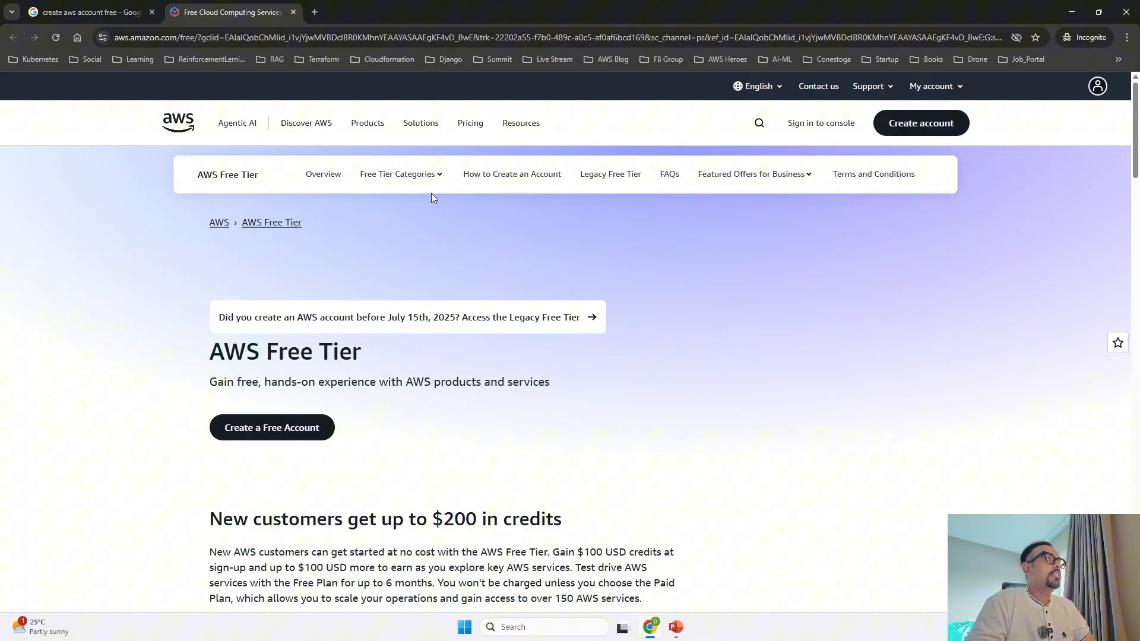
Scroll through the AWS Free Tier page reading the Free and Paid plan details
scroll("down", 3)
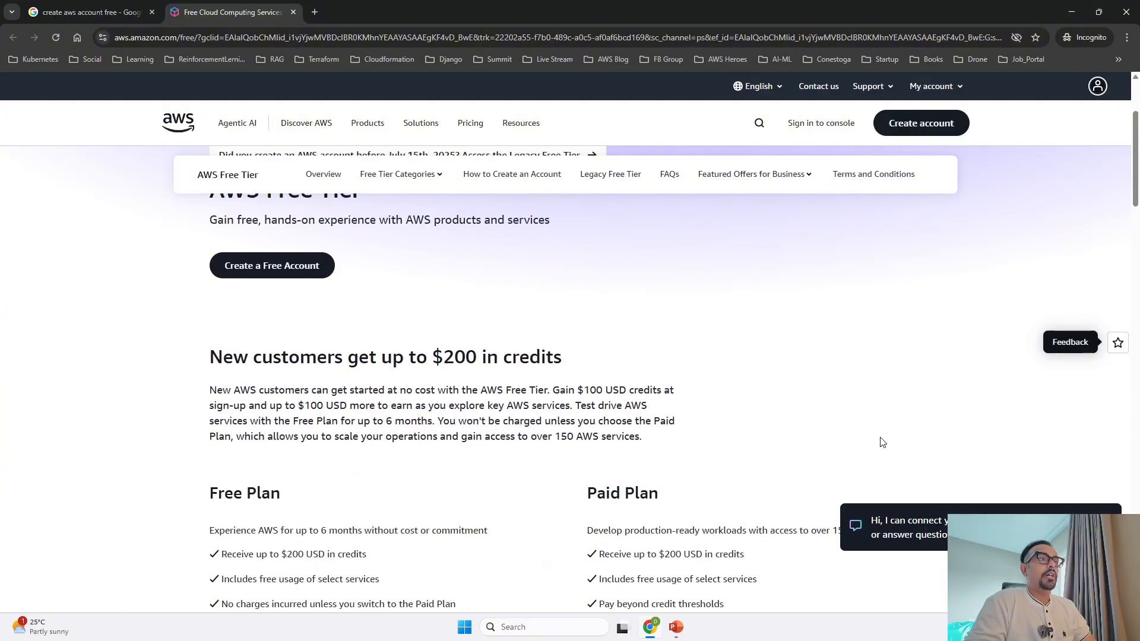
scroll("down", 3)
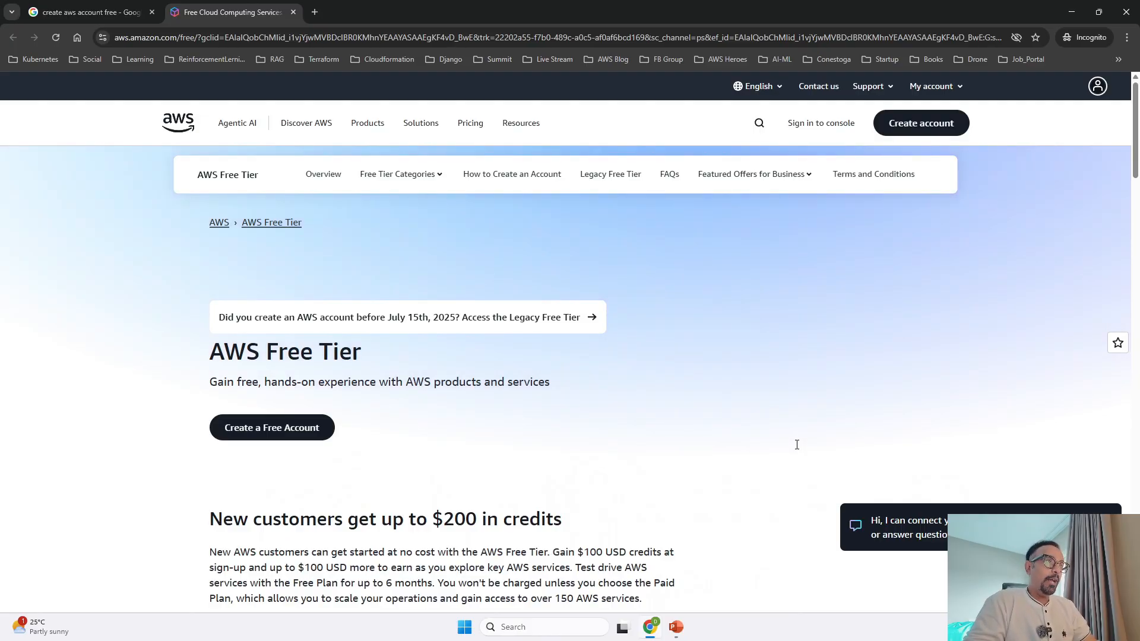
scroll("down", 3)
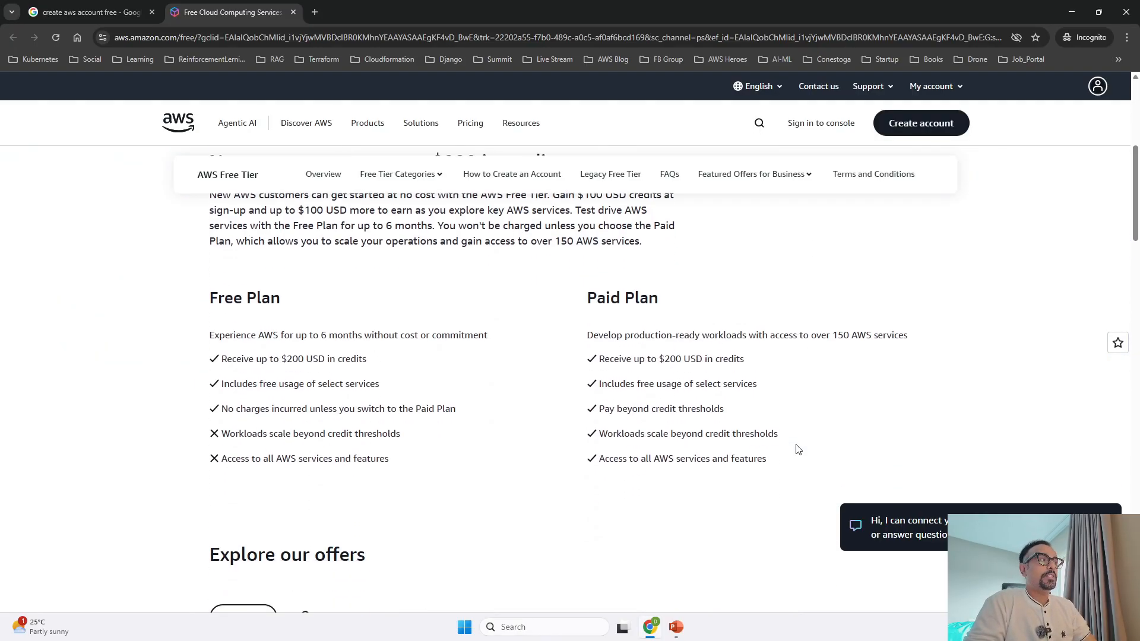
scroll("down", 3)
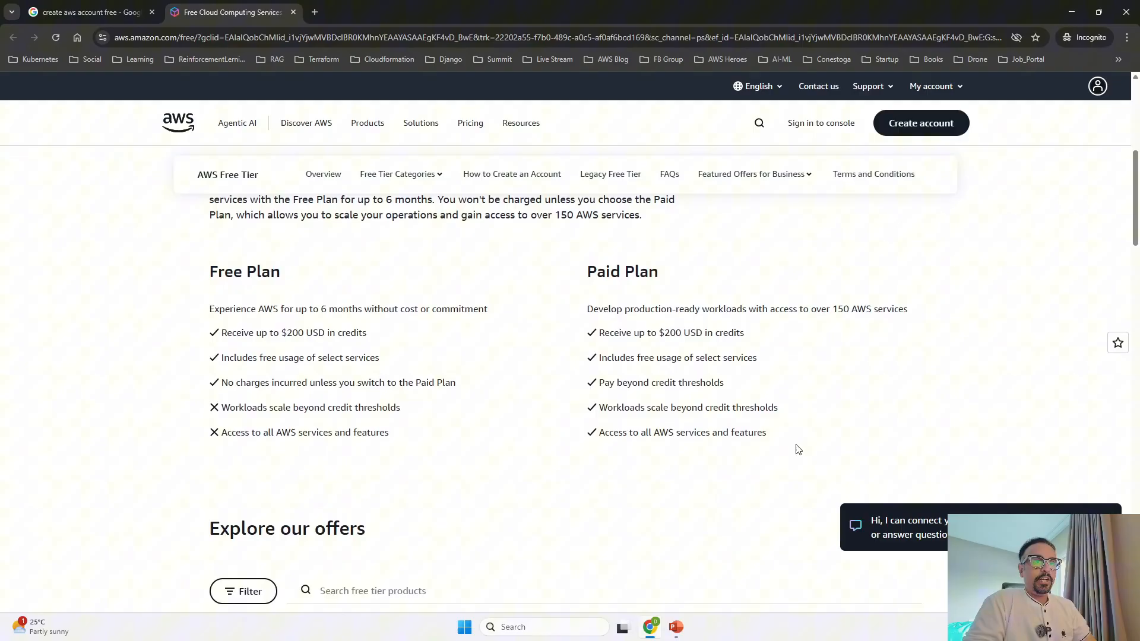
scroll("down", 3)
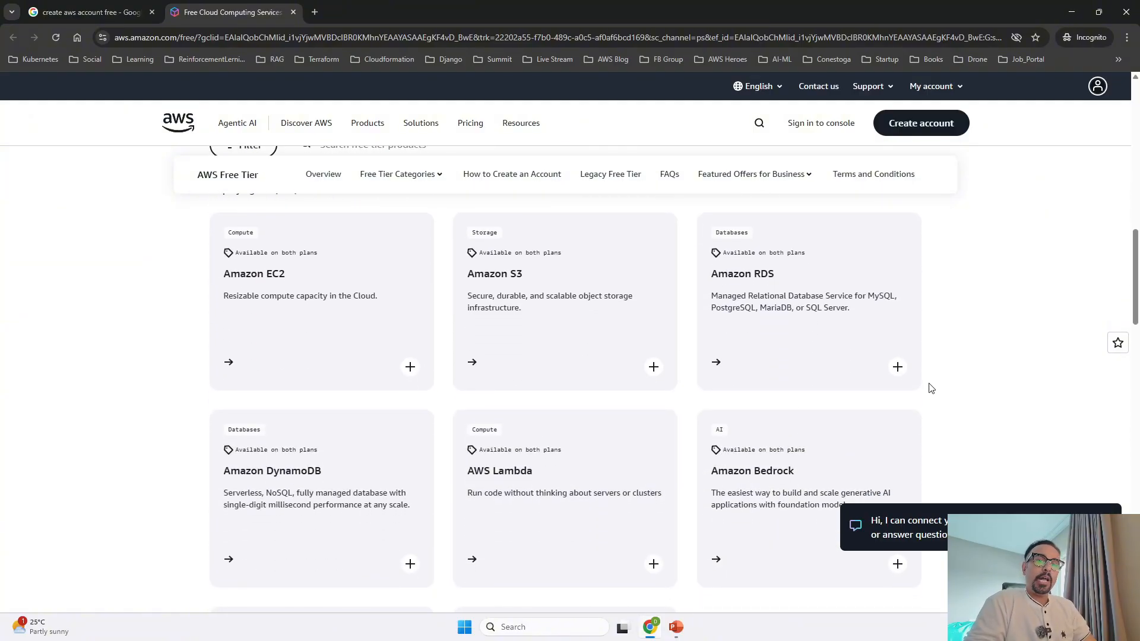
scroll("up", 3)
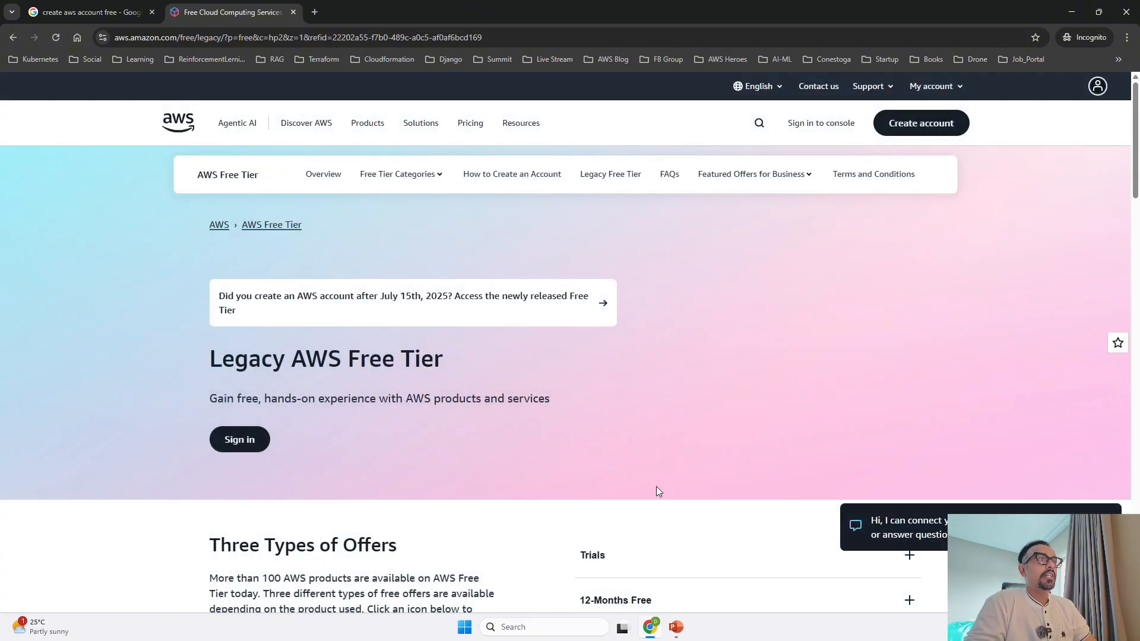
scroll("down", 3)
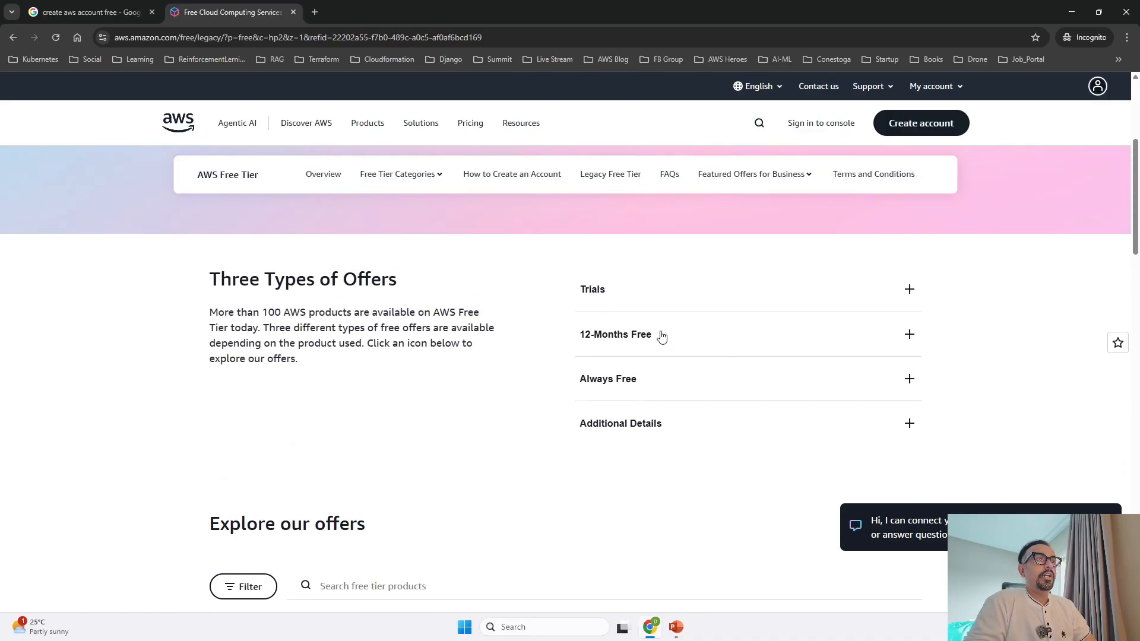
left_click(910, 335)
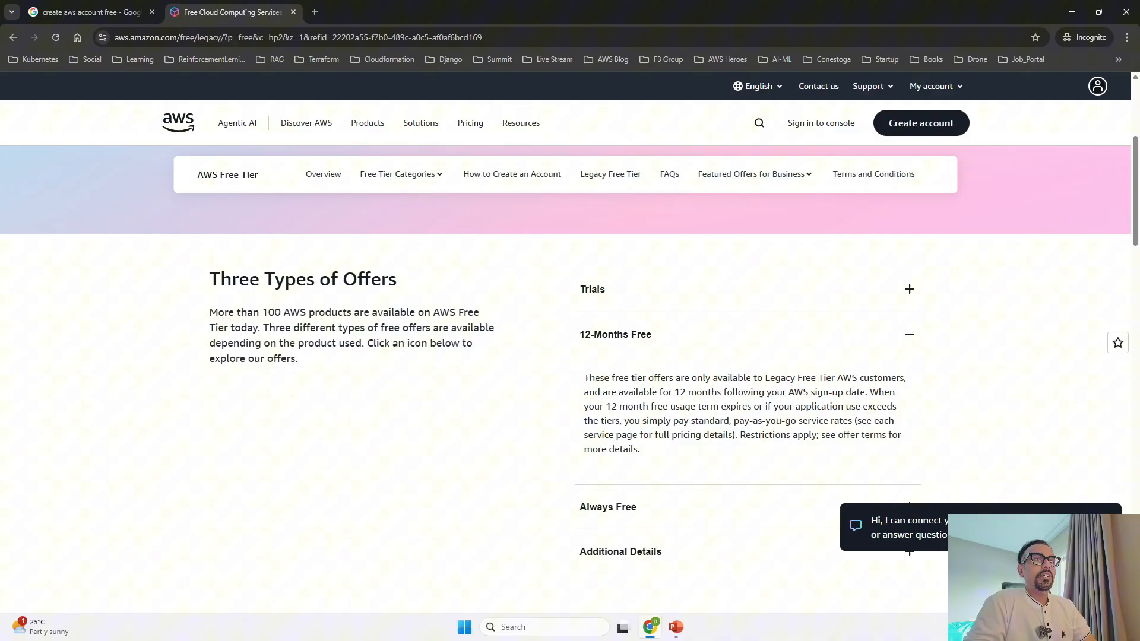
left_click(910, 335)
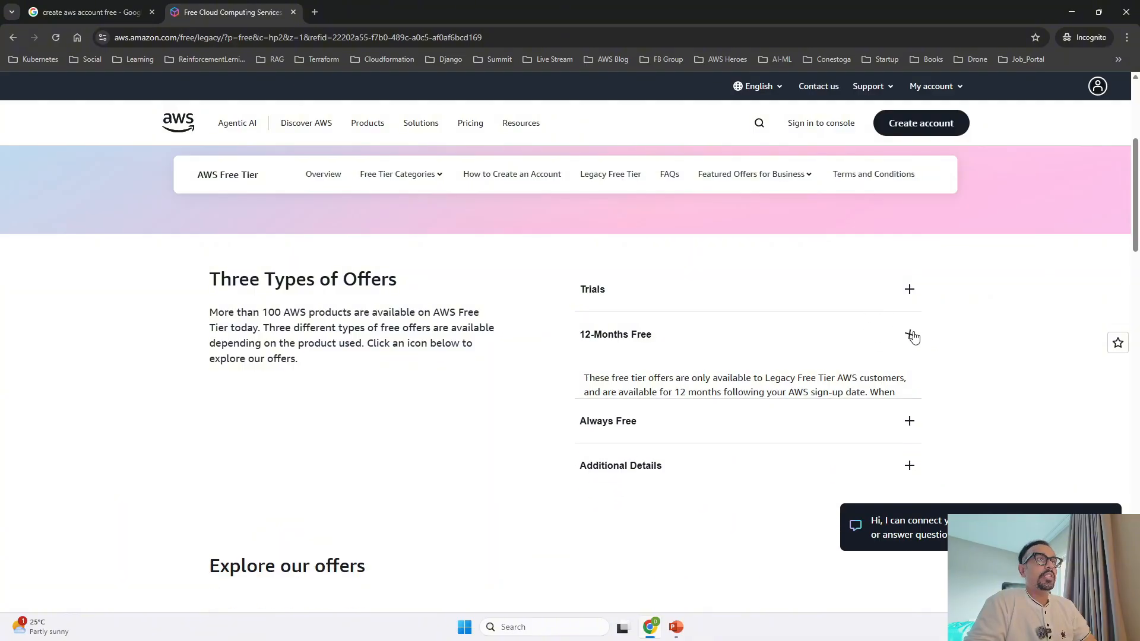
scroll("up", 3)
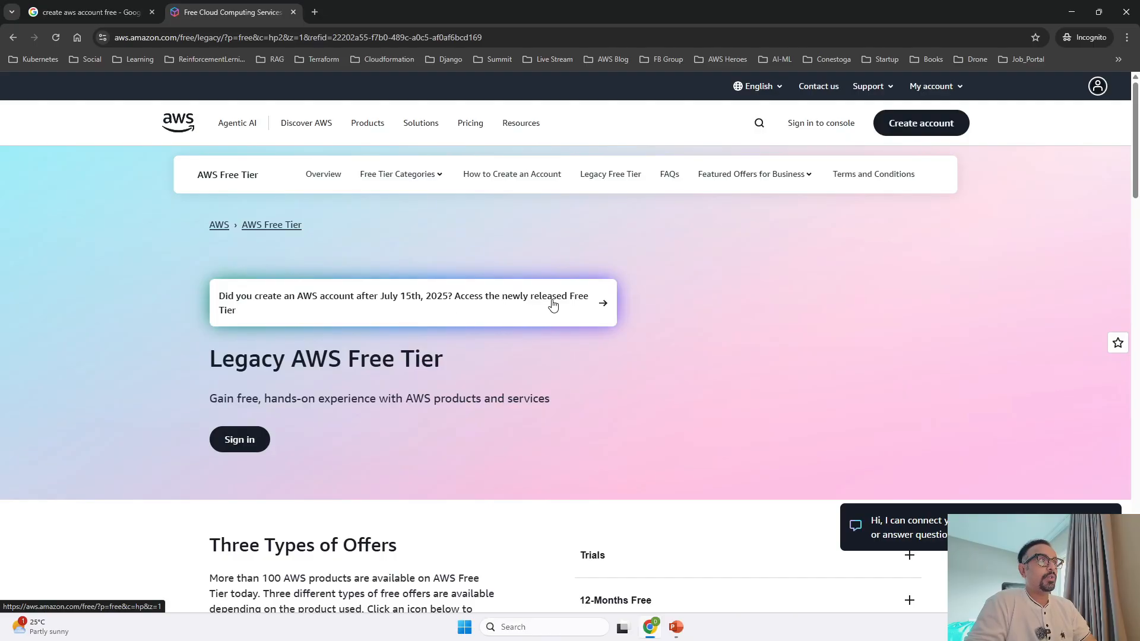
Go to the newly released Free Tier page and scroll through its plan comparison
left_click(553, 304)
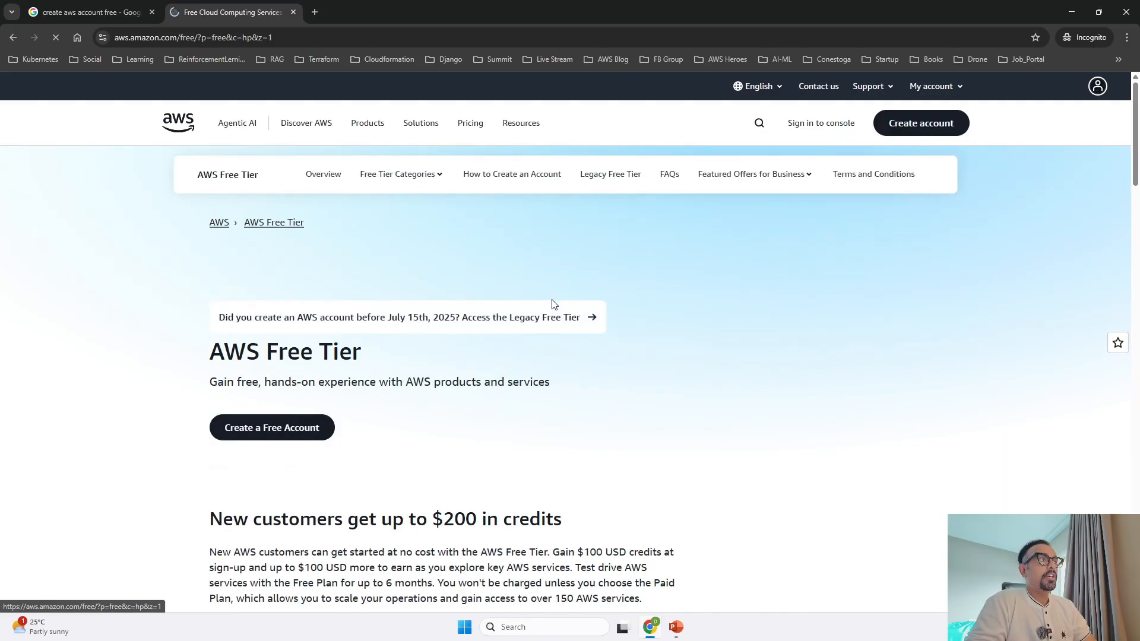
scroll("down", 3)
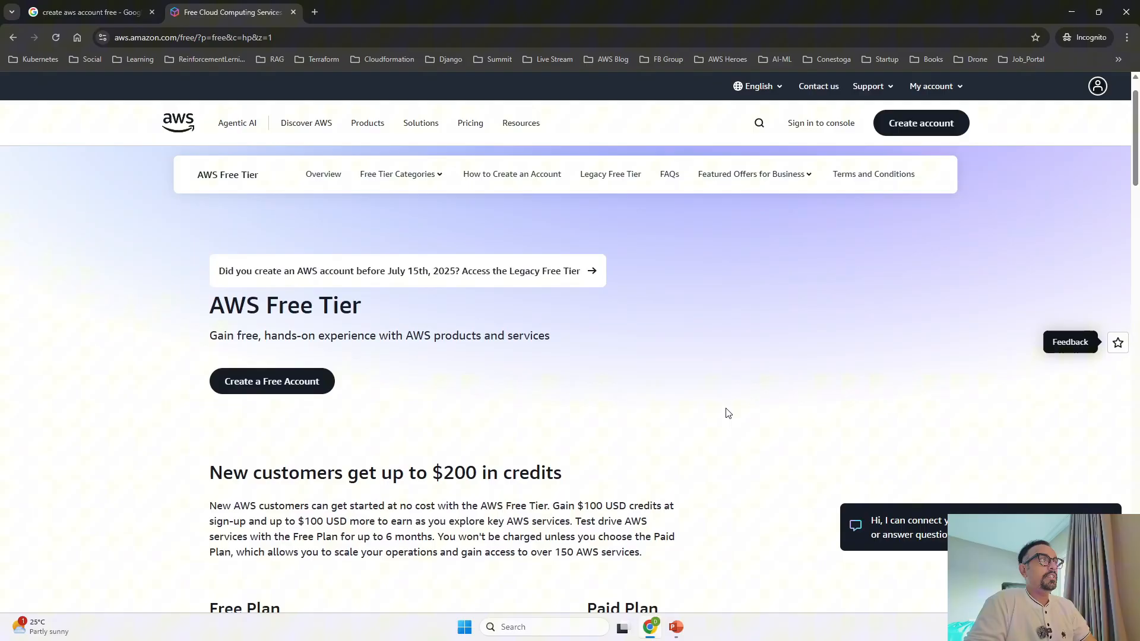
scroll("down", 3)
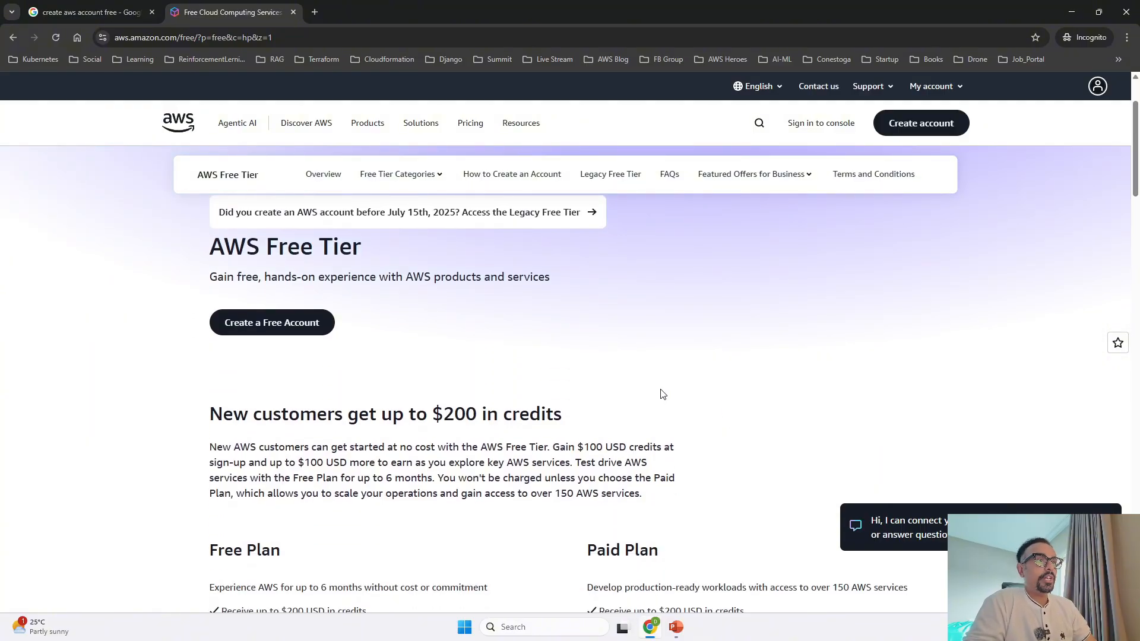
scroll("down", 3)
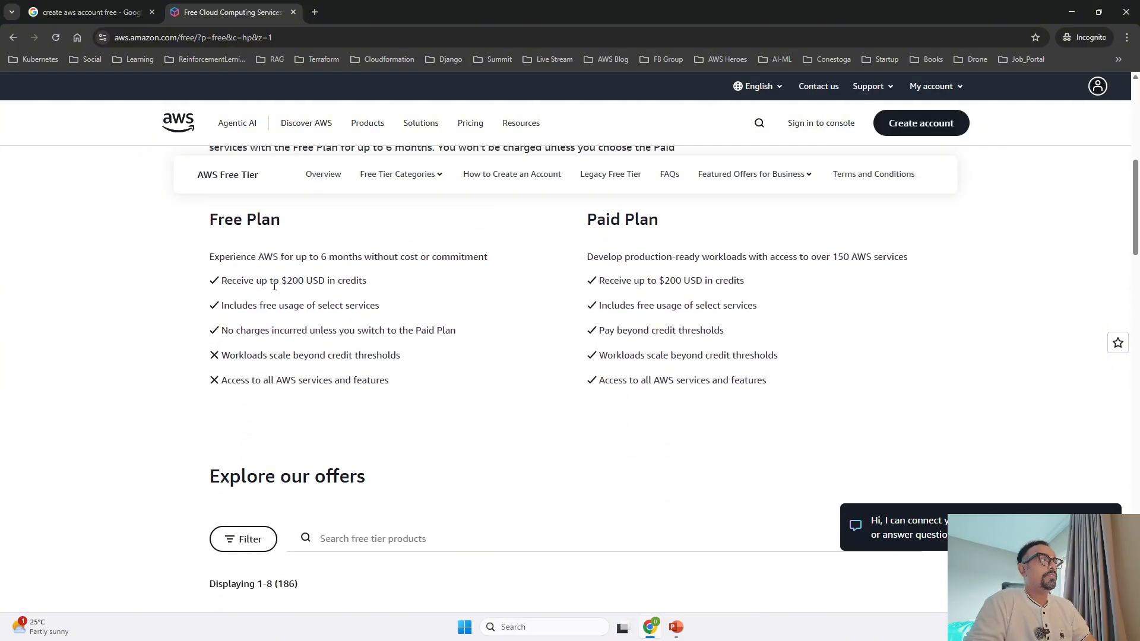
mouse_move(313, 286)
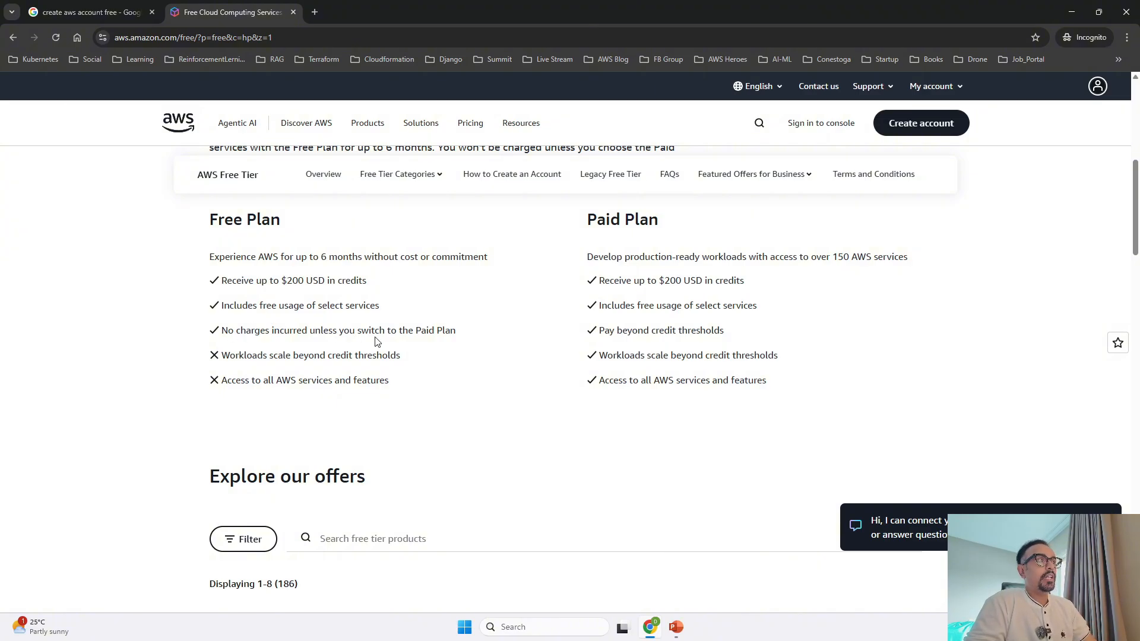
mouse_move(527, 389)
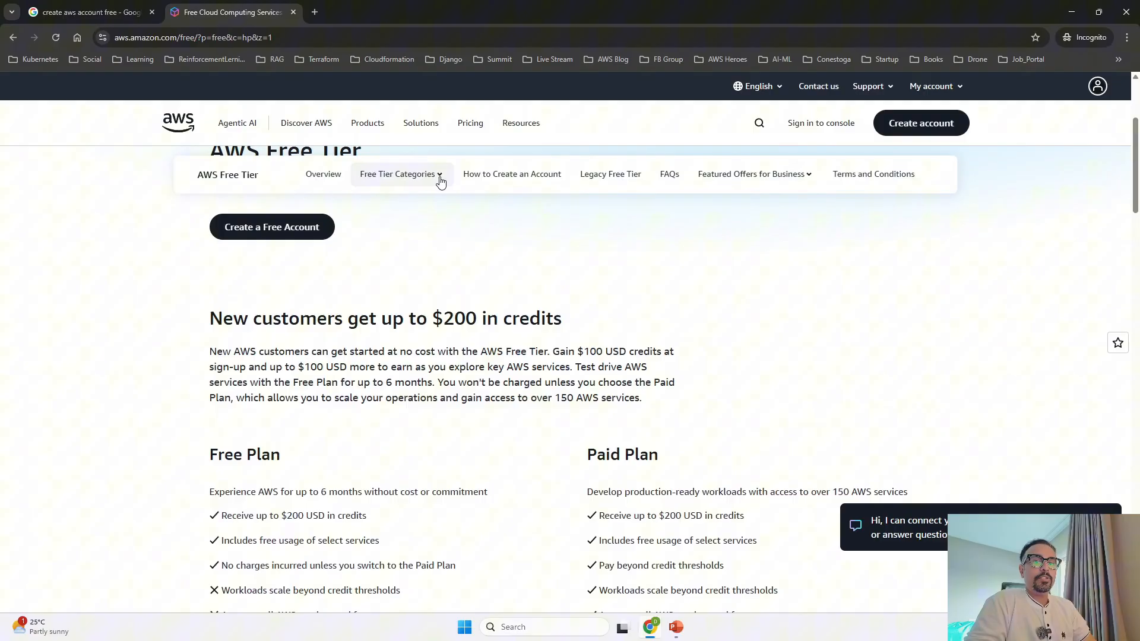
Browse the Free Tier Categories list and scroll through the offers listing
left_click(399, 174)
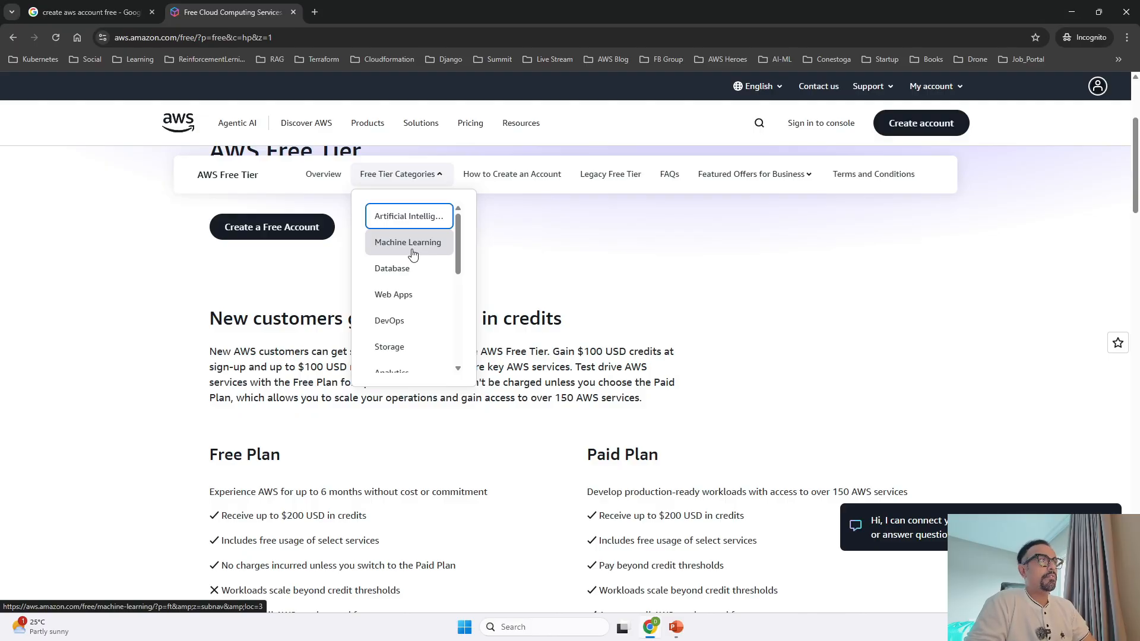
scroll("down", 3)
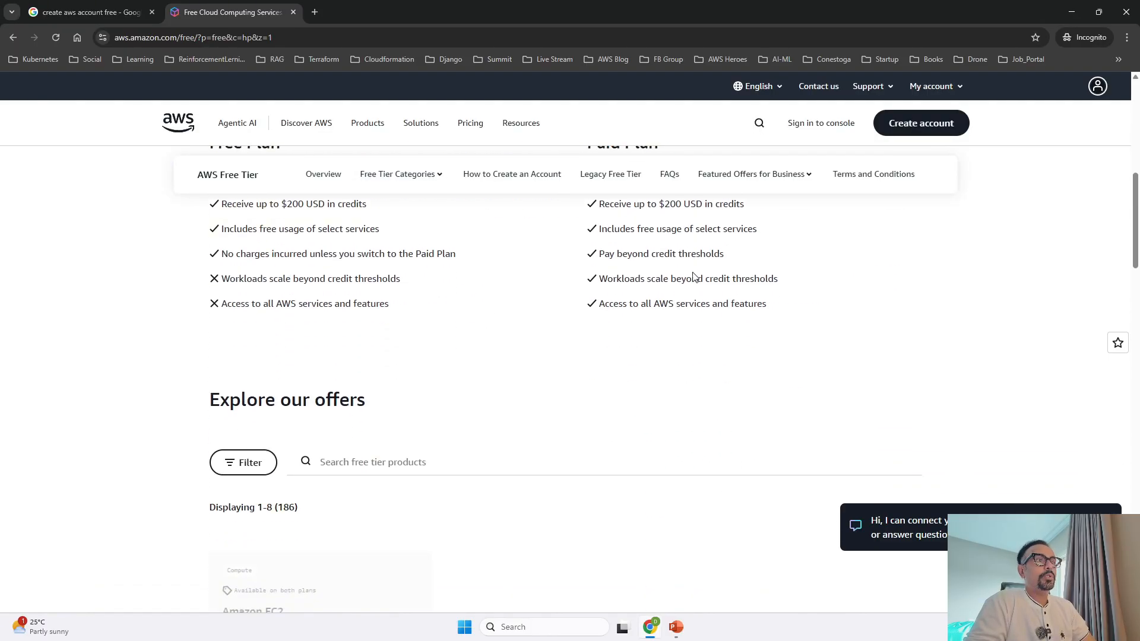
scroll("down", 3)
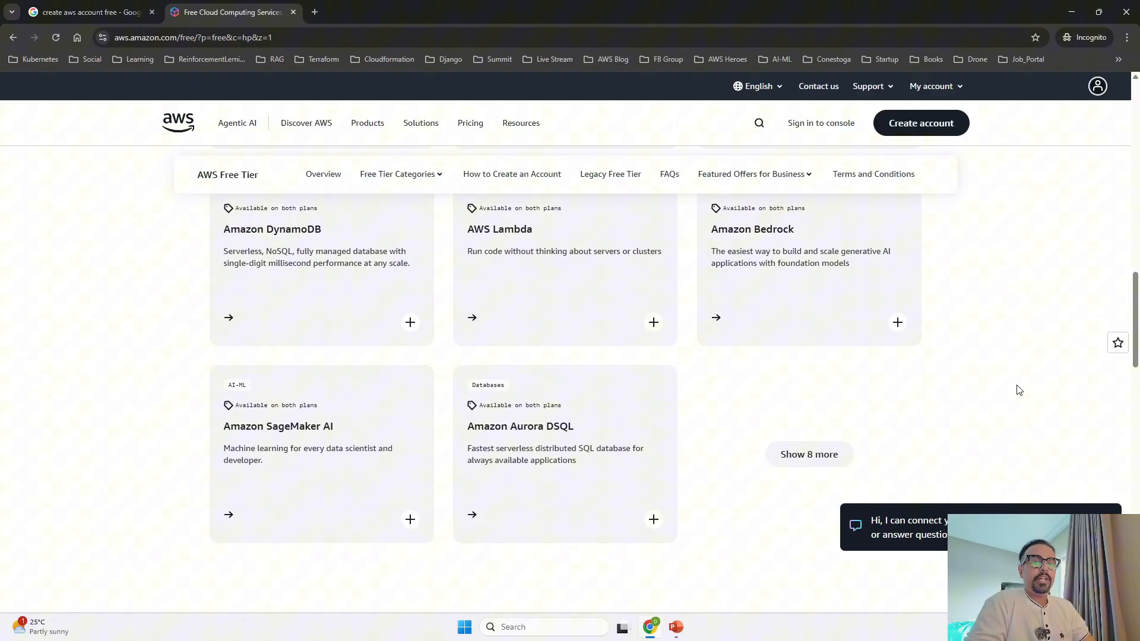
scroll("down", 3)
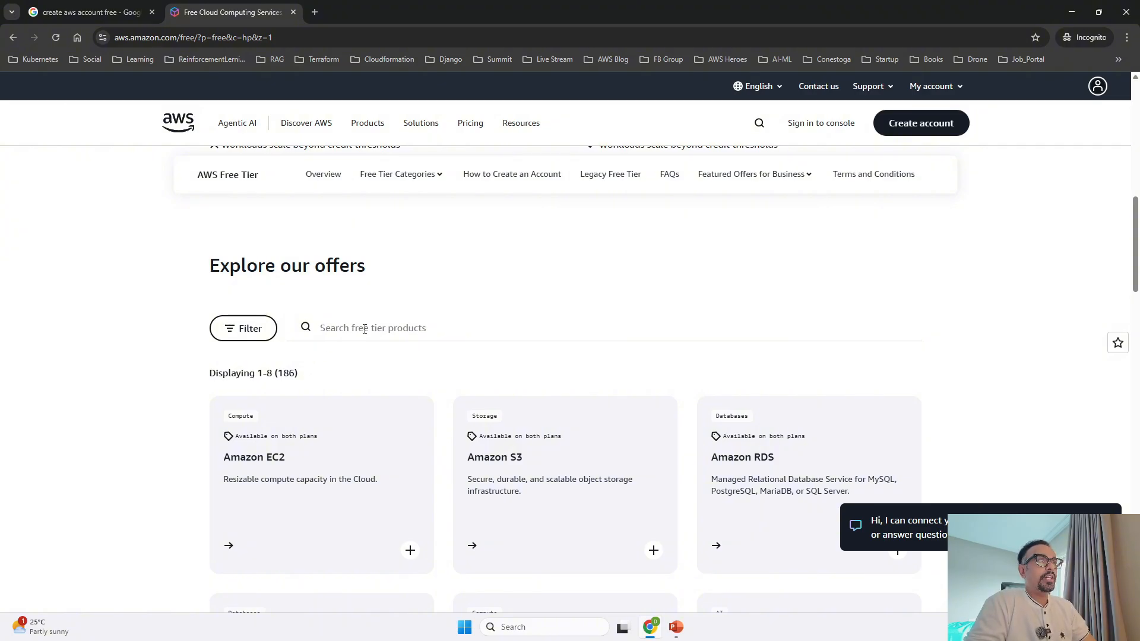
scroll("up", 3)
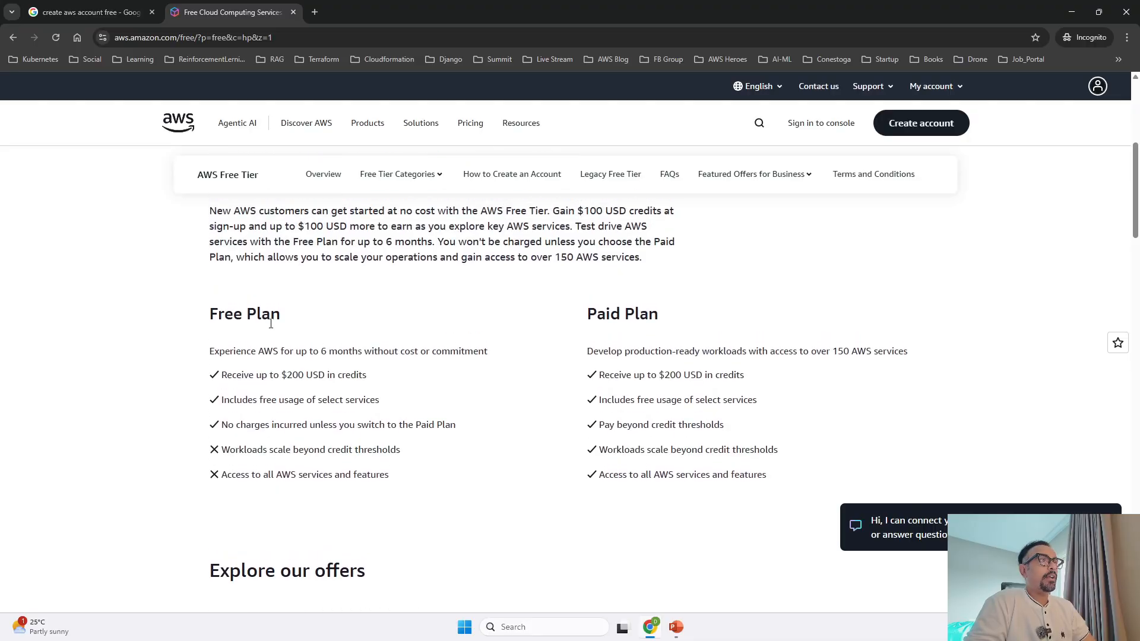
scroll("down", 3)
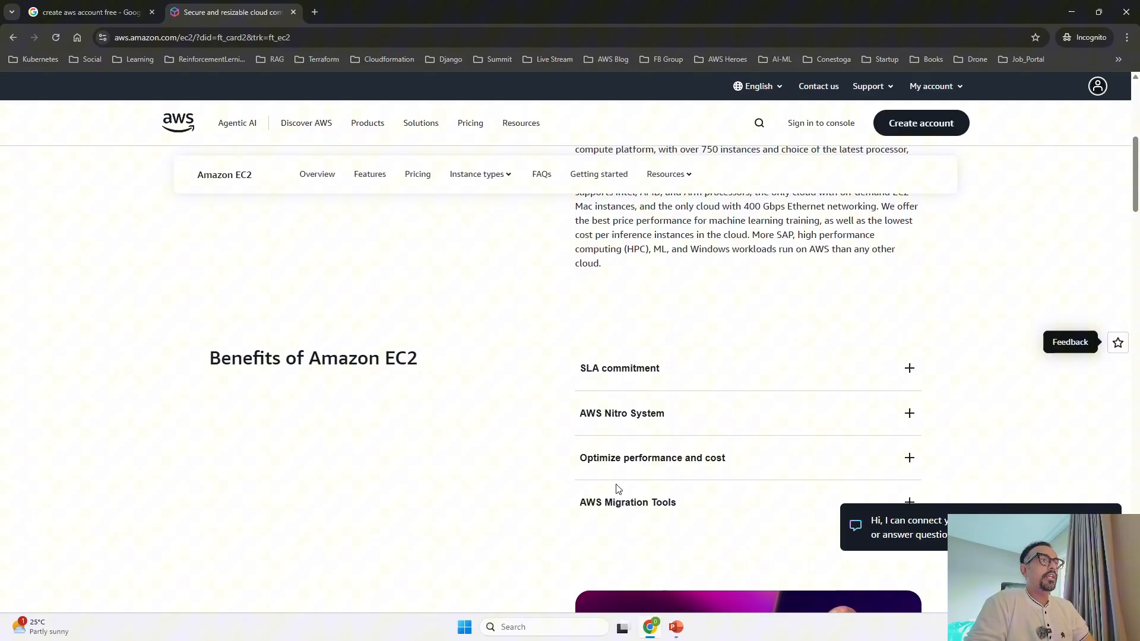
Read through the Amazon EC2 product page, then go back to the Free Tier product cards
scroll("down", 3)
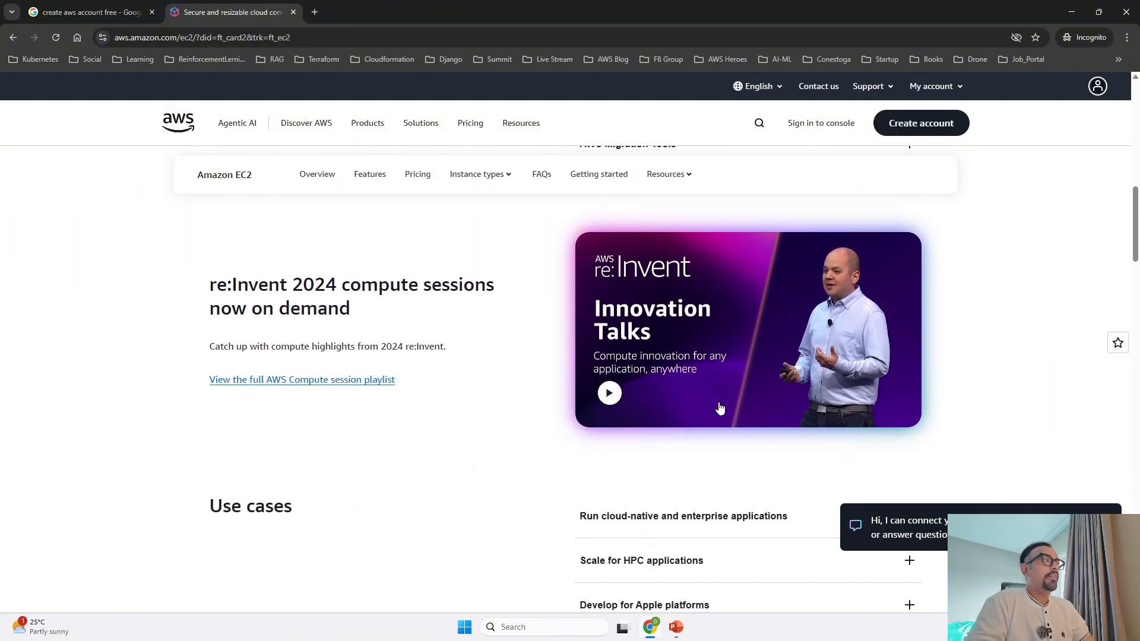
scroll("down", 3)
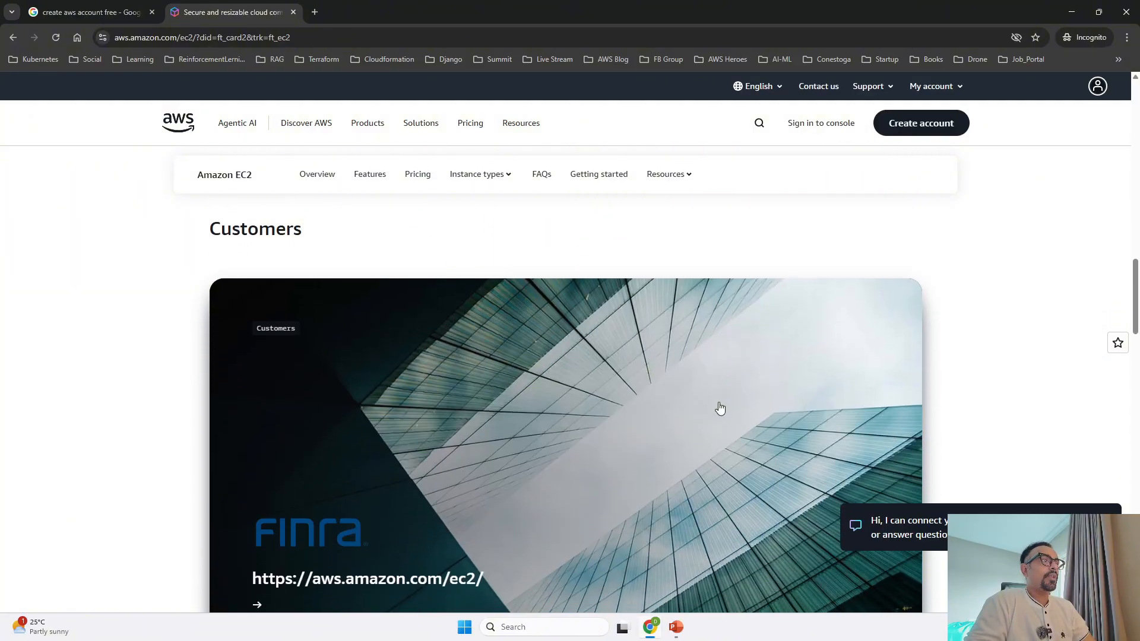
scroll("down", 3)
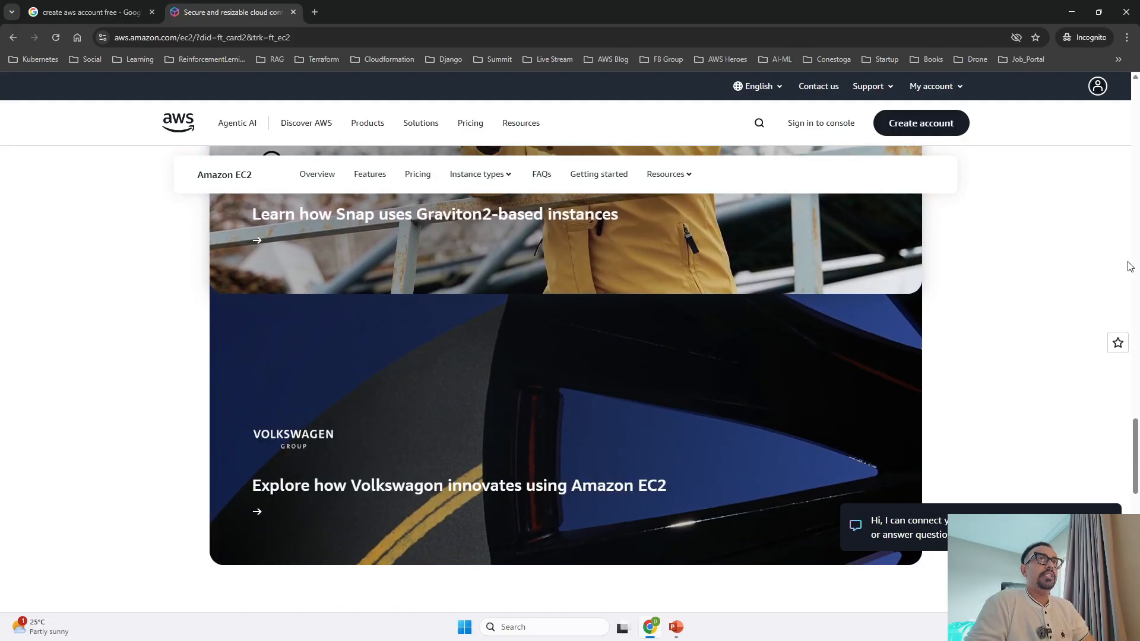
scroll("up", 3)
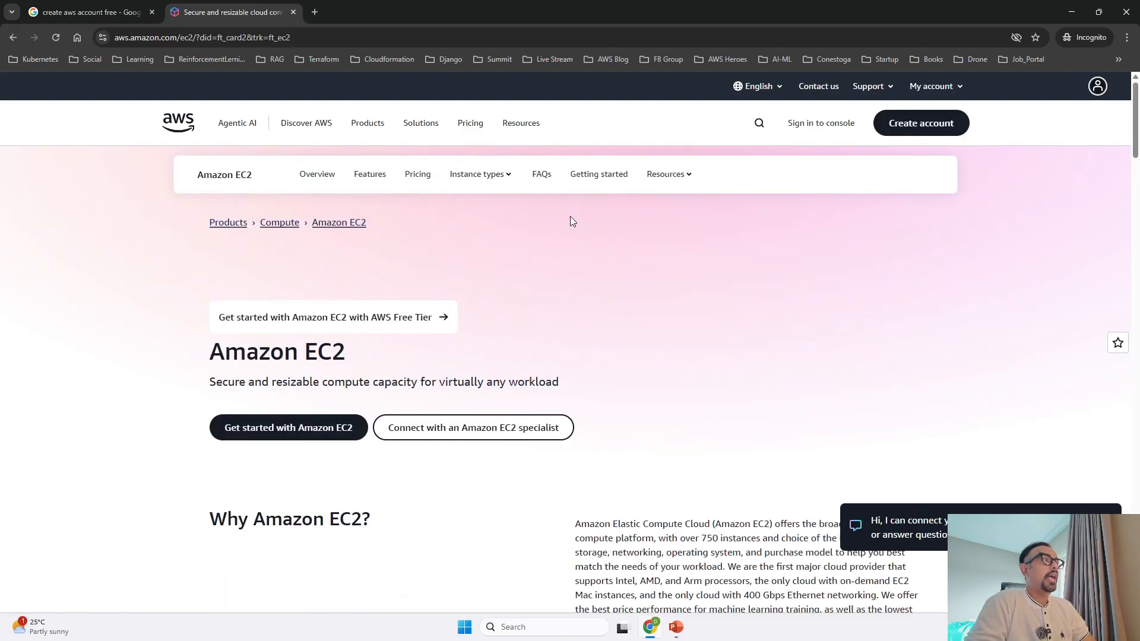
left_click(13, 37)
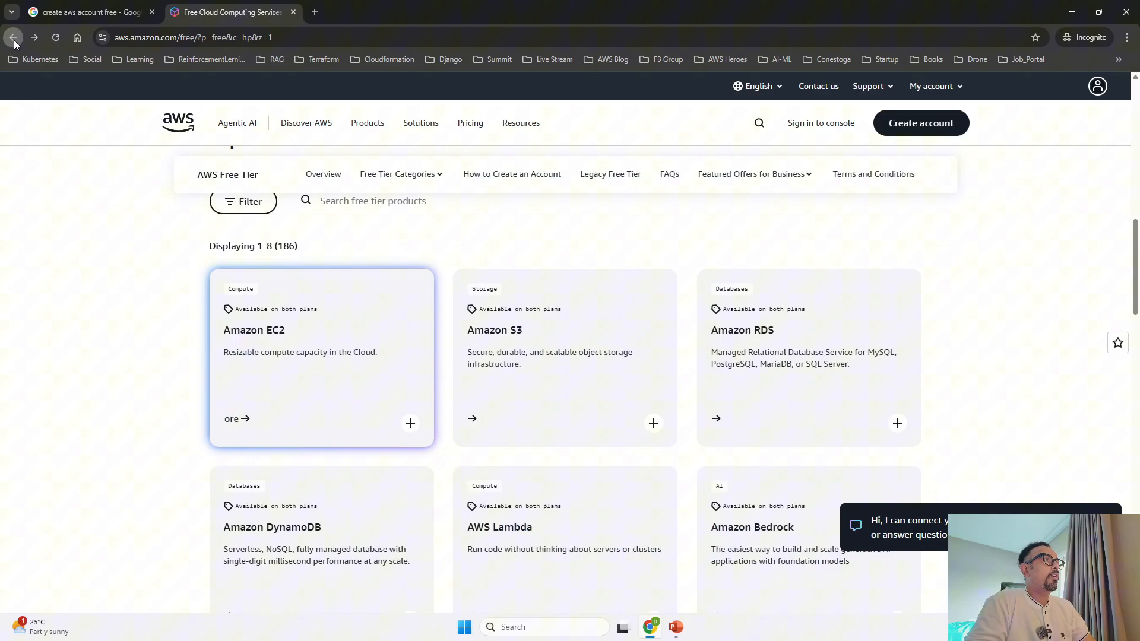
mouse_move(274, 425)
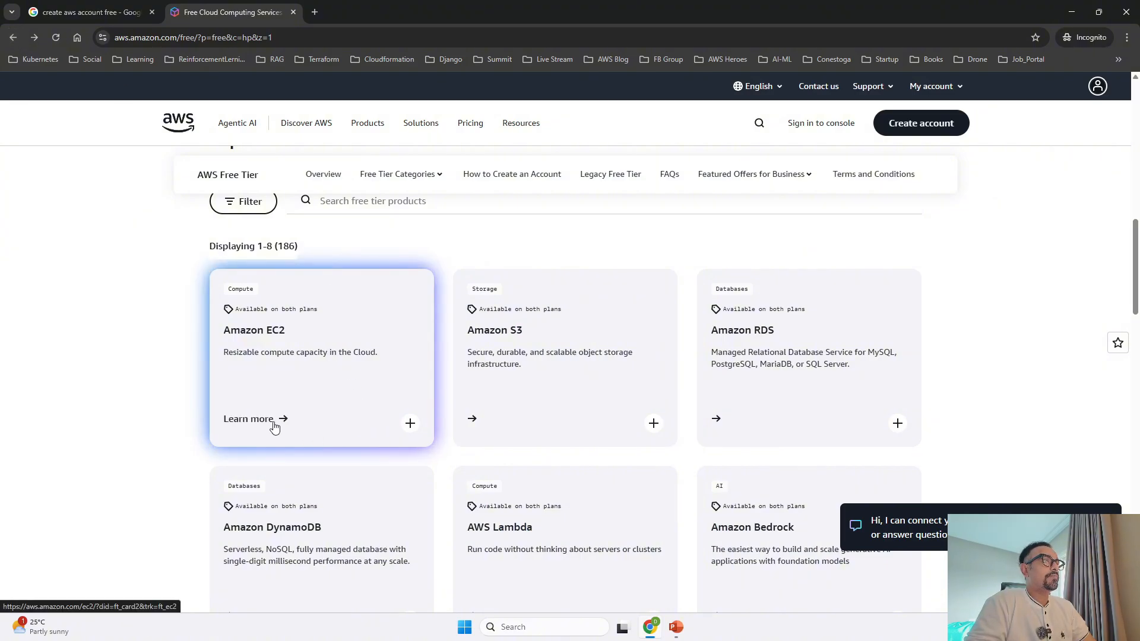
mouse_move(410, 432)
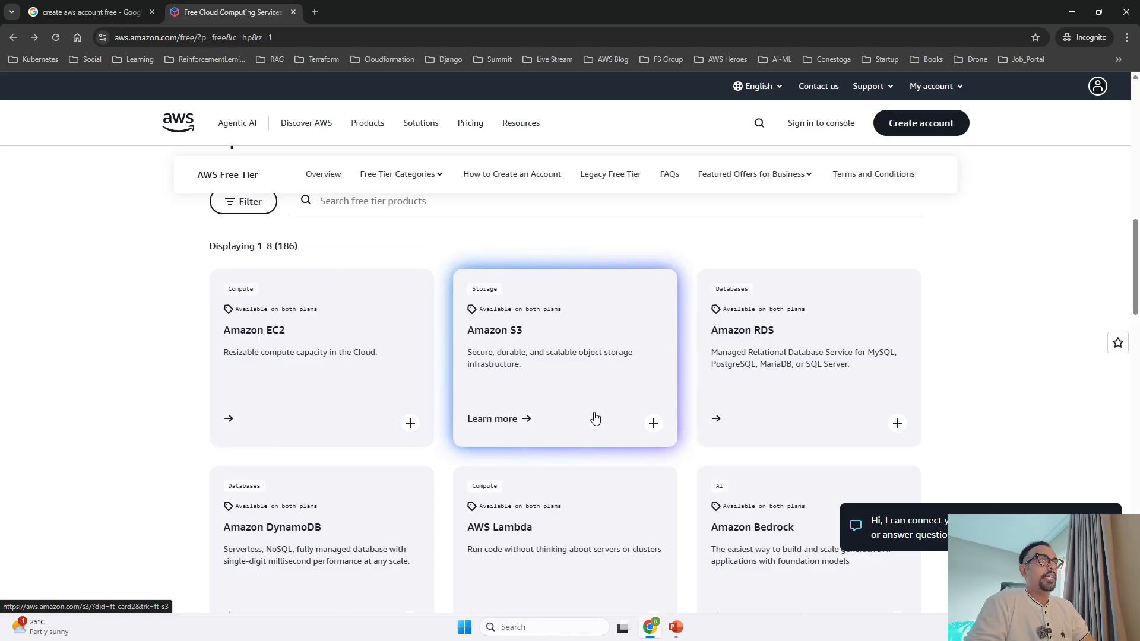
mouse_move(549, 314)
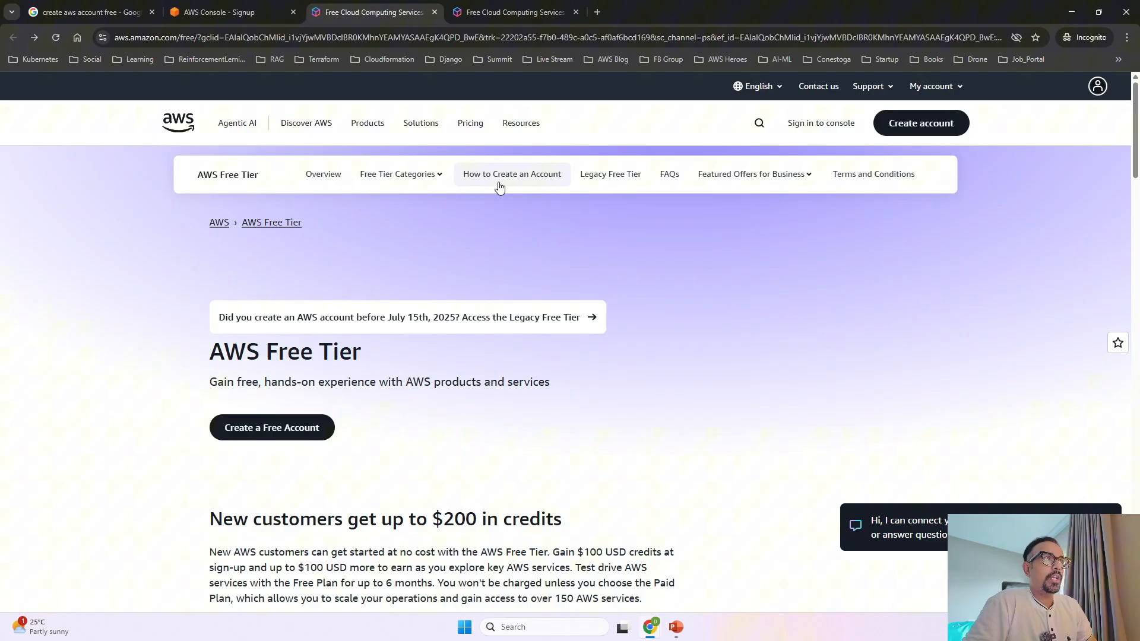
mouse_move(475, 201)
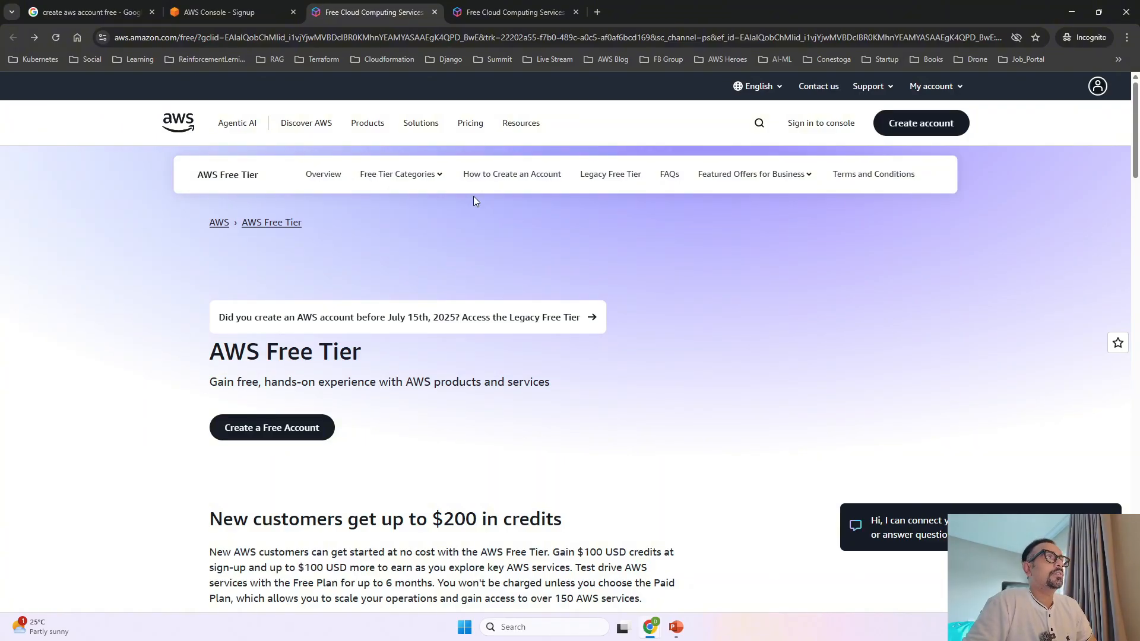
Go to the How to Create an Account guide and scroll down to its numbered steps
left_click(512, 173)
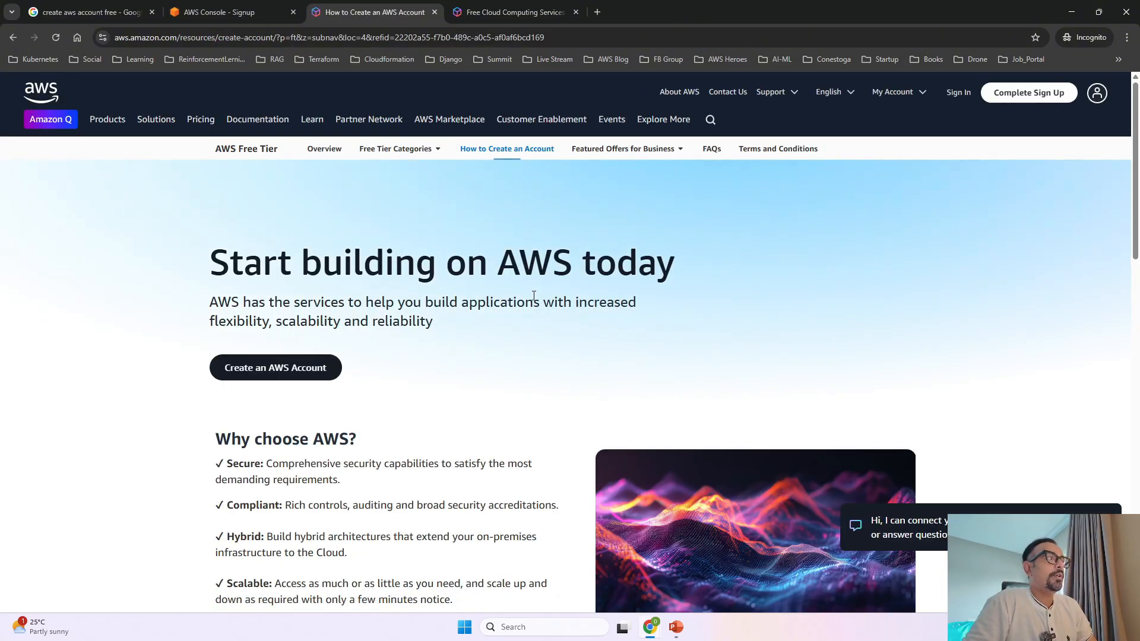
scroll("down", 3)
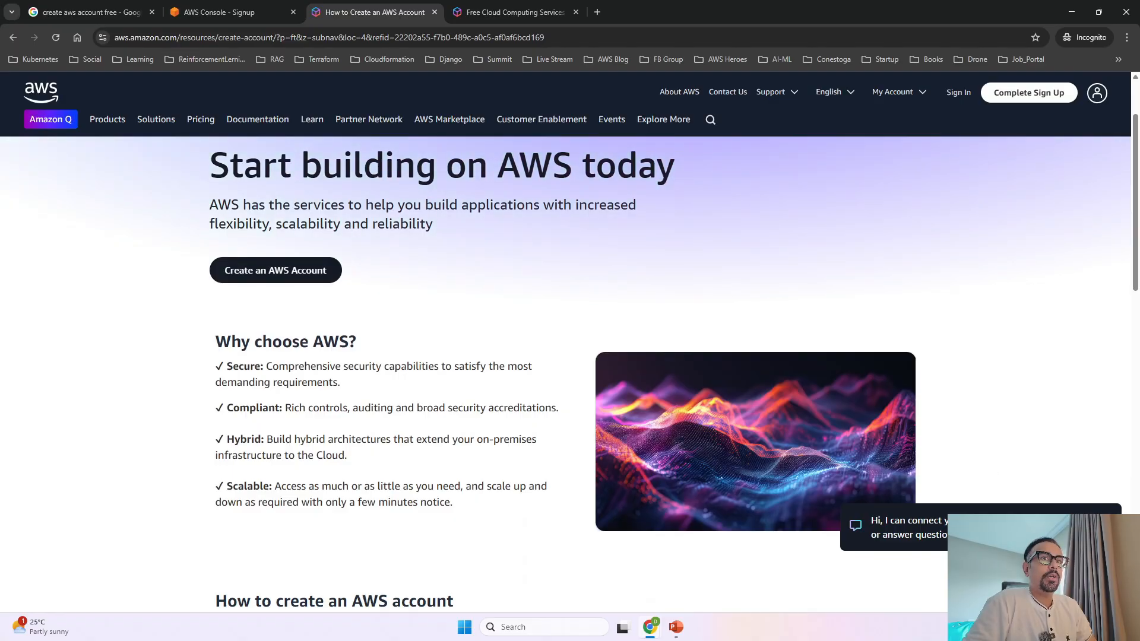
scroll("down", 3)
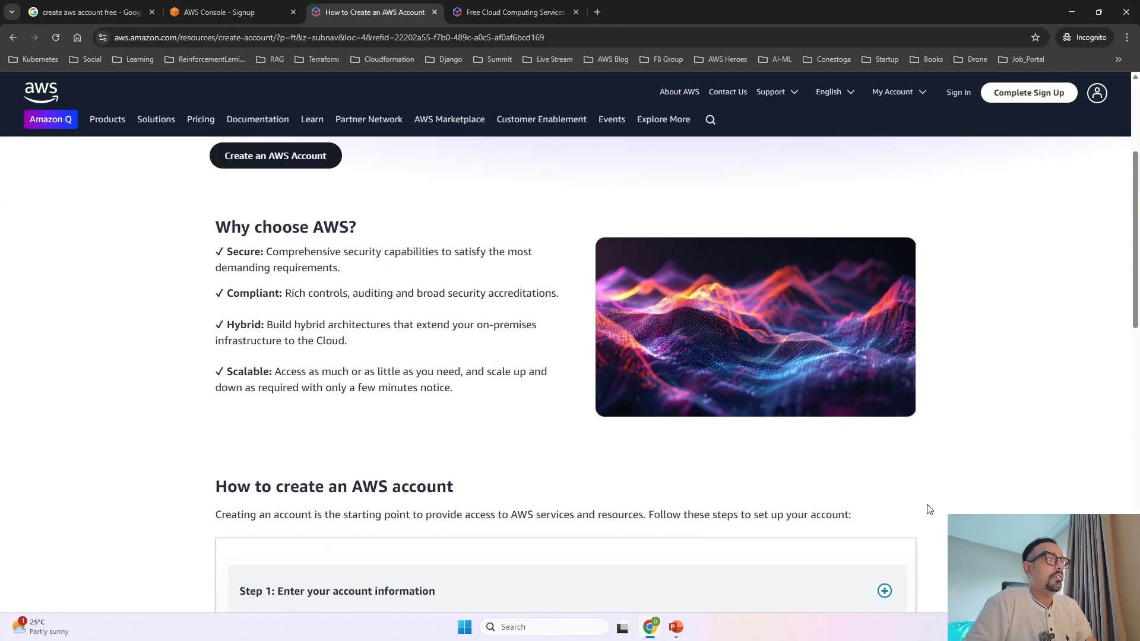
scroll("down", 3)
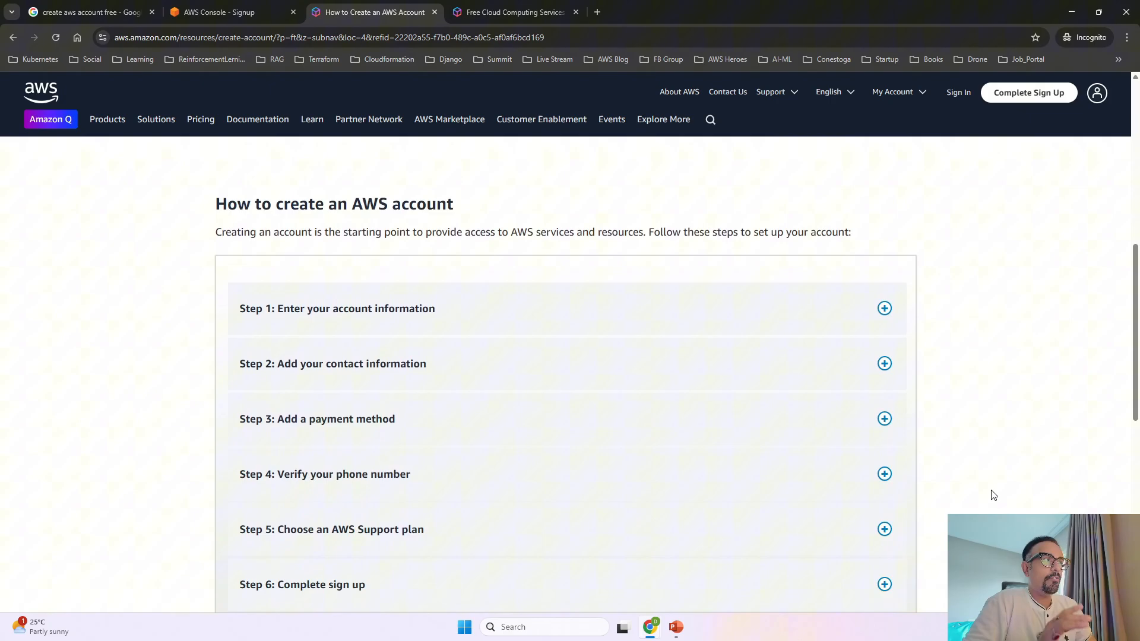
scroll("down", 3)
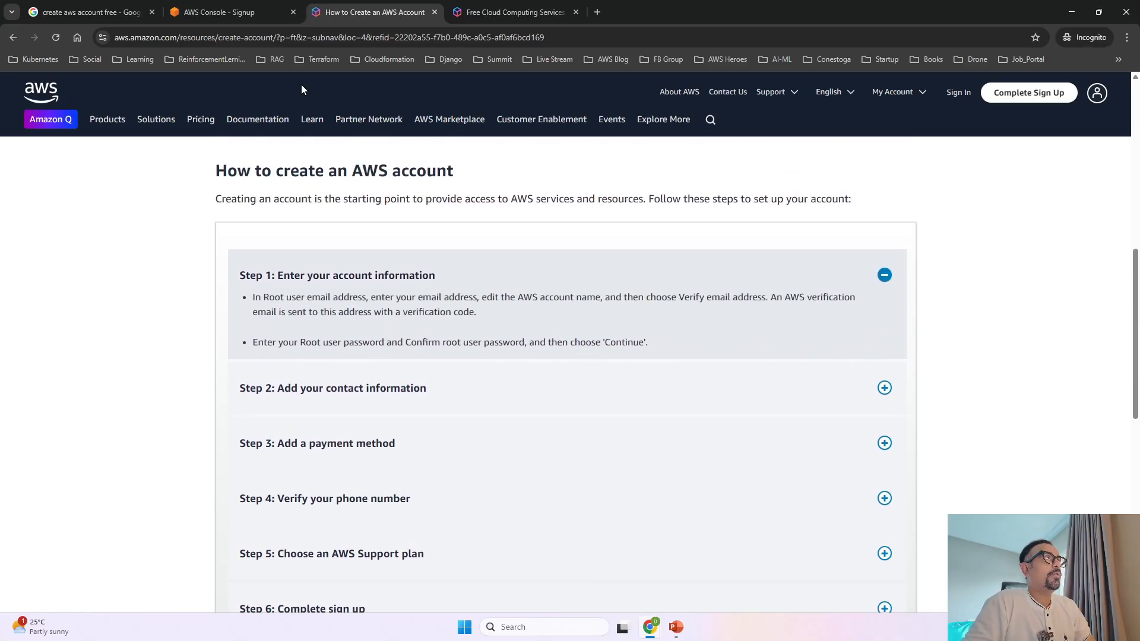
left_click(219, 11)
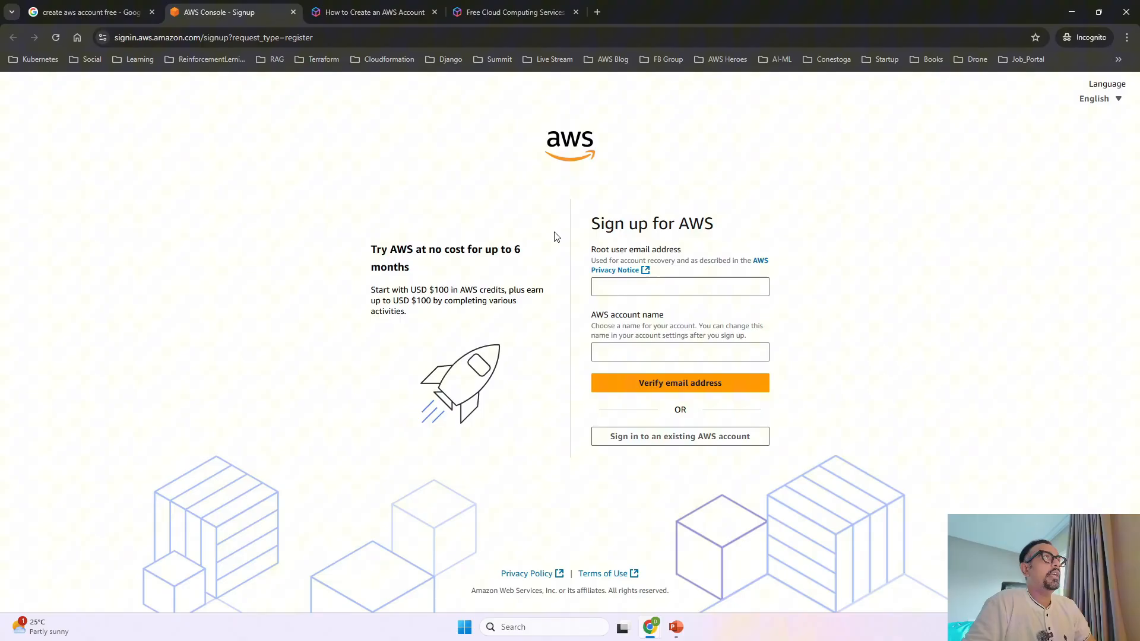
left_click(379, 12)
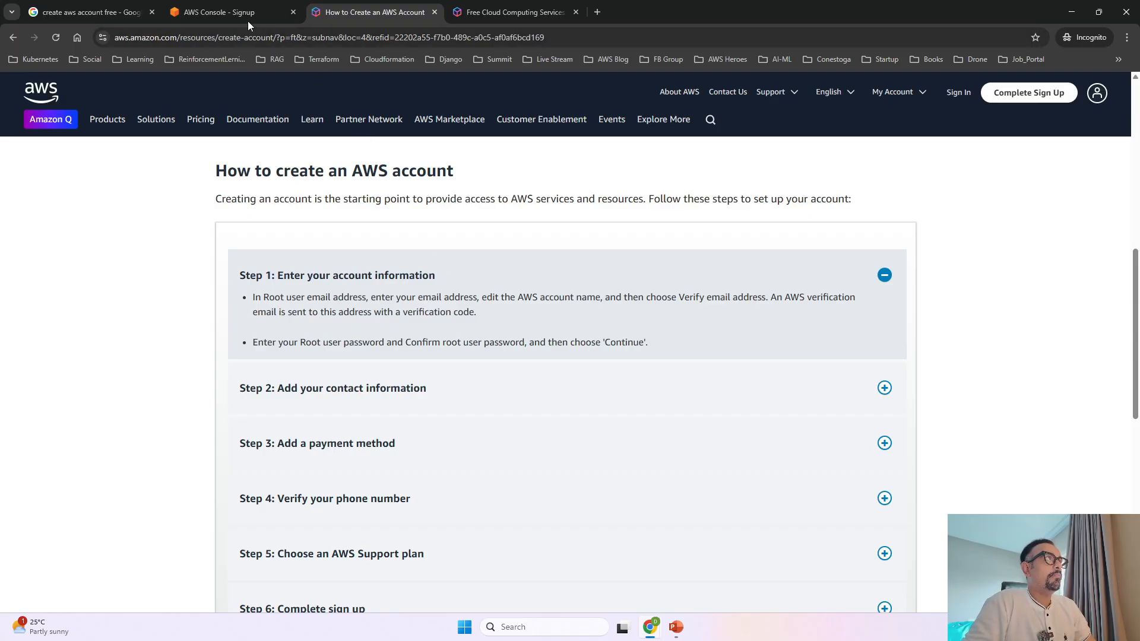
left_click(214, 12)
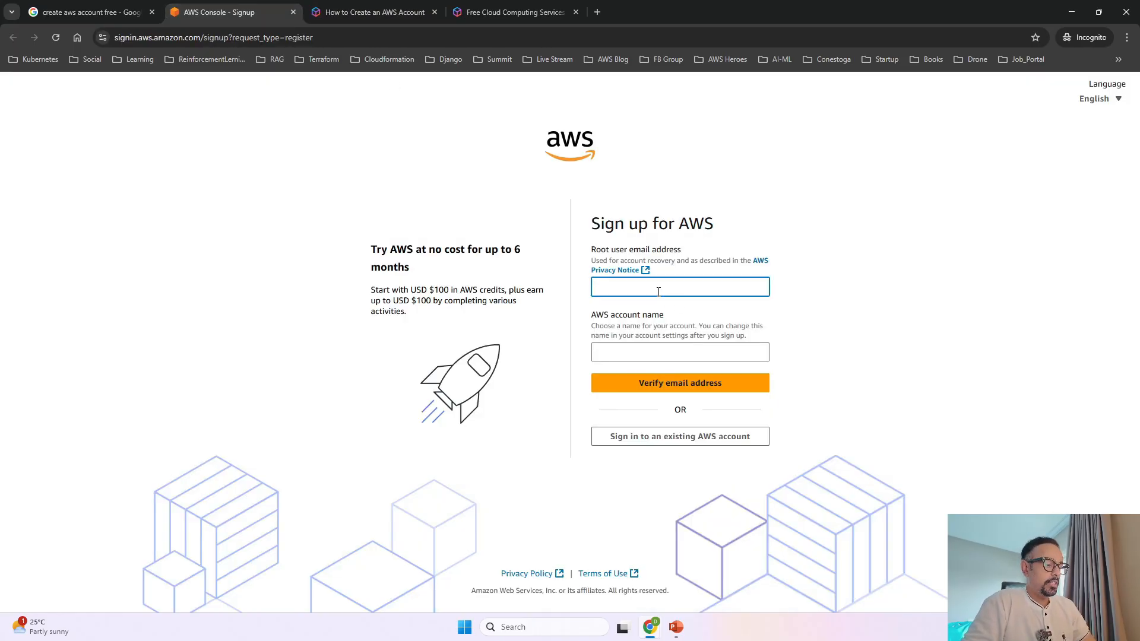
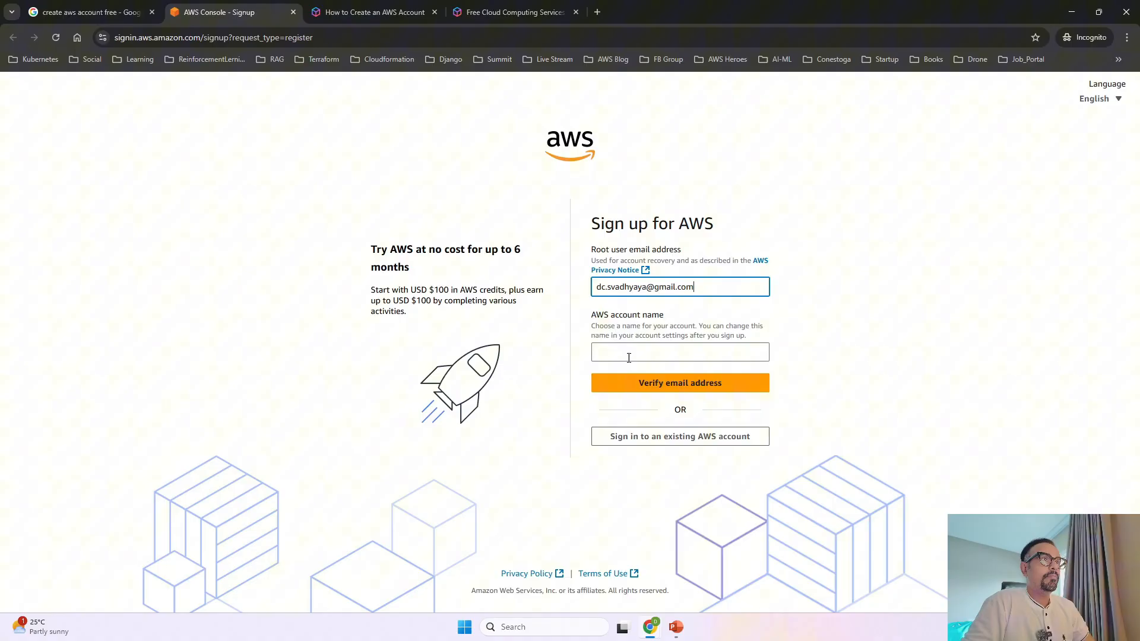
type("loudenginer")
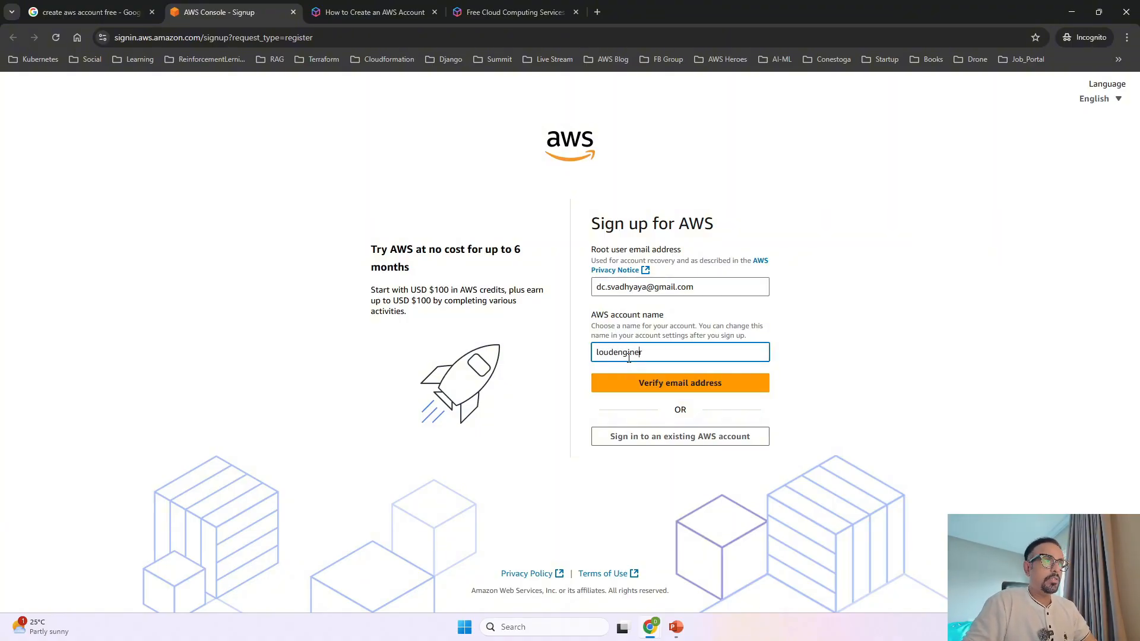
type("cloudenginer")
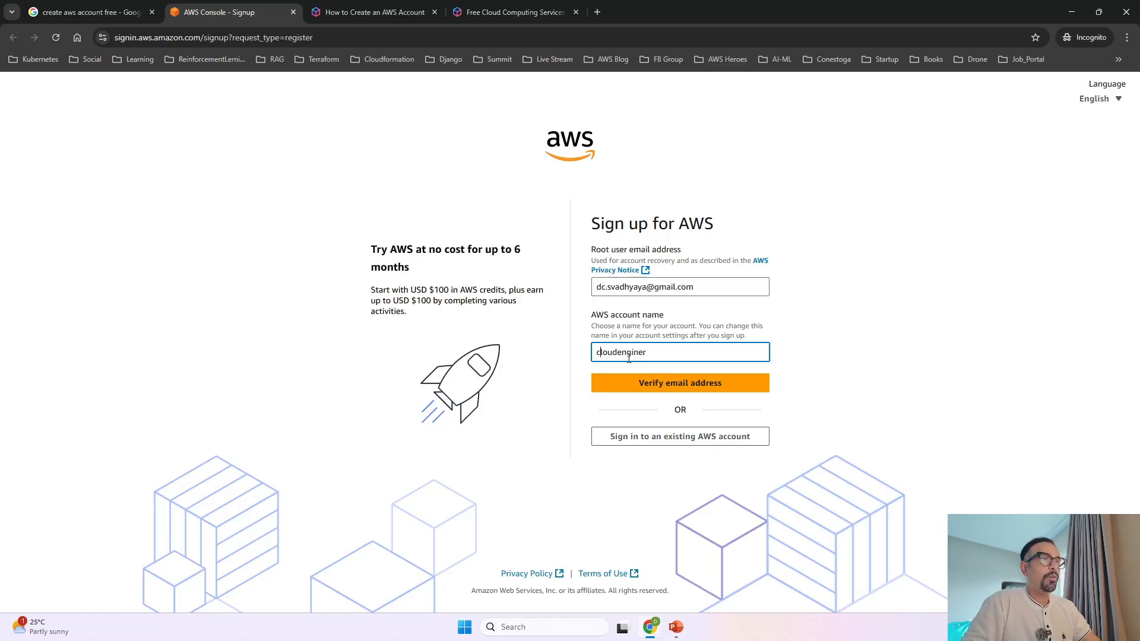
left_click(373, 12)
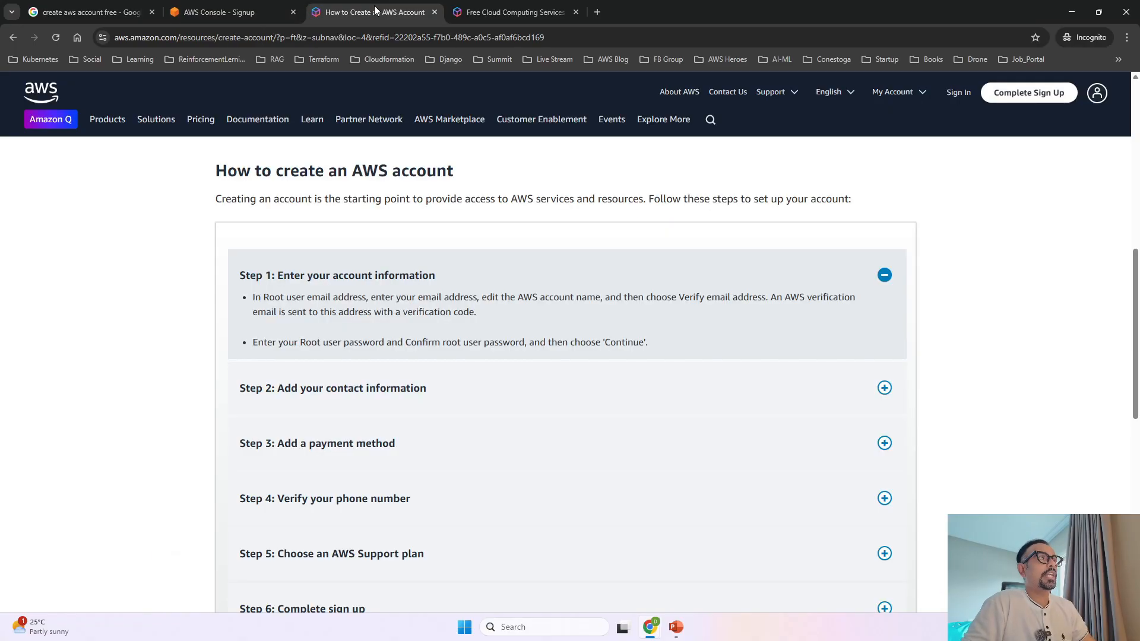
mouse_move(703, 335)
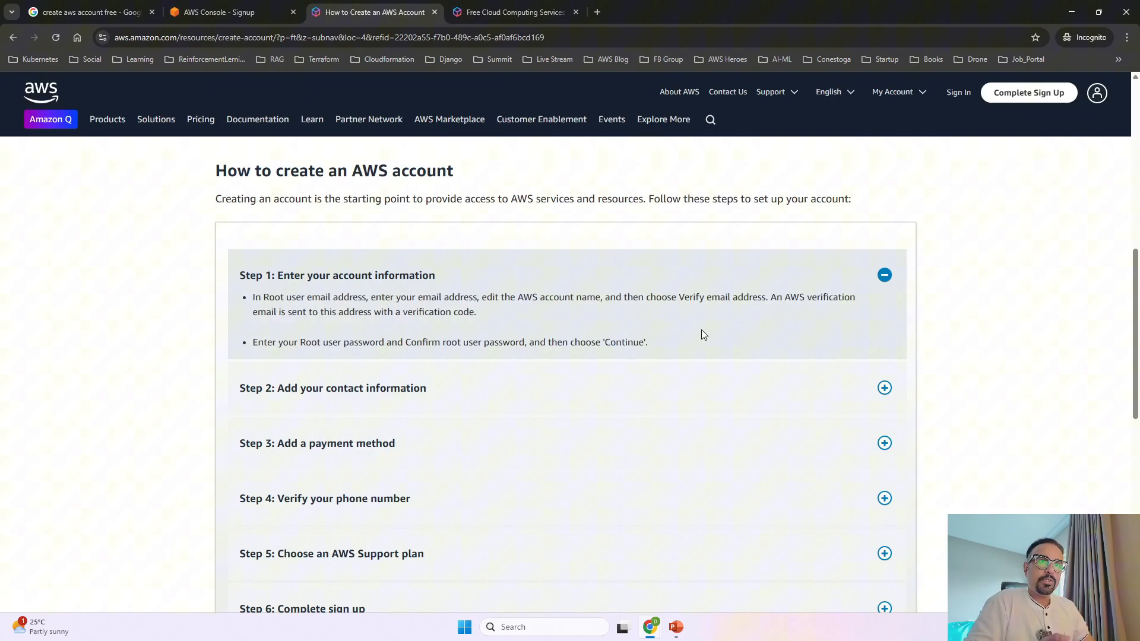
mouse_move(884, 389)
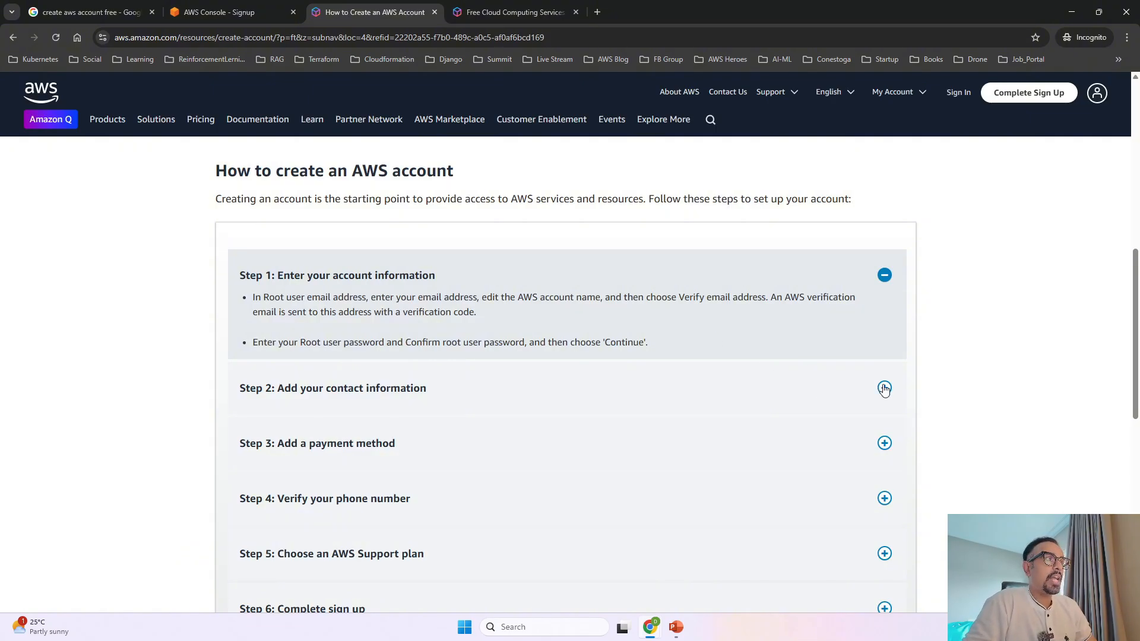
Expand Step 2 contact information and Step 3 Add a payment method in the guide
left_click(883, 389)
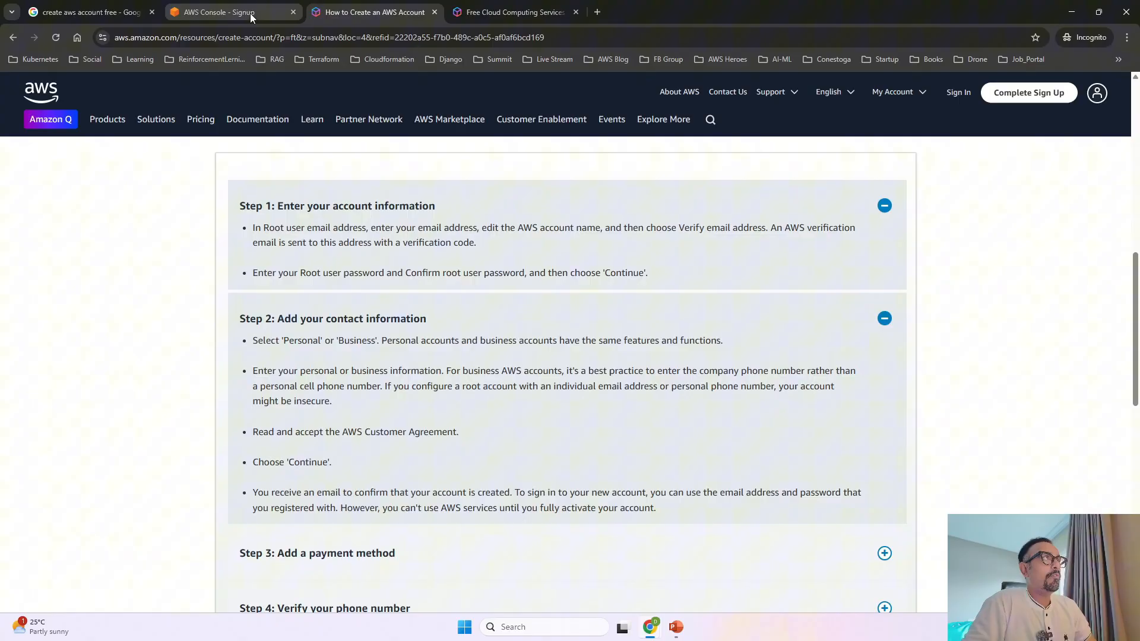
left_click(374, 12)
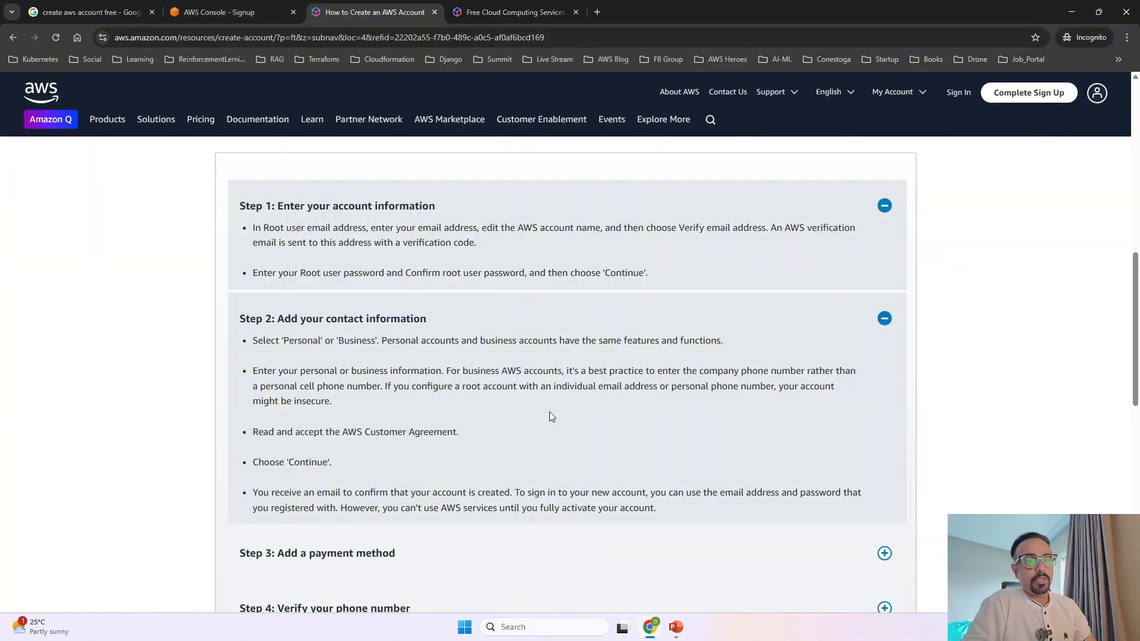
mouse_move(392, 351)
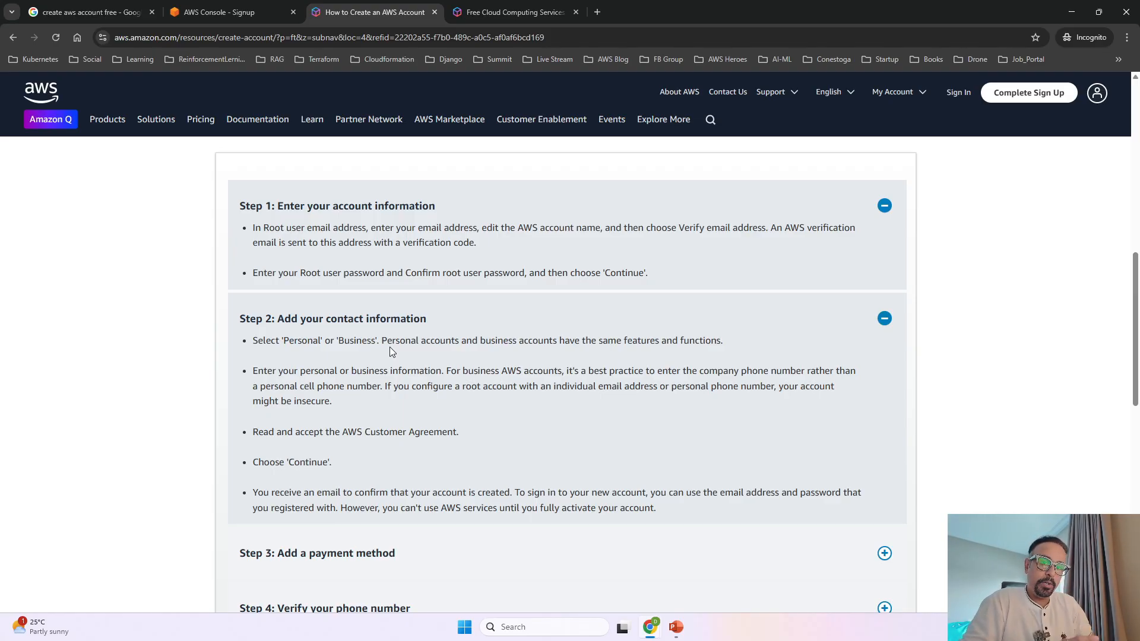
mouse_move(644, 454)
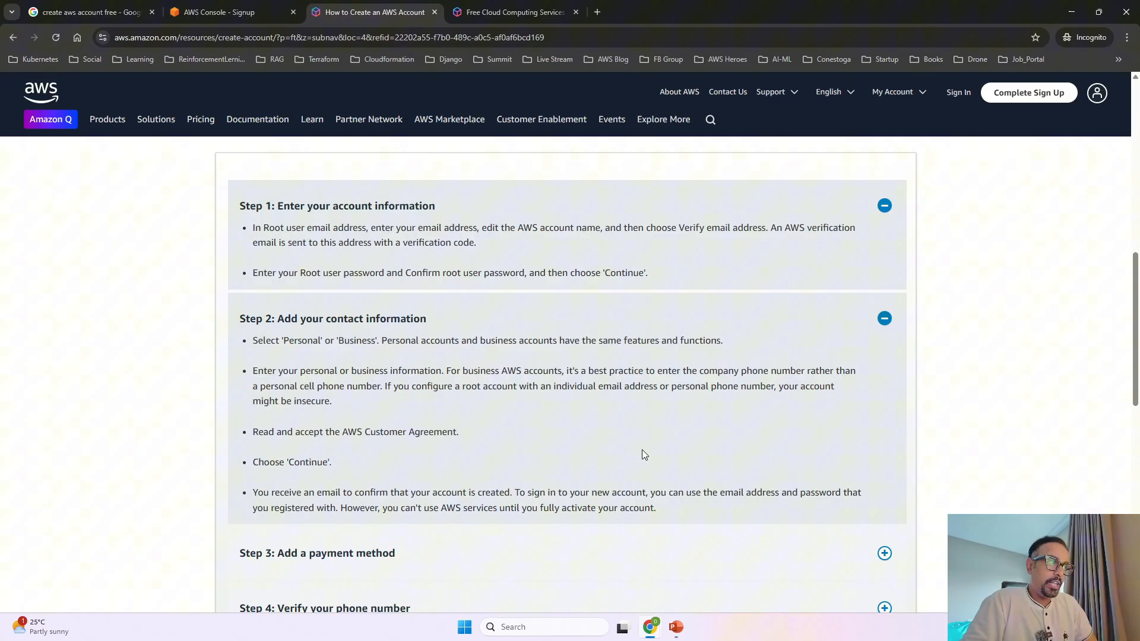
mouse_move(757, 471)
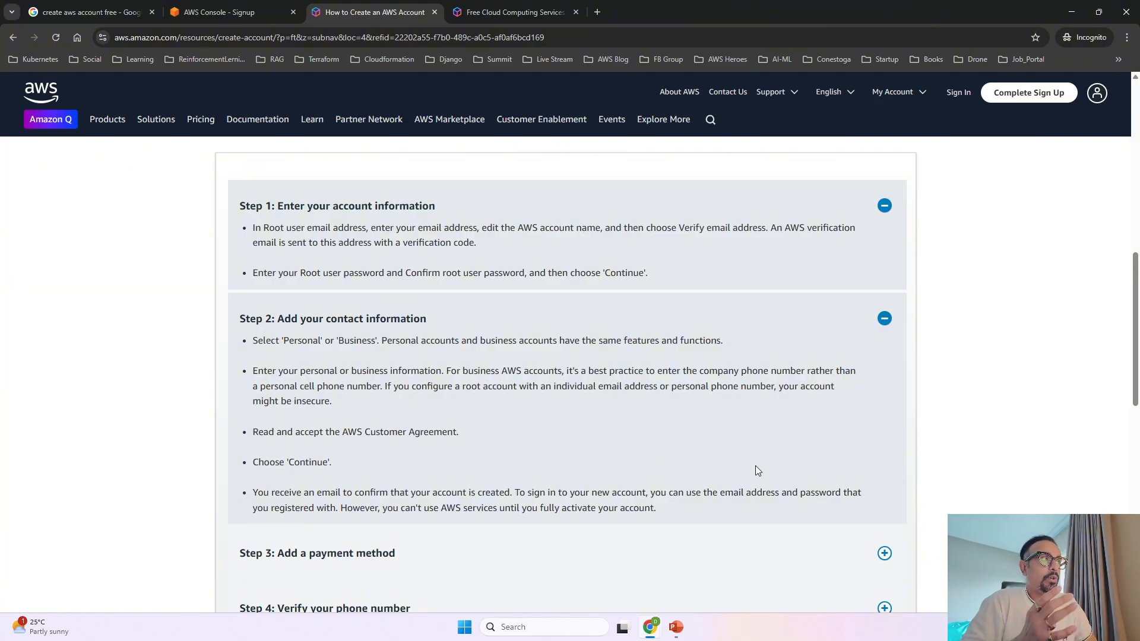
scroll("down", 3)
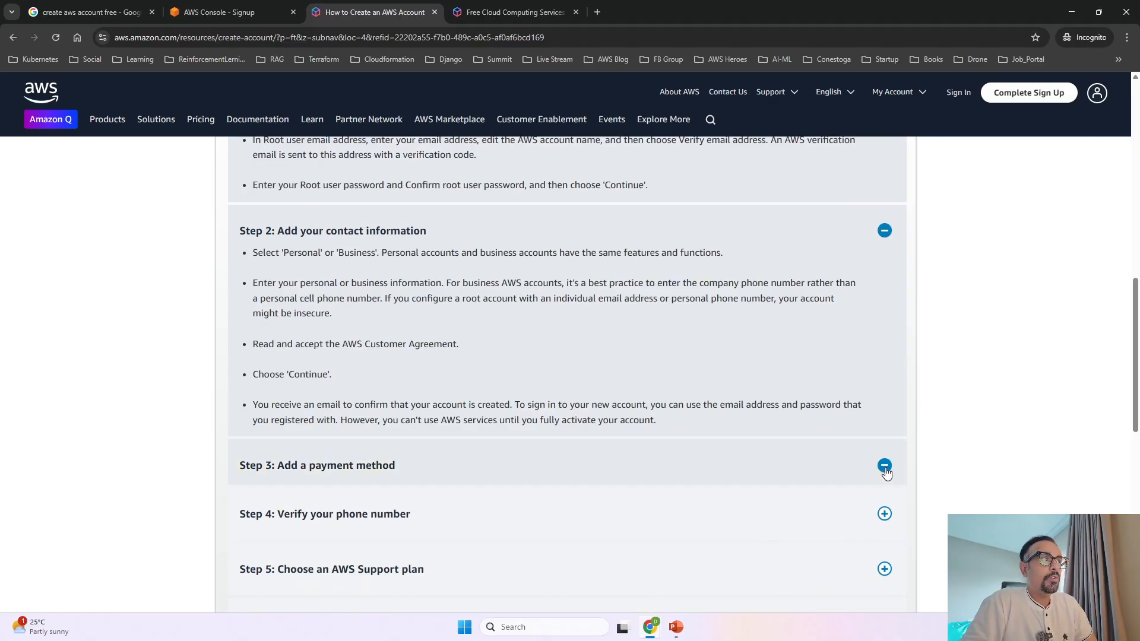
left_click(883, 465)
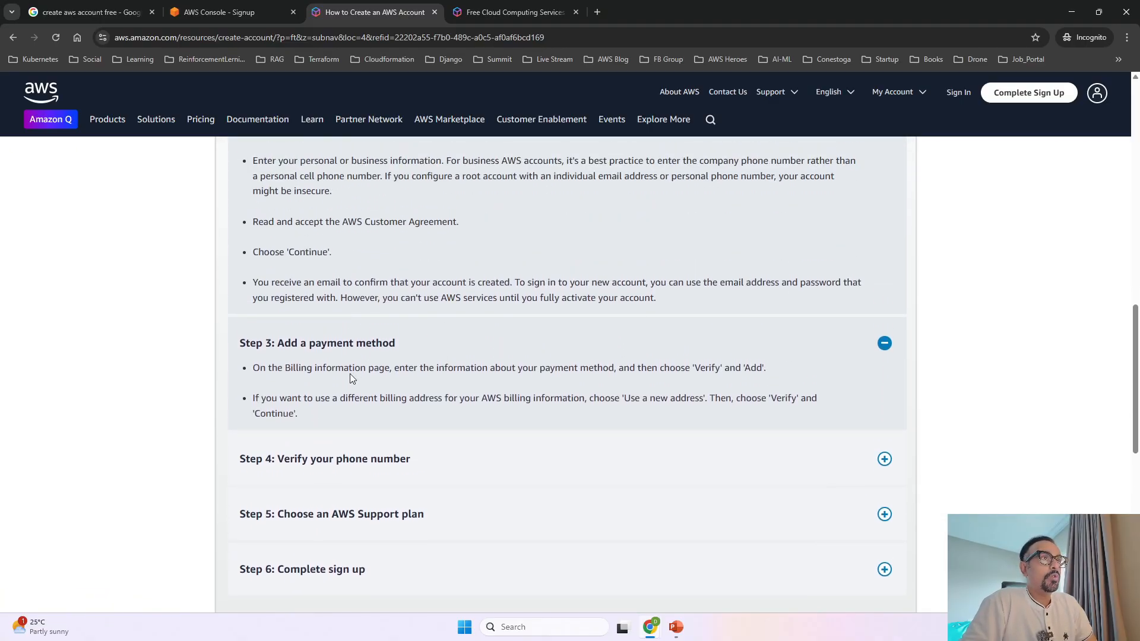
mouse_move(600, 393)
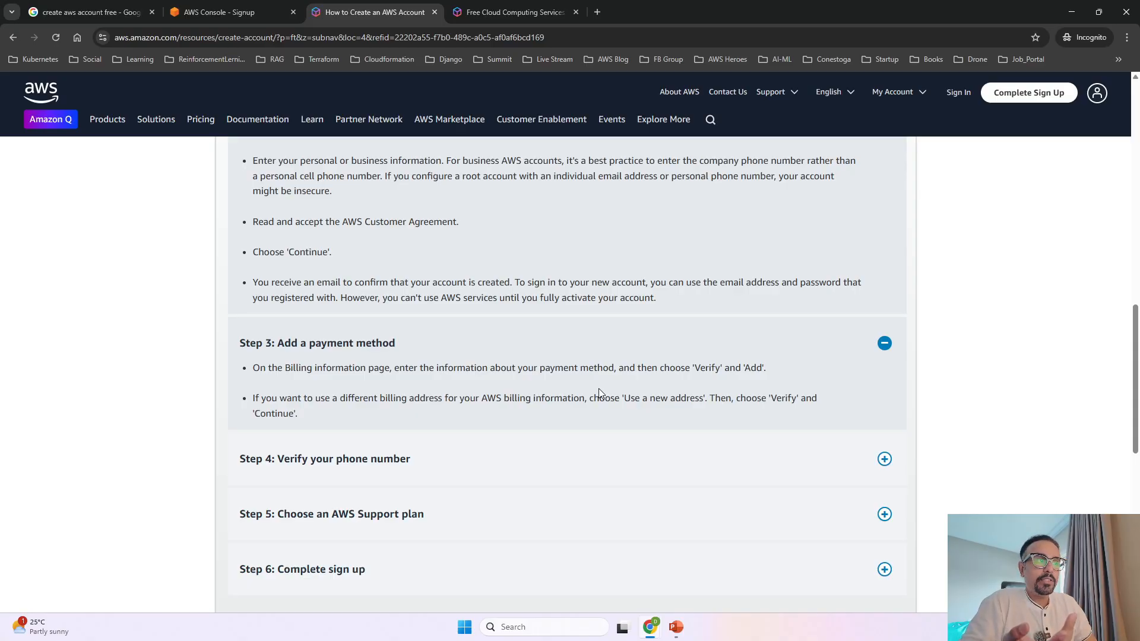
mouse_move(653, 439)
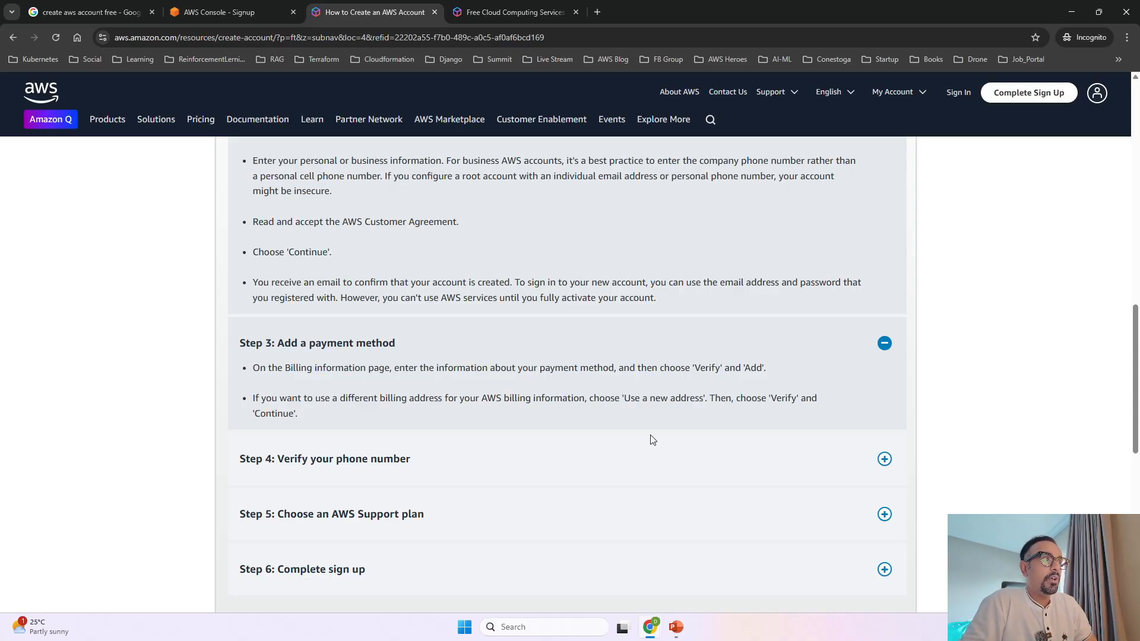
mouse_move(871, 459)
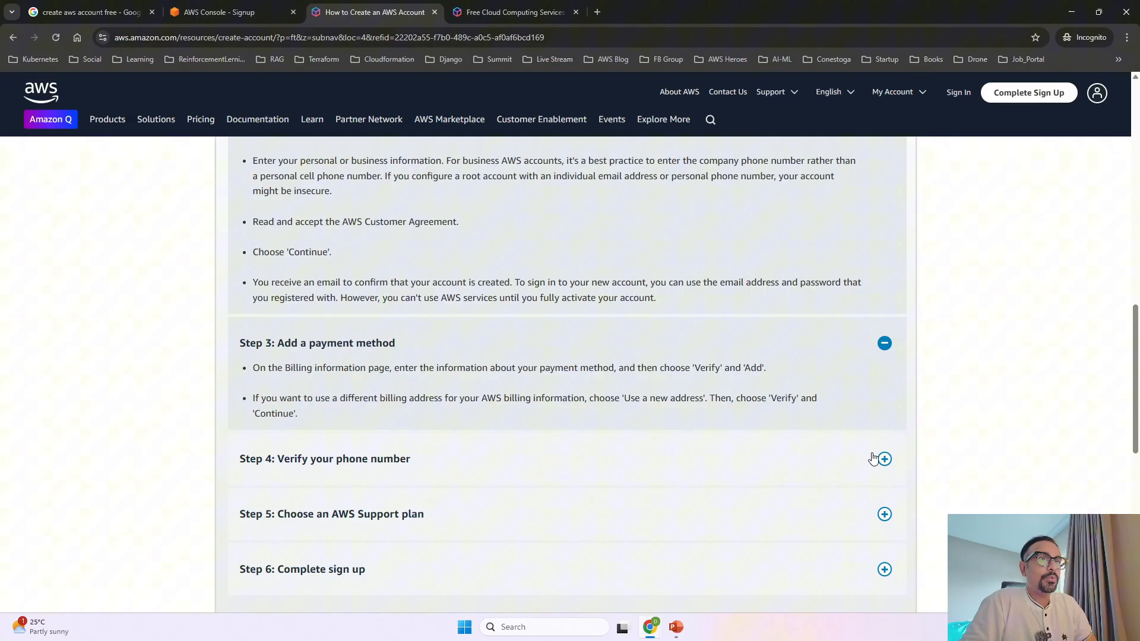
Expand Steps 4, 5 and 6 (phone verification, support plan, complete sign-up), then switch to Console Home
left_click(884, 458)
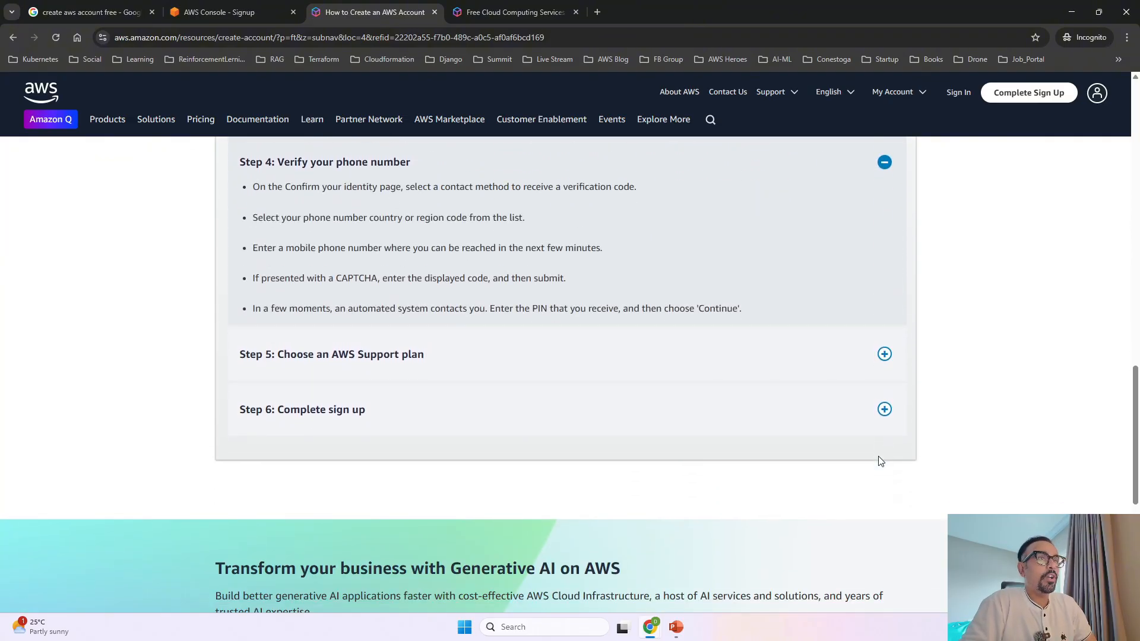
scroll("up", 3)
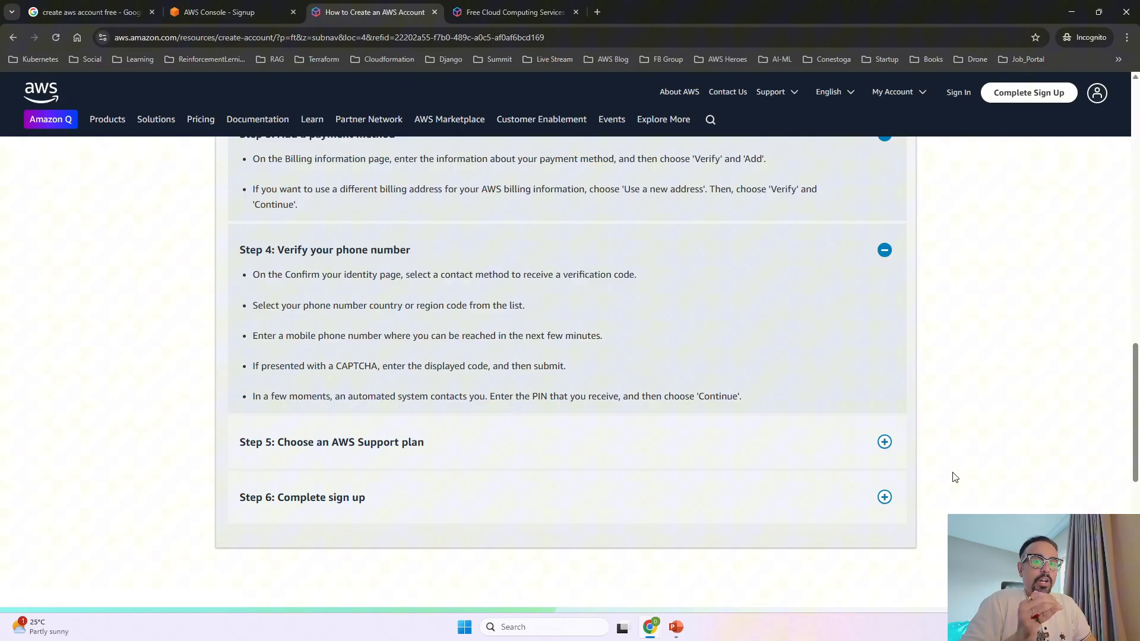
mouse_move(542, 306)
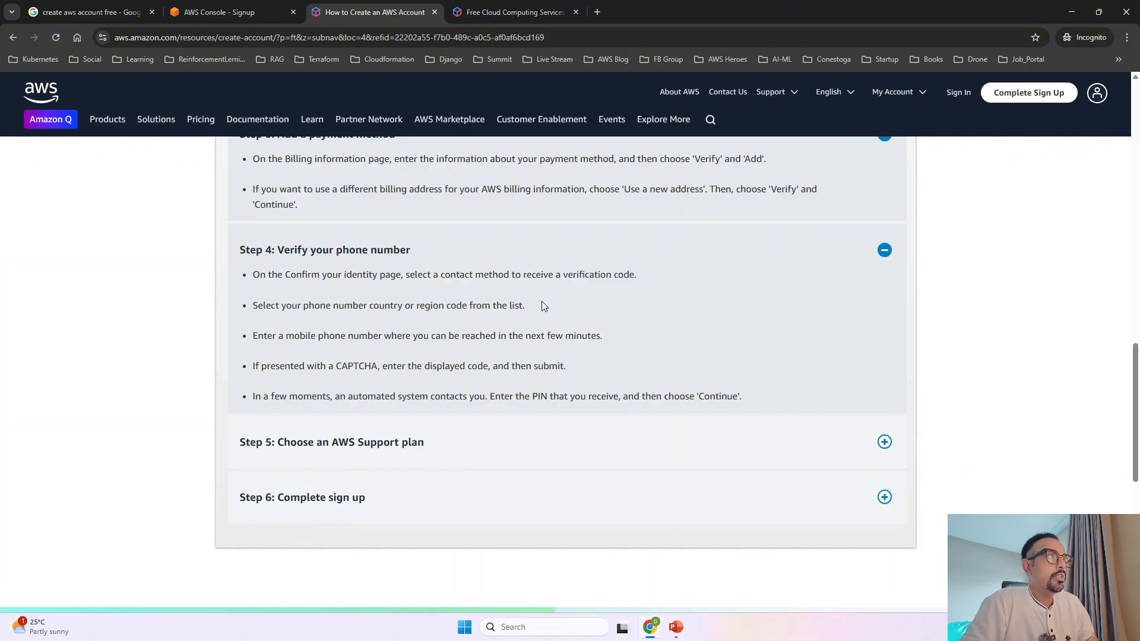
mouse_move(579, 392)
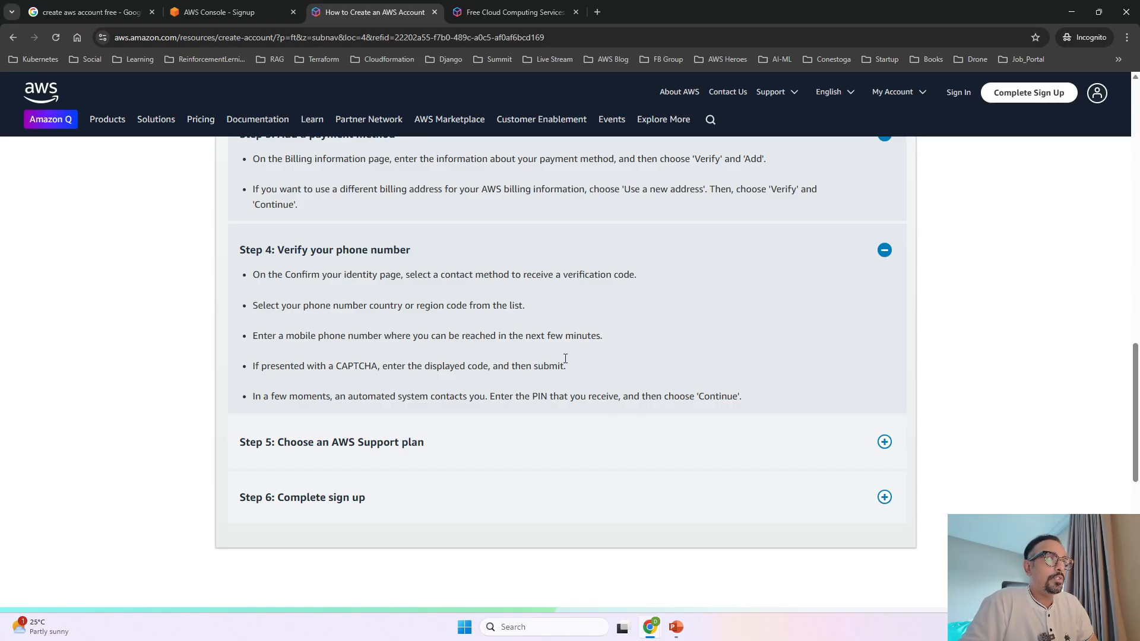
mouse_move(615, 339)
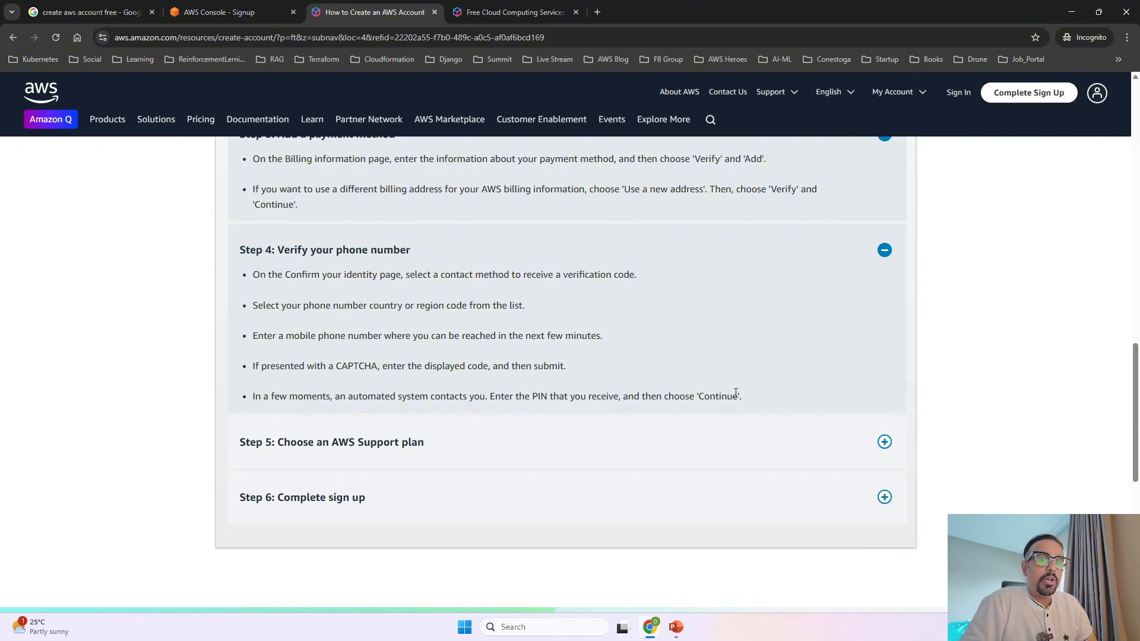
scroll("down", 3)
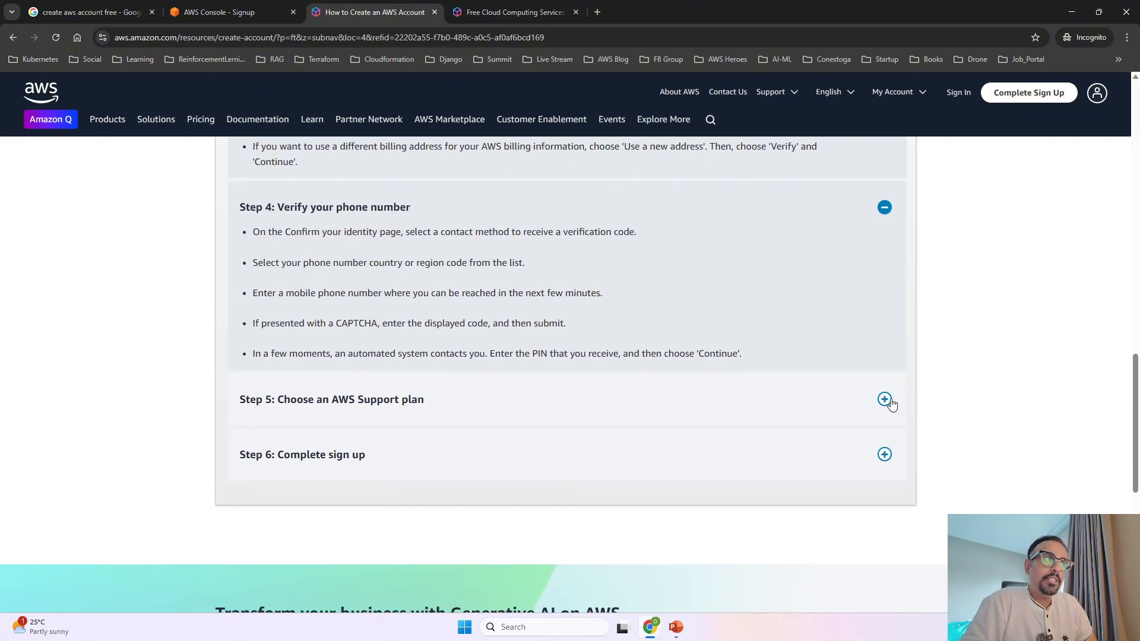
left_click(884, 399)
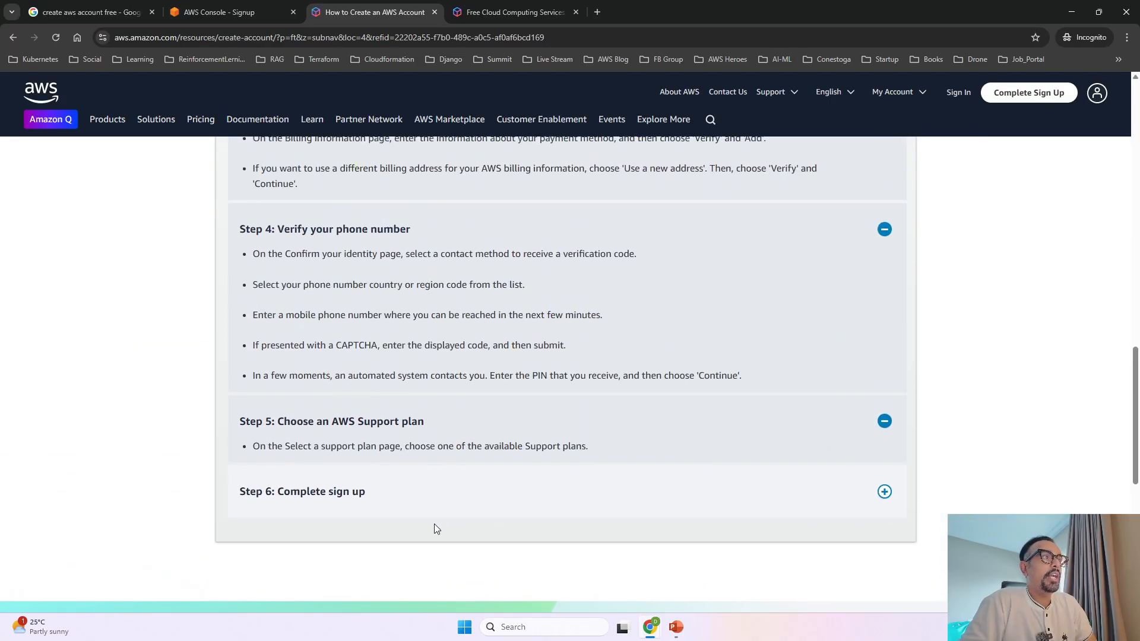
mouse_move(601, 450)
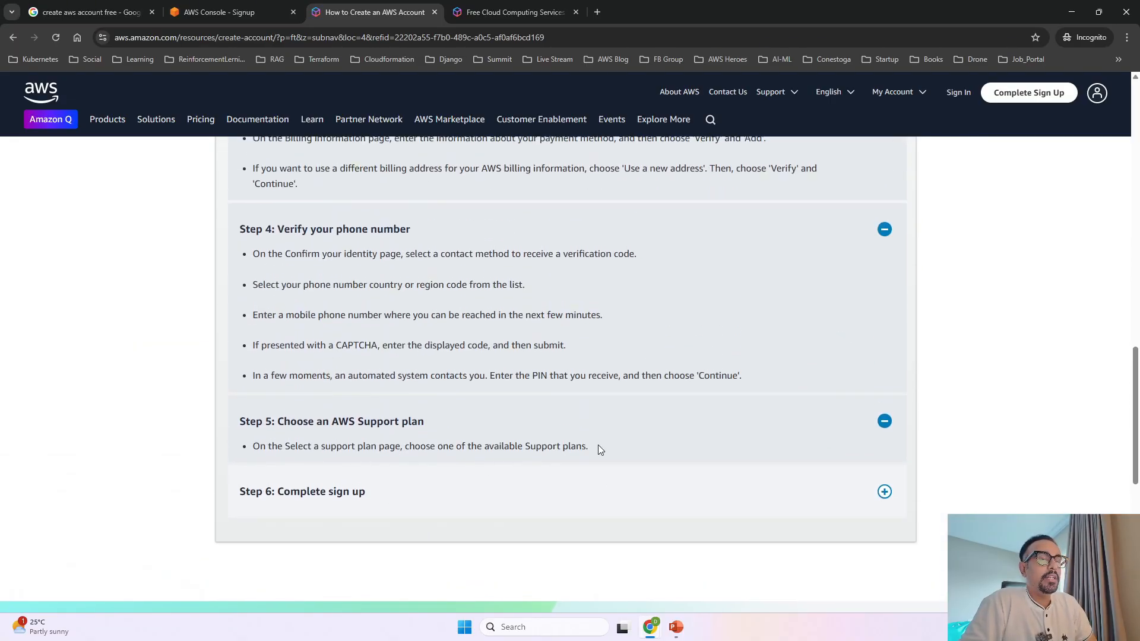
mouse_move(628, 456)
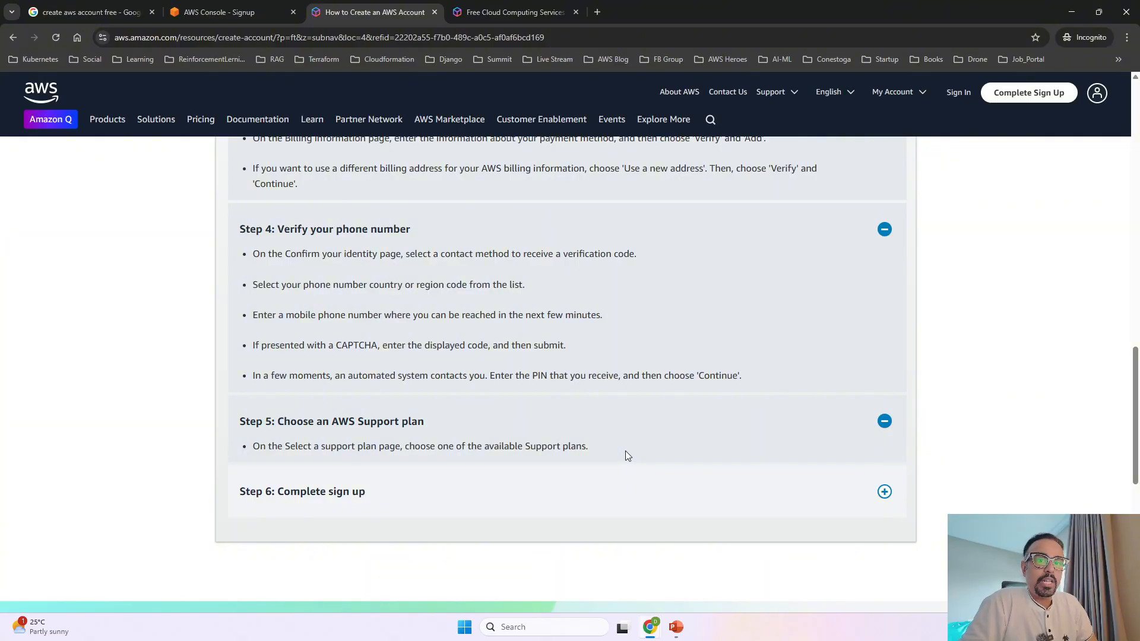
mouse_move(884, 491)
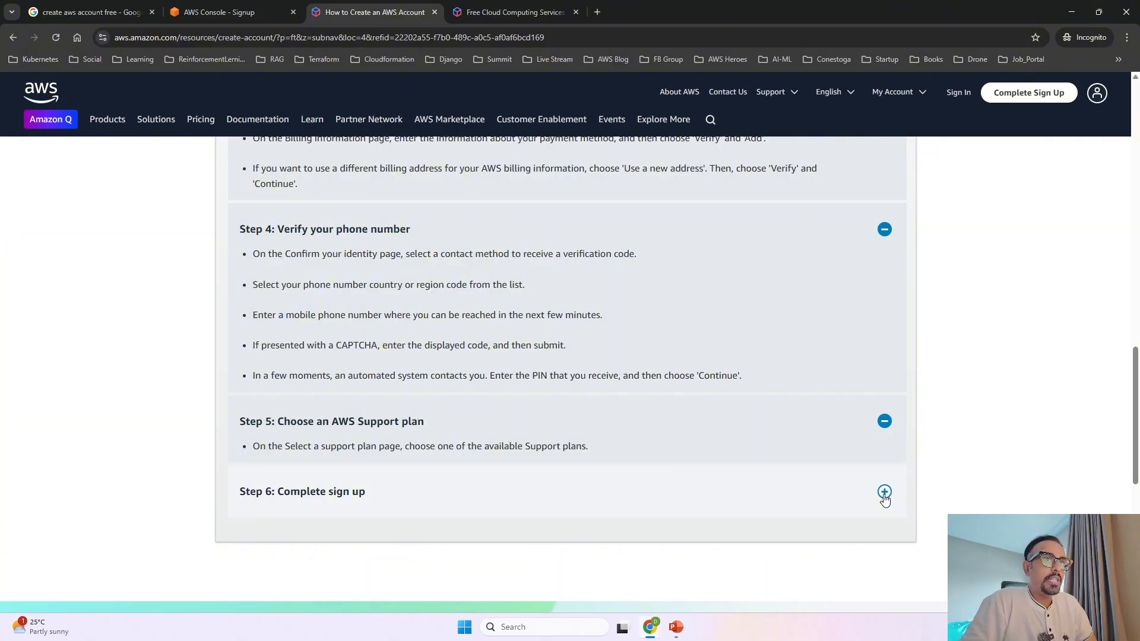
left_click(883, 492)
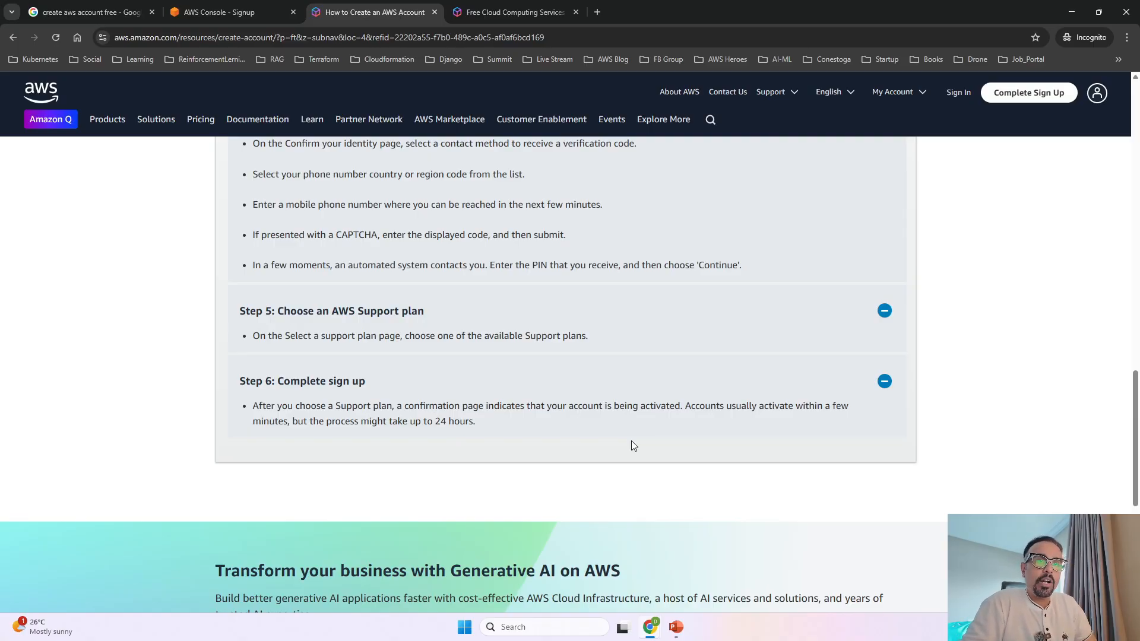
left_click(219, 12)
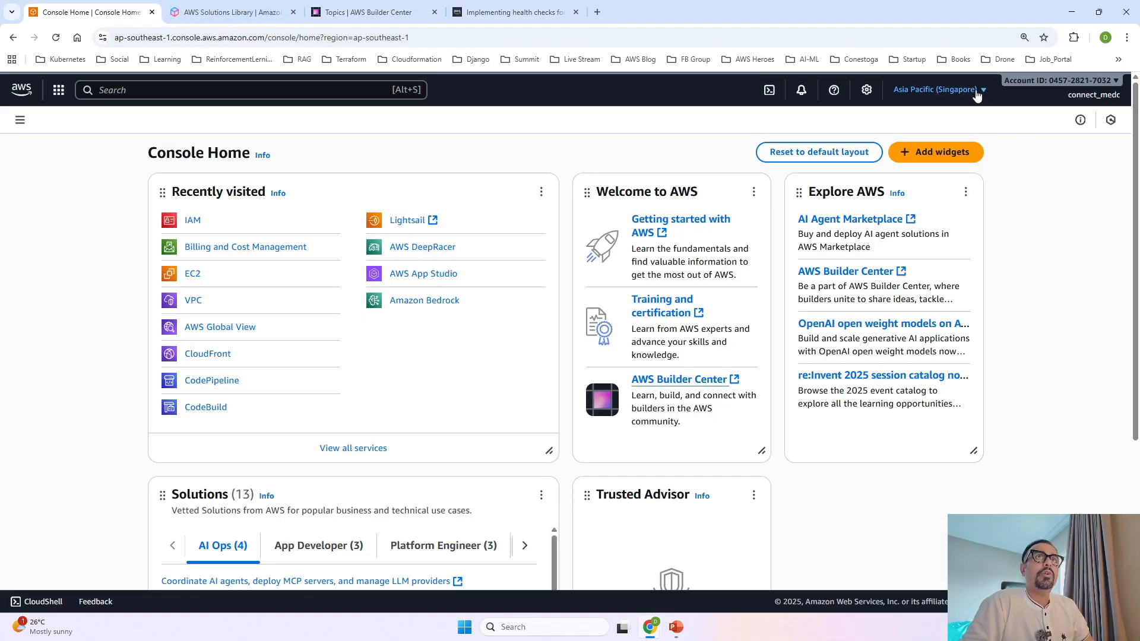
Search the console for 'global' and launch AWS Global View from the results
left_click(936, 89)
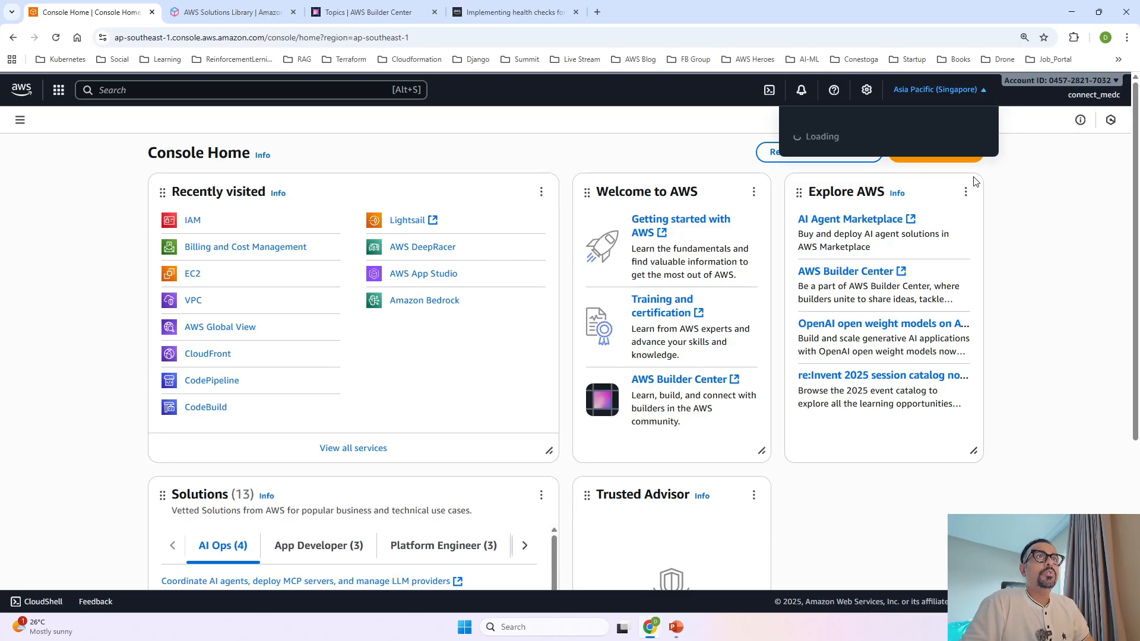
left_click(936, 89)
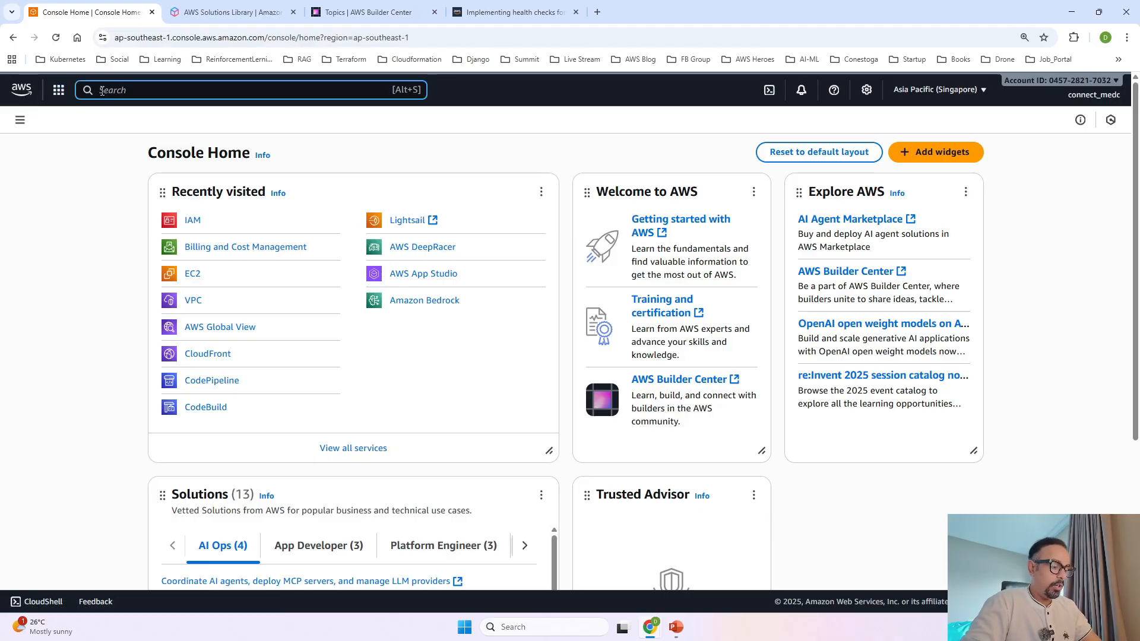
type("global Accelerator")
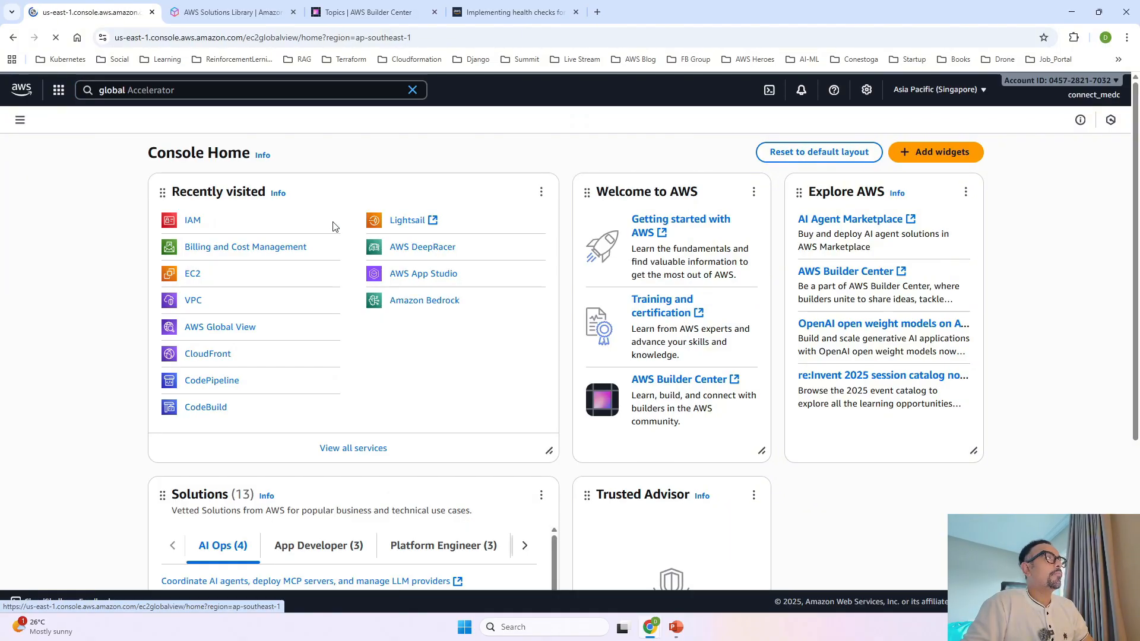
left_click(220, 328)
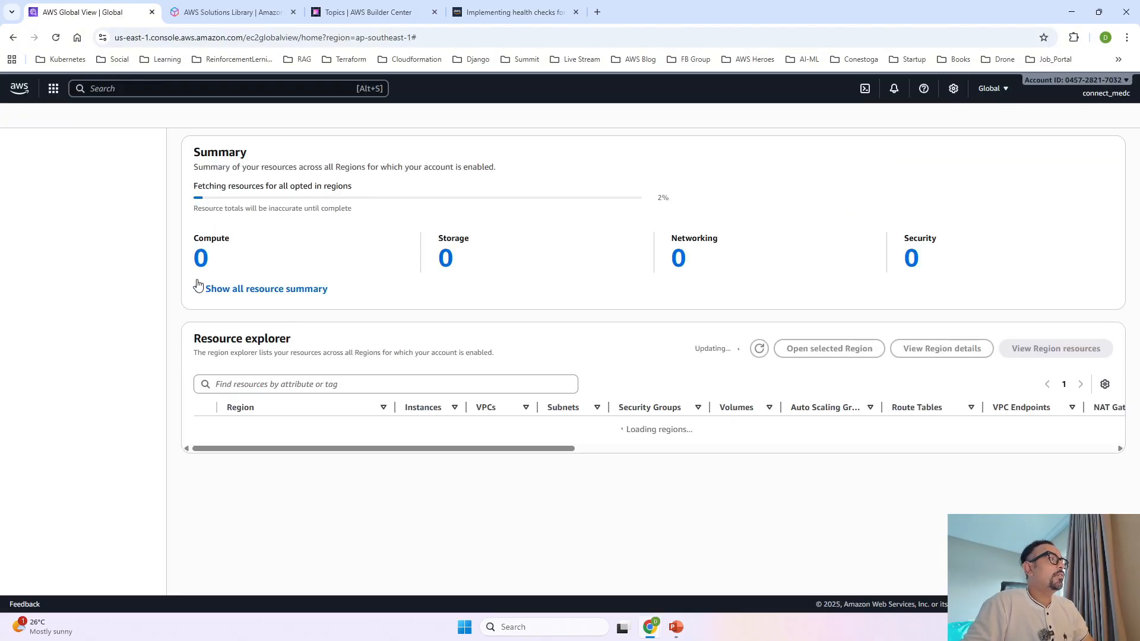
Scroll down Global View to the Resource explorer table listing 34 regions
scroll("down", 3)
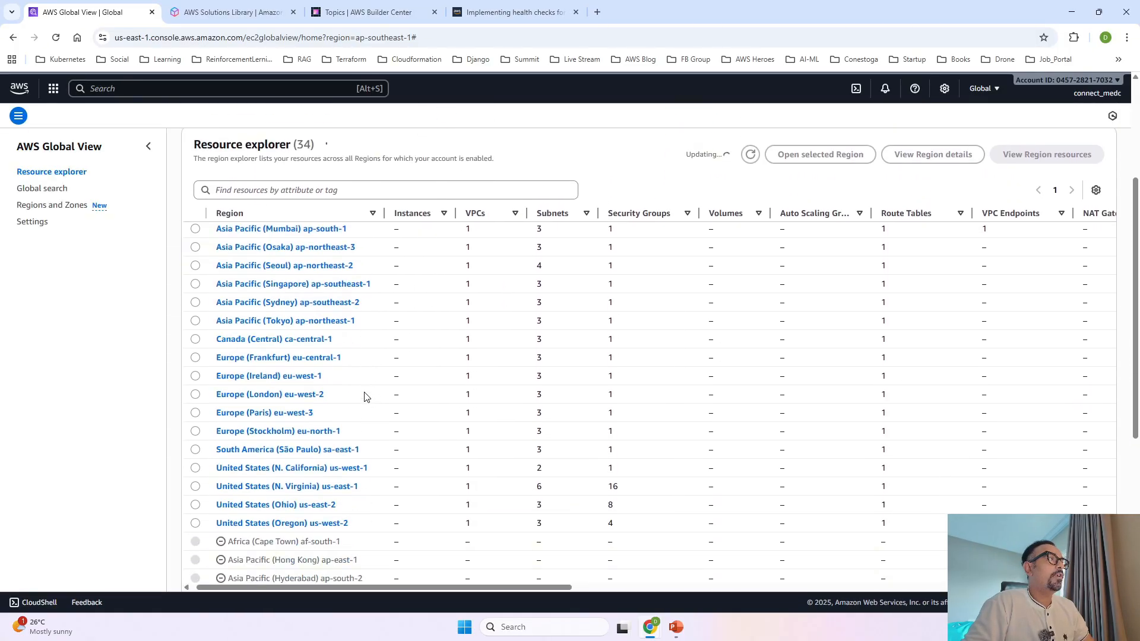
scroll("down", 3)
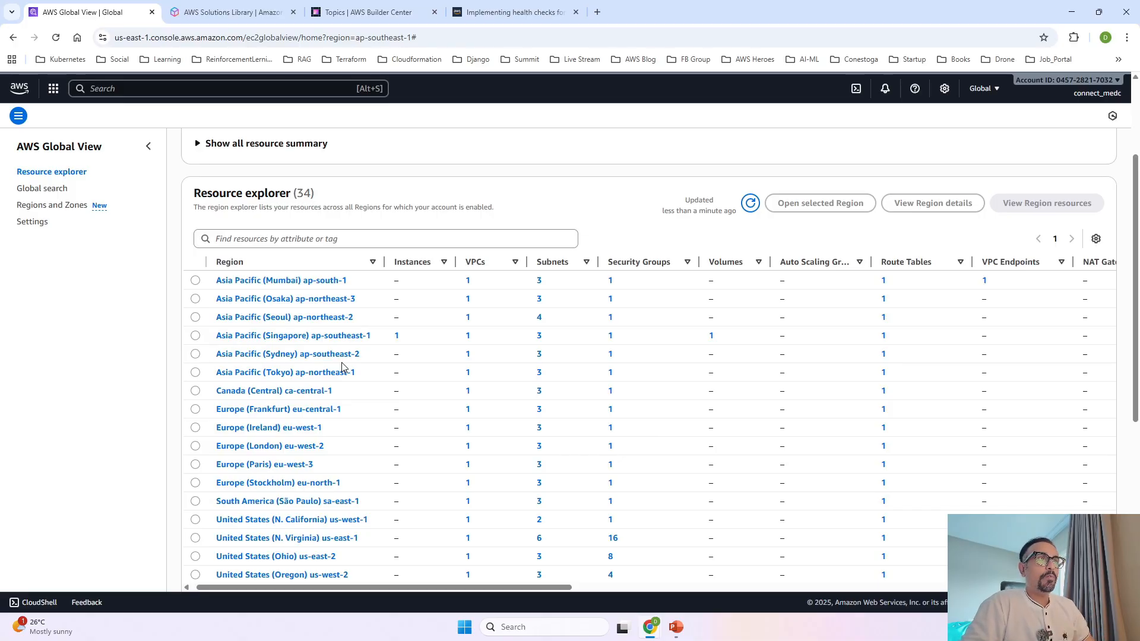
mouse_move(490, 287)
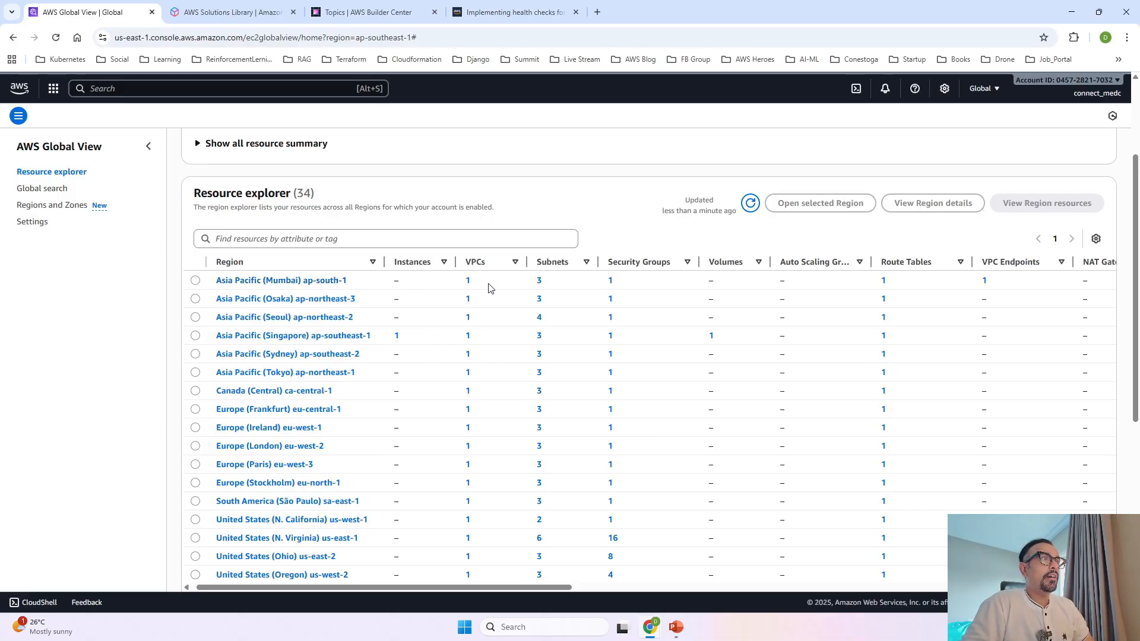
mouse_move(551, 358)
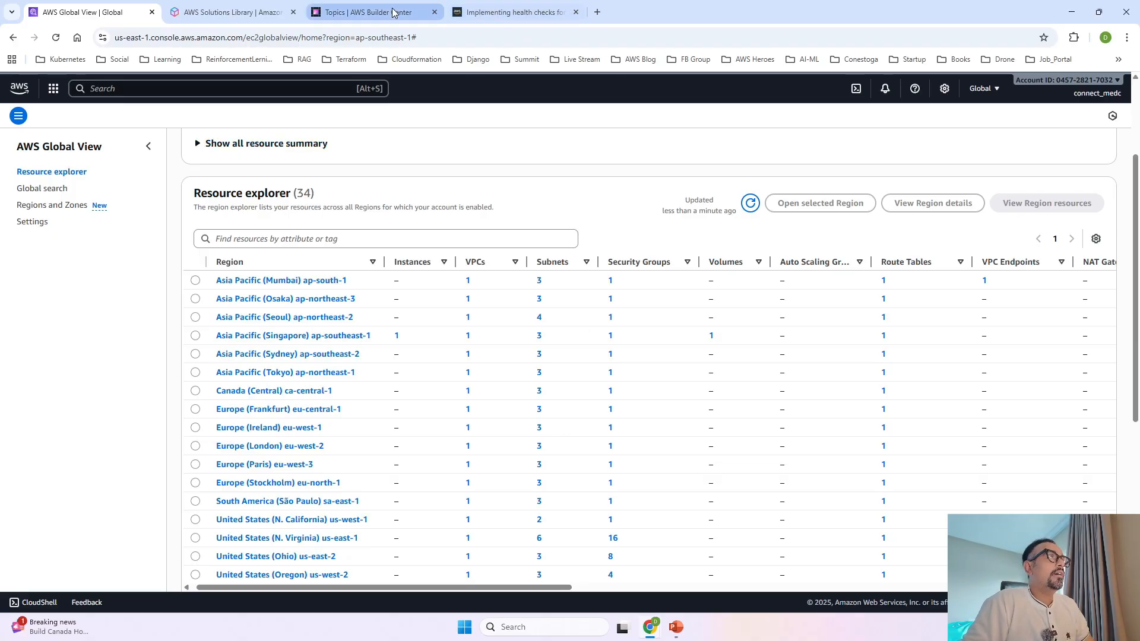
Leave the account-creation guide and signup tabs and return to the AWS Free Tier page
left_click(370, 12)
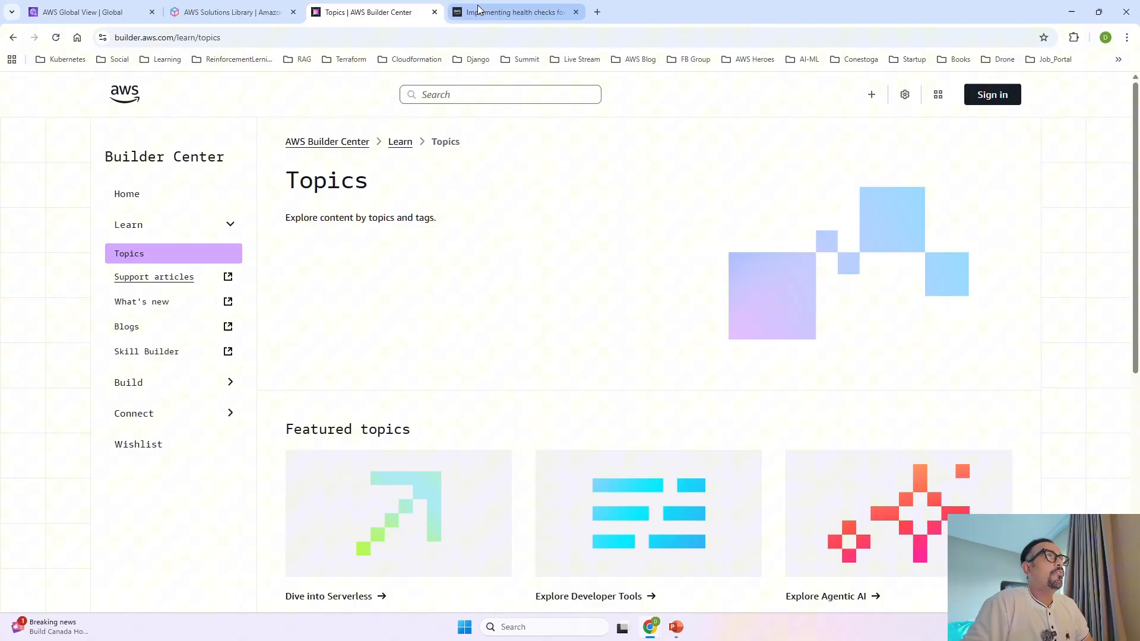
left_click(233, 12)
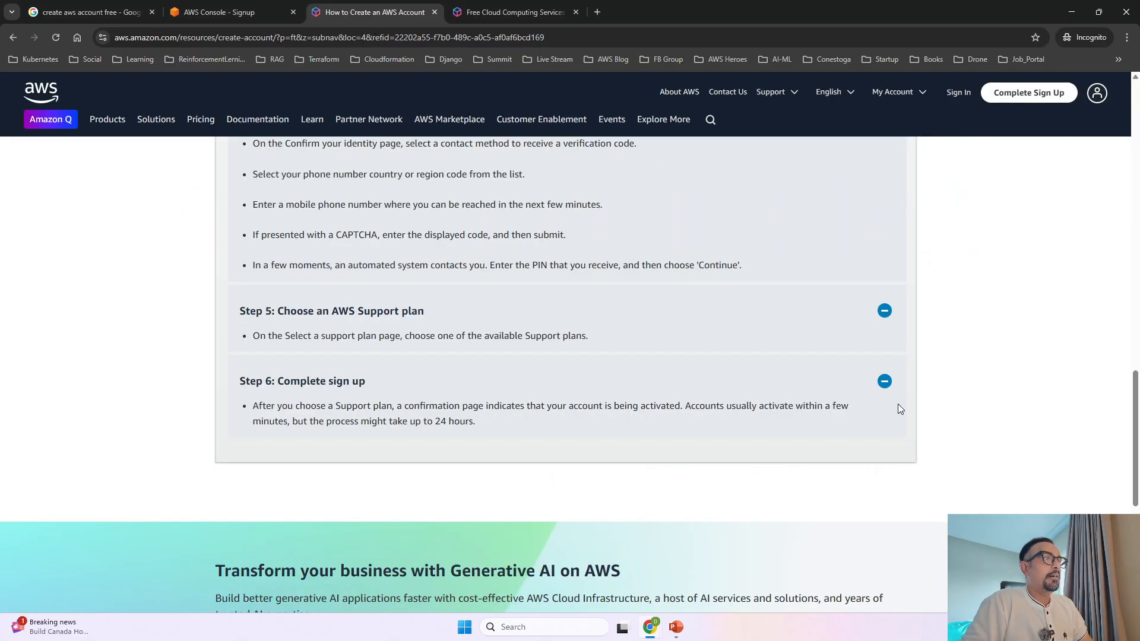
scroll("down", 3)
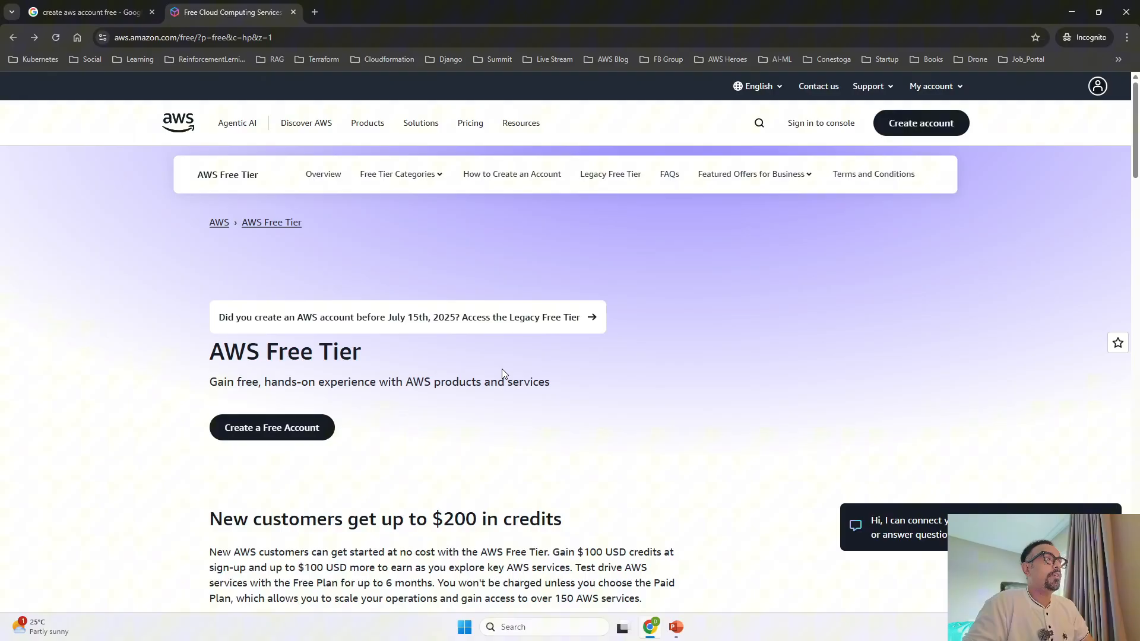
Filter the Free Tier offers by 'lam' to show the single AWS Lambda card with its free limits
scroll("down", 3)
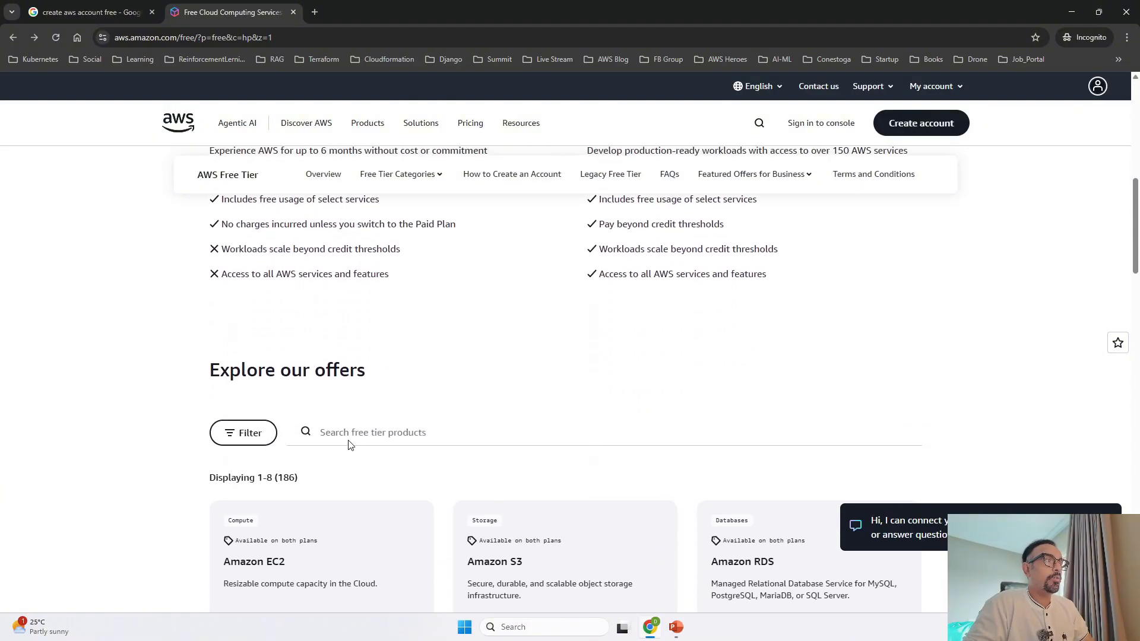
type("lambda")
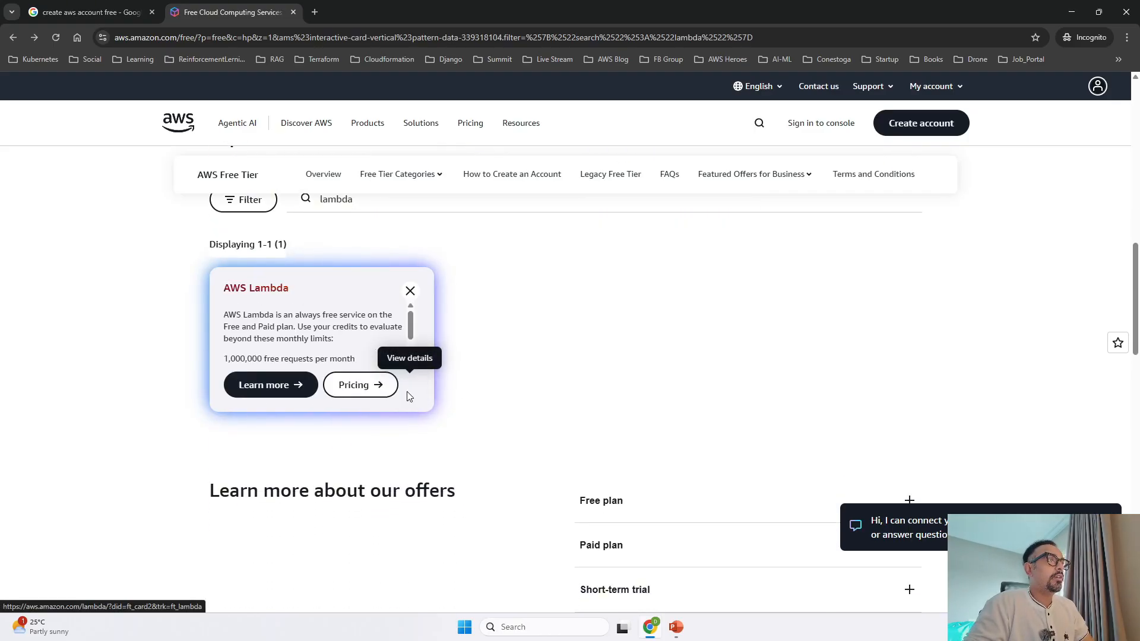
mouse_move(365, 320)
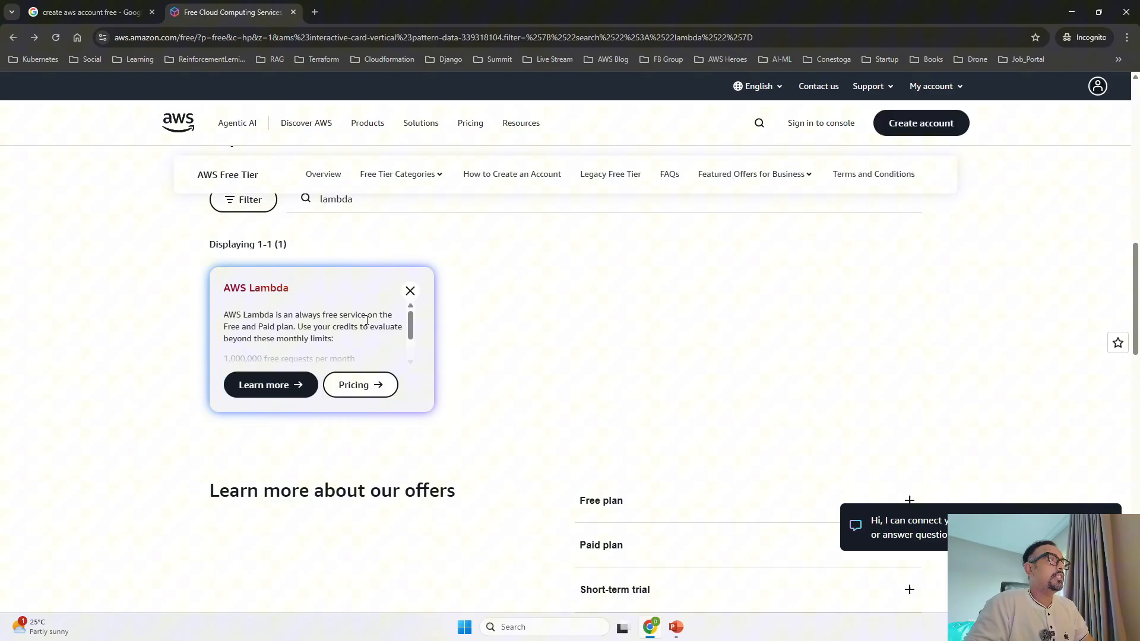
scroll("down", 3)
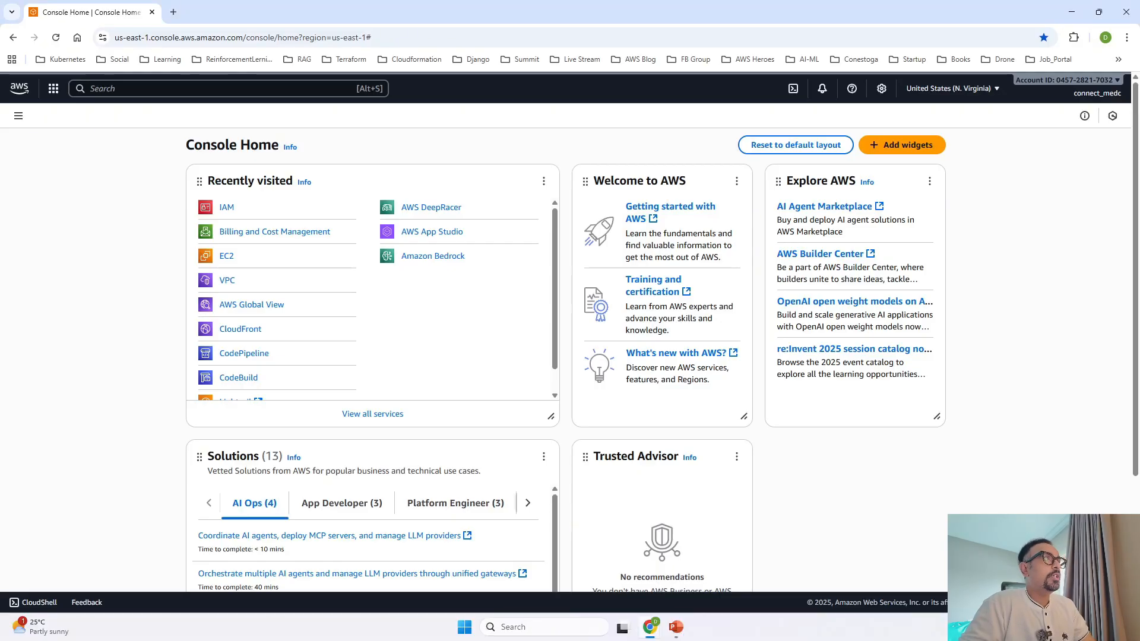
mouse_move(556, 417)
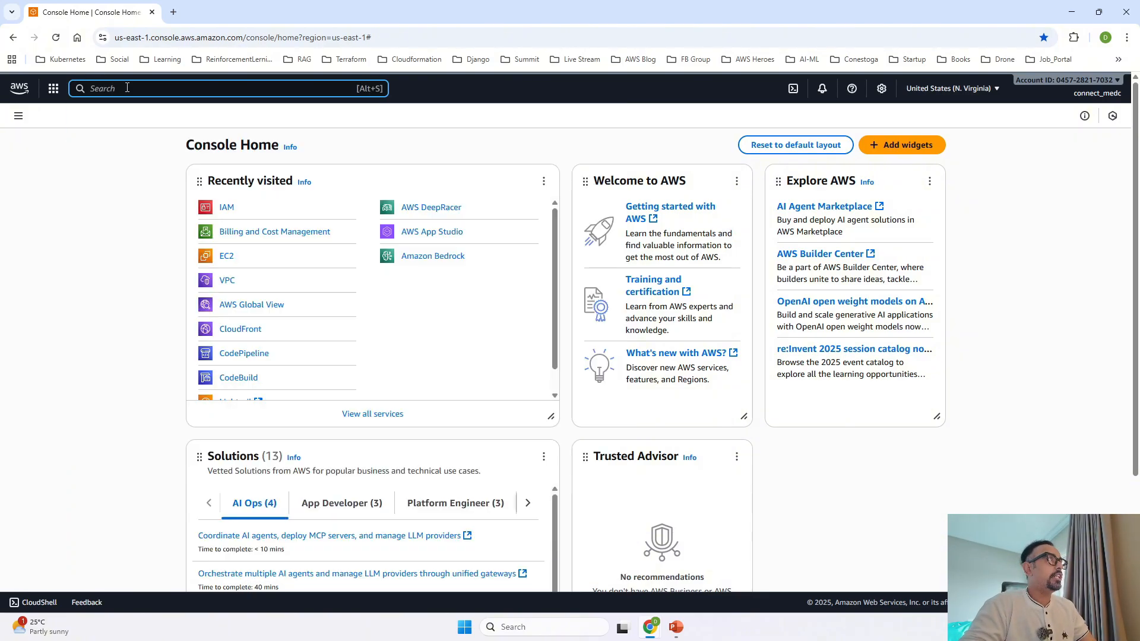
type("EC2")
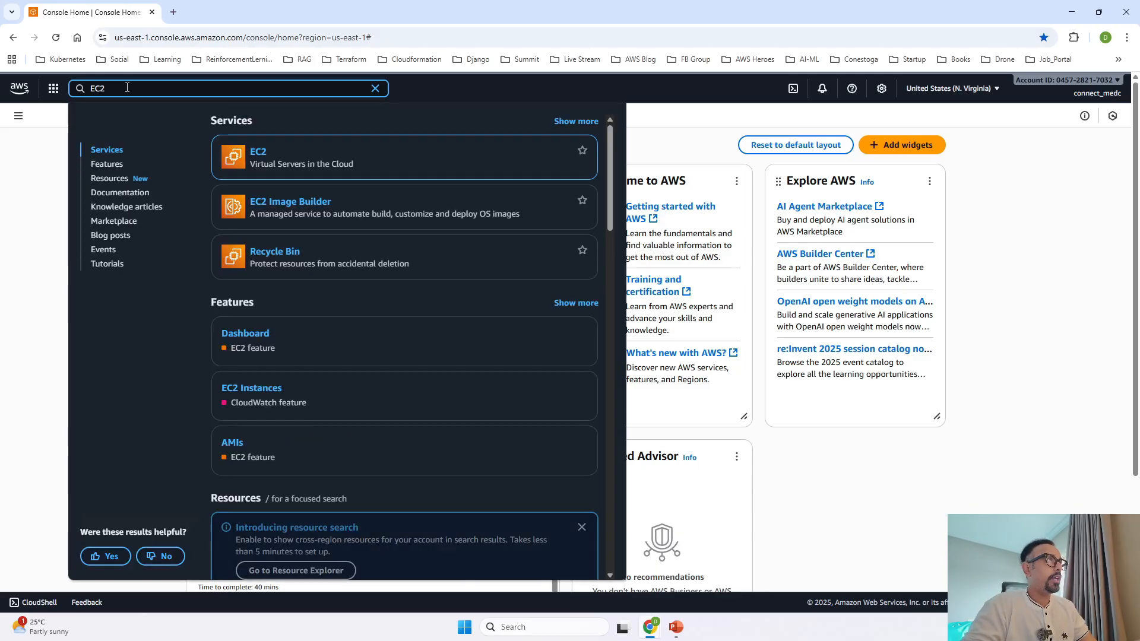
type("VP")
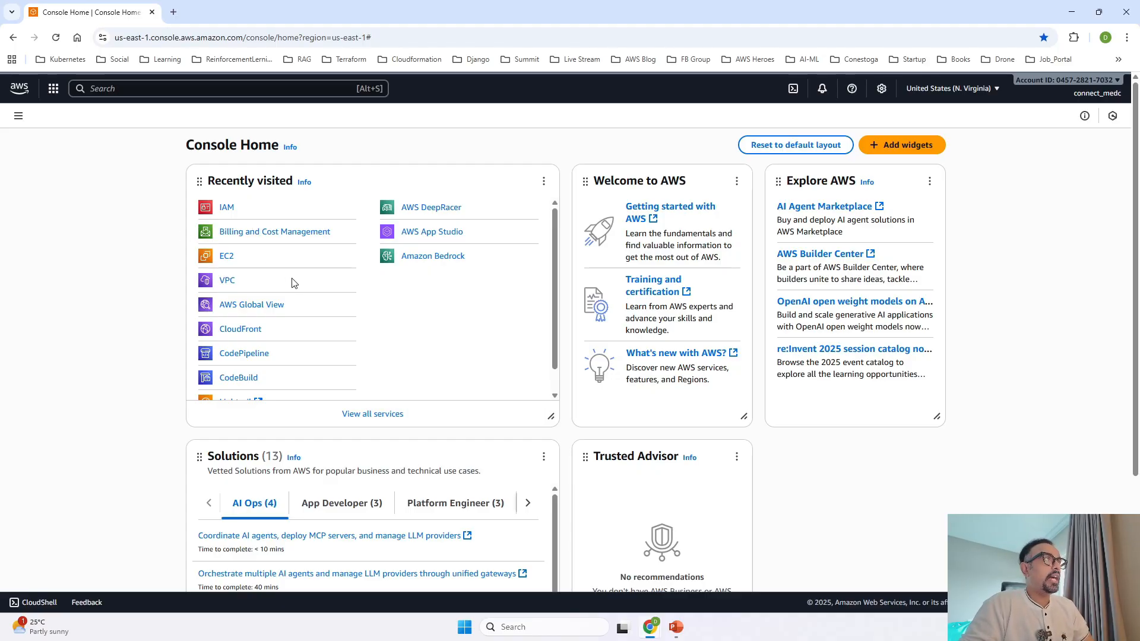
scroll("down", 3)
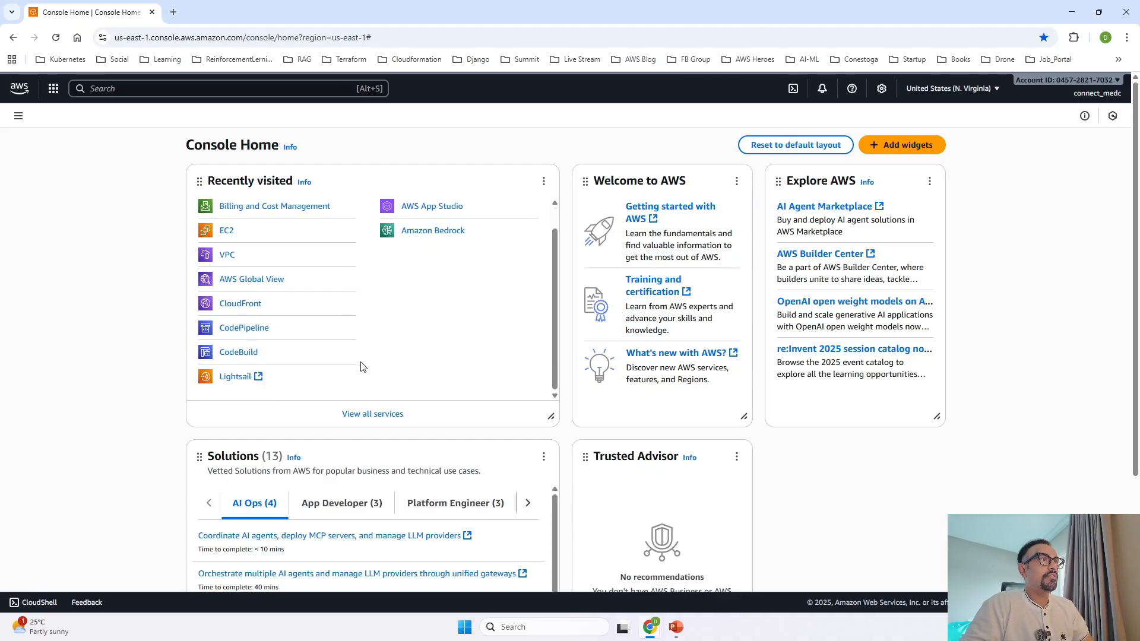
mouse_move(361, 287)
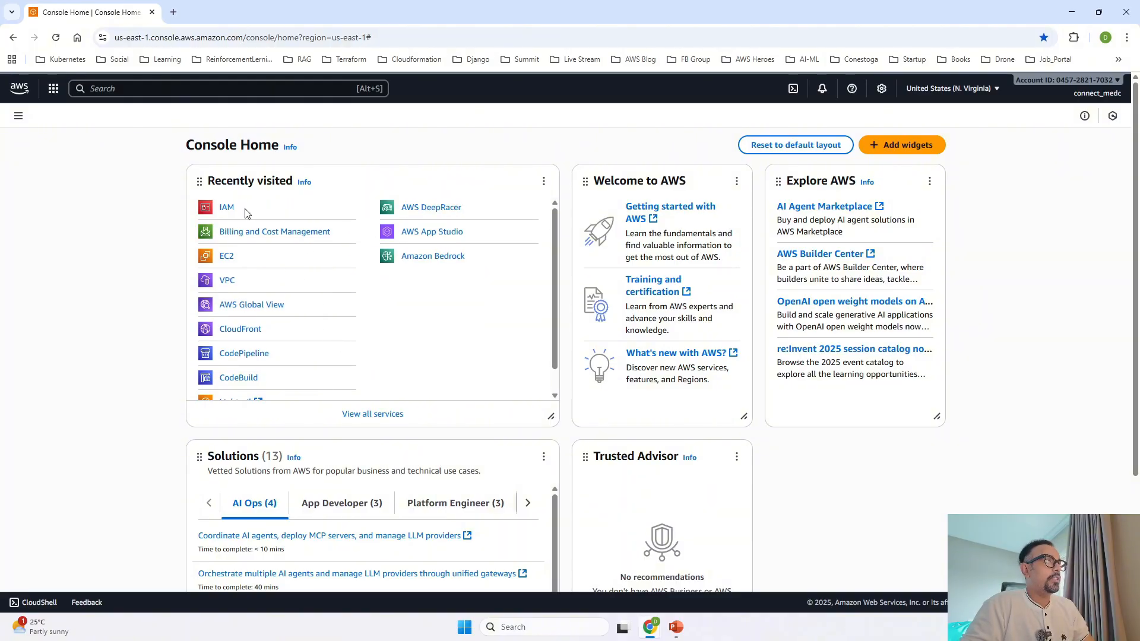
mouse_move(414, 345)
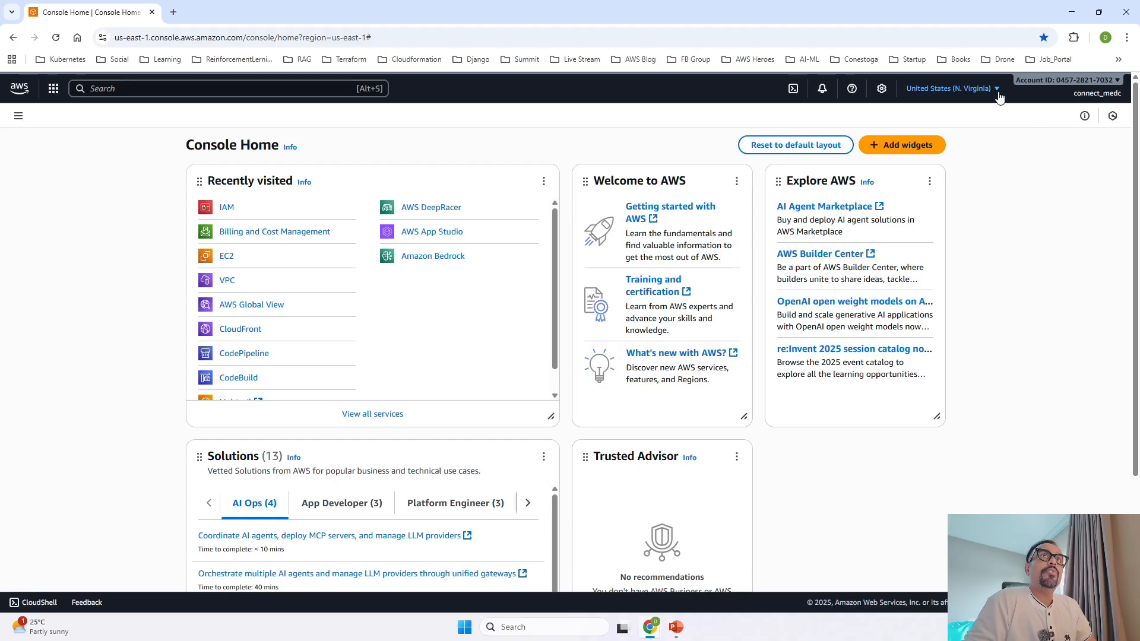
Switch the console region from N. Virginia to Asia Pacific (Singapore) ap-southeast-1
left_click(949, 87)
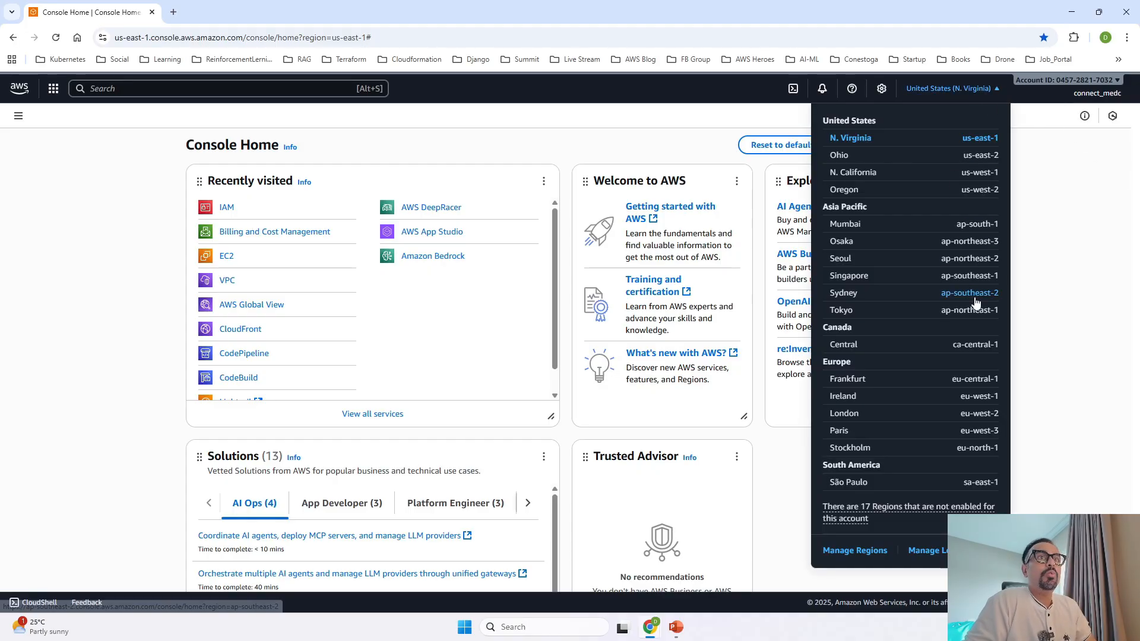
mouse_move(955, 311)
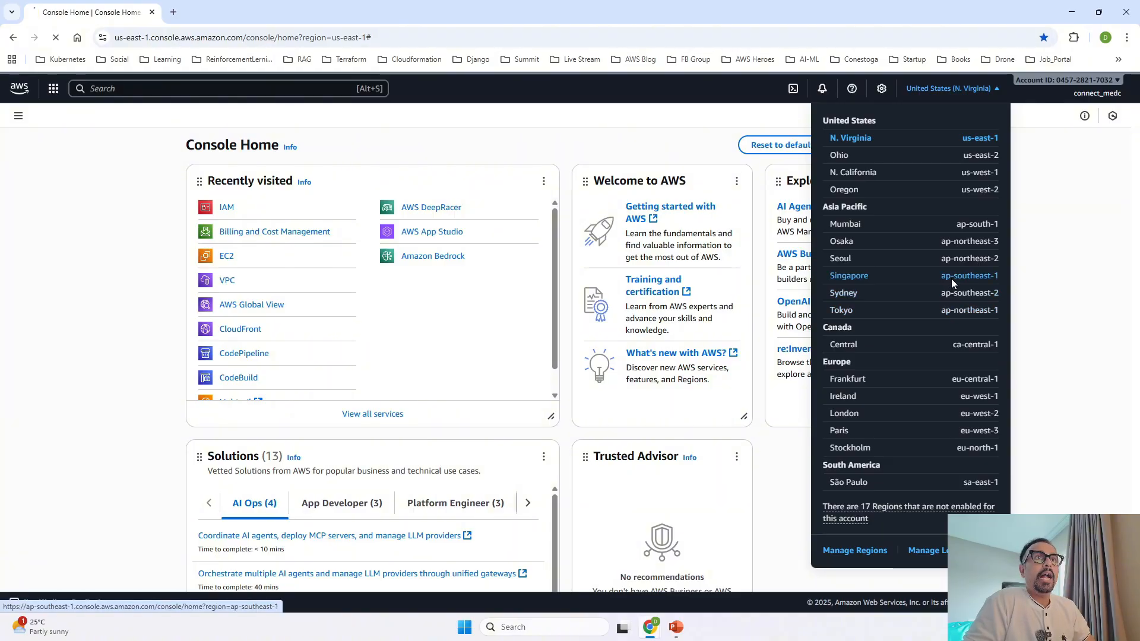
left_click(848, 276)
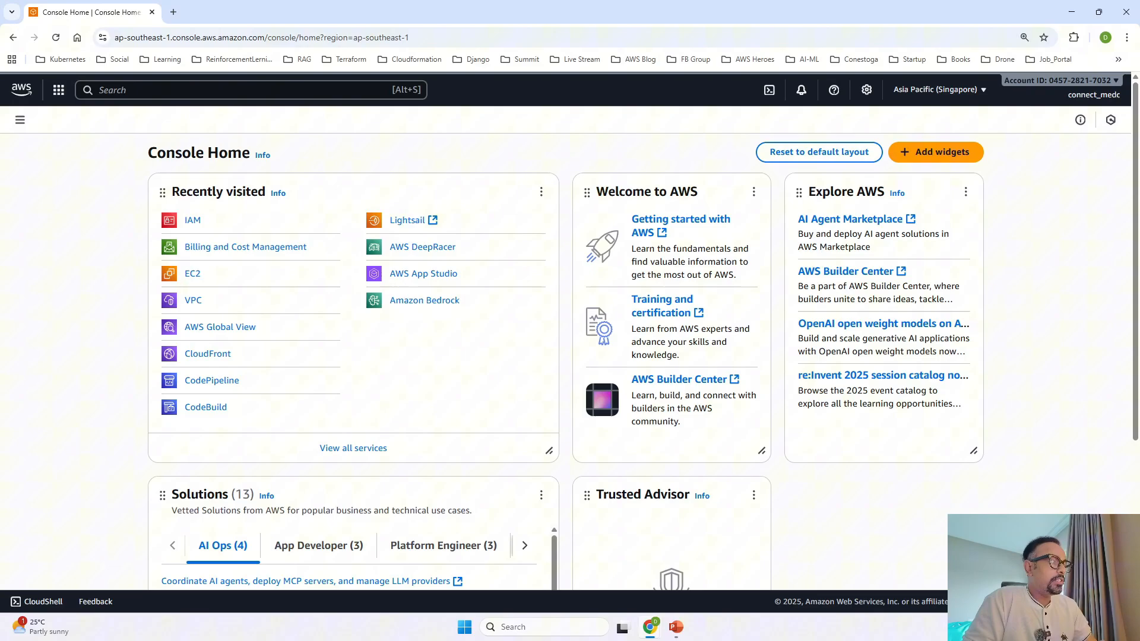
From the Solutions widget, open 'Go to AWS Solutions Library' in a new browser tab
scroll("down", 3)
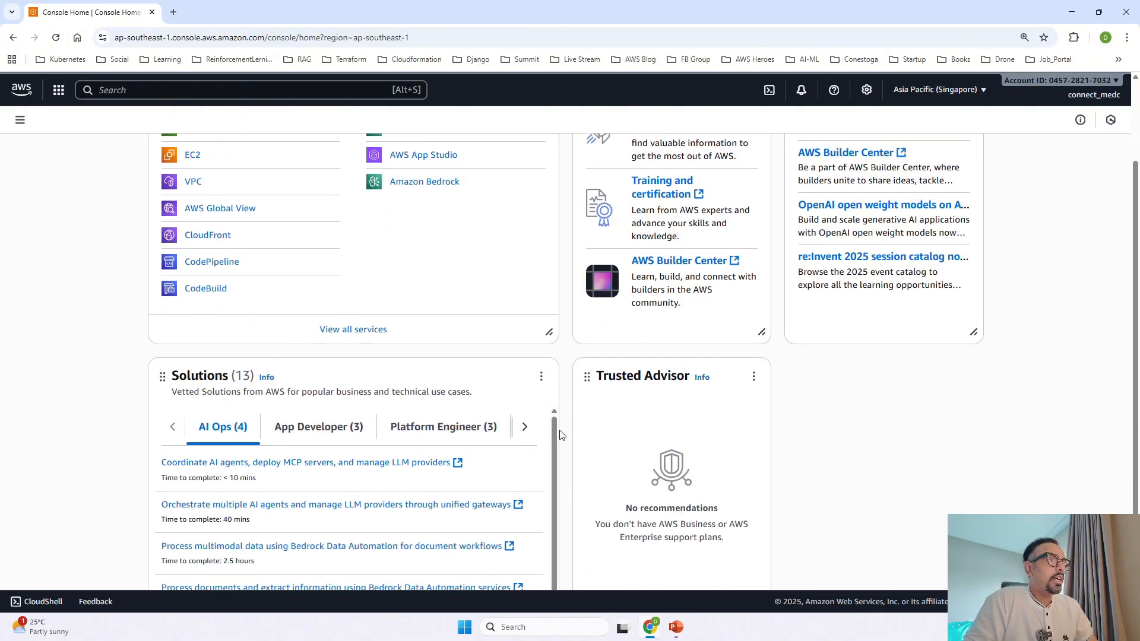
scroll("down", 3)
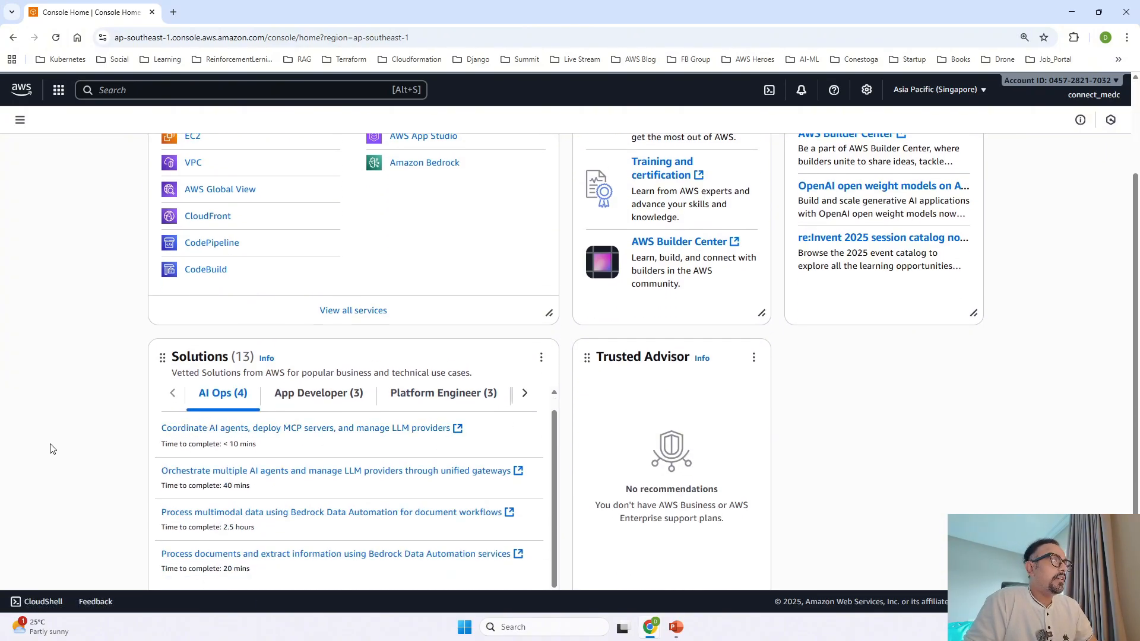
scroll("down", 3)
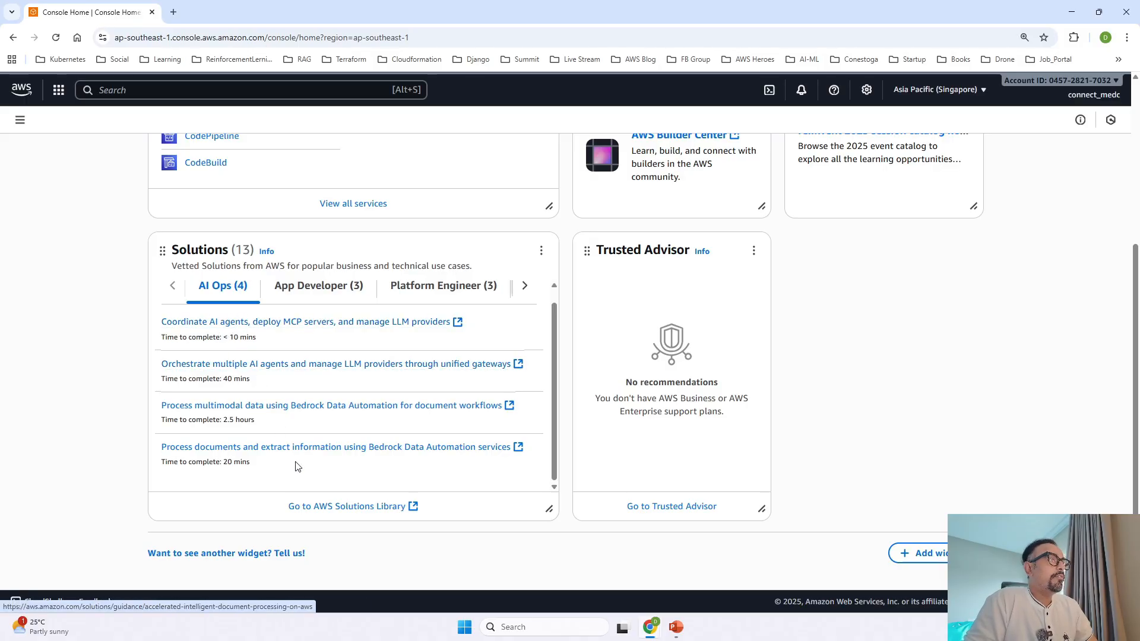
mouse_move(319, 513)
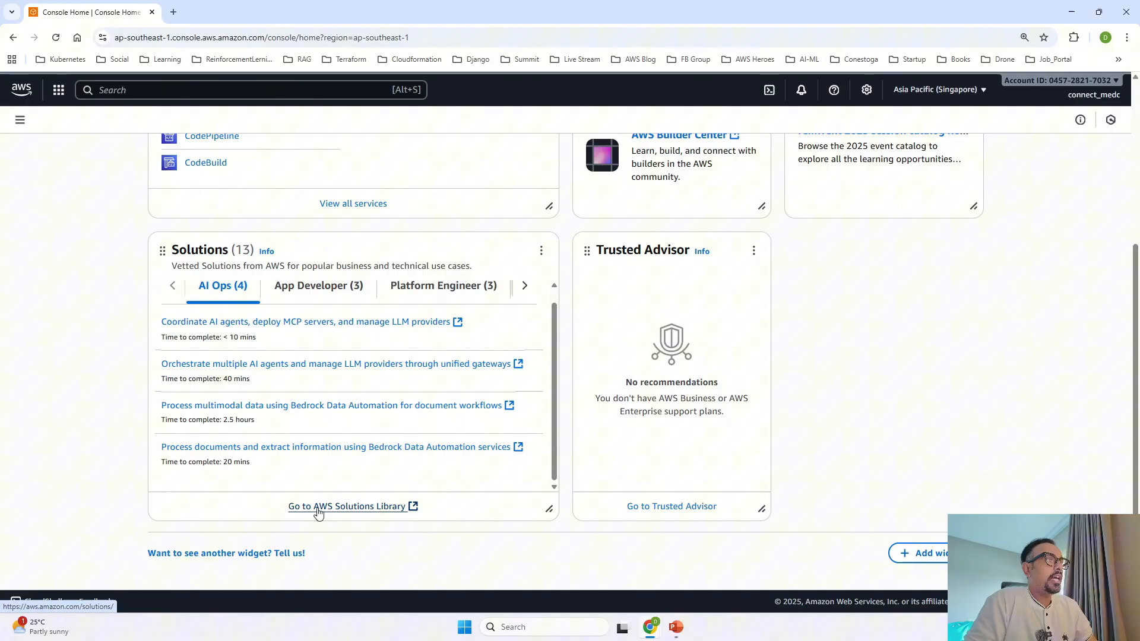
right_click(320, 508)
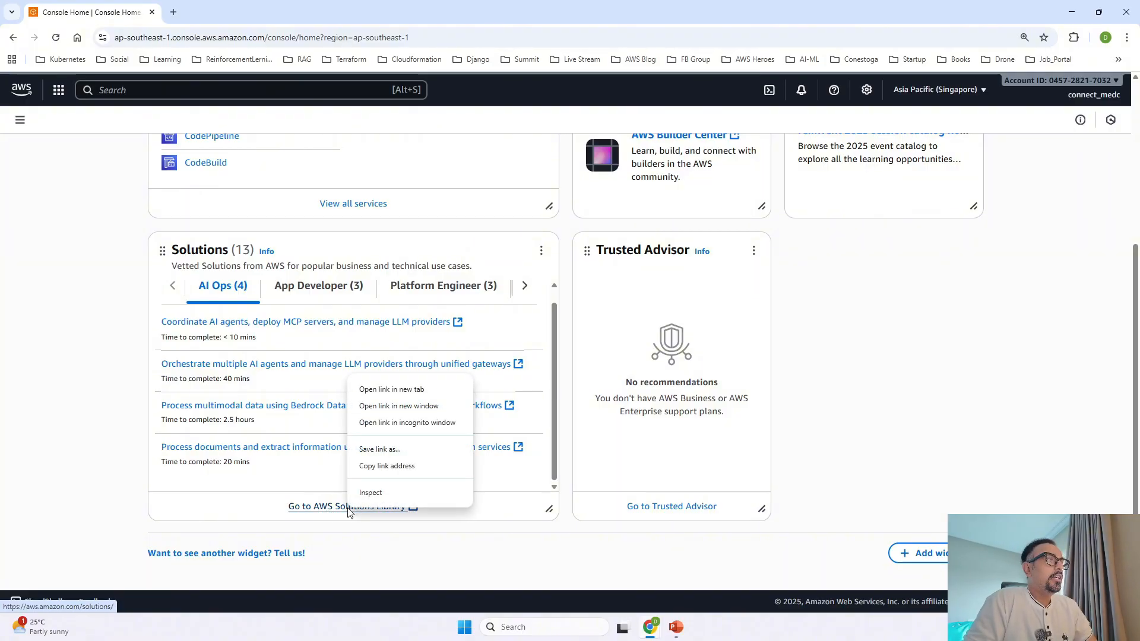
left_click(392, 388)
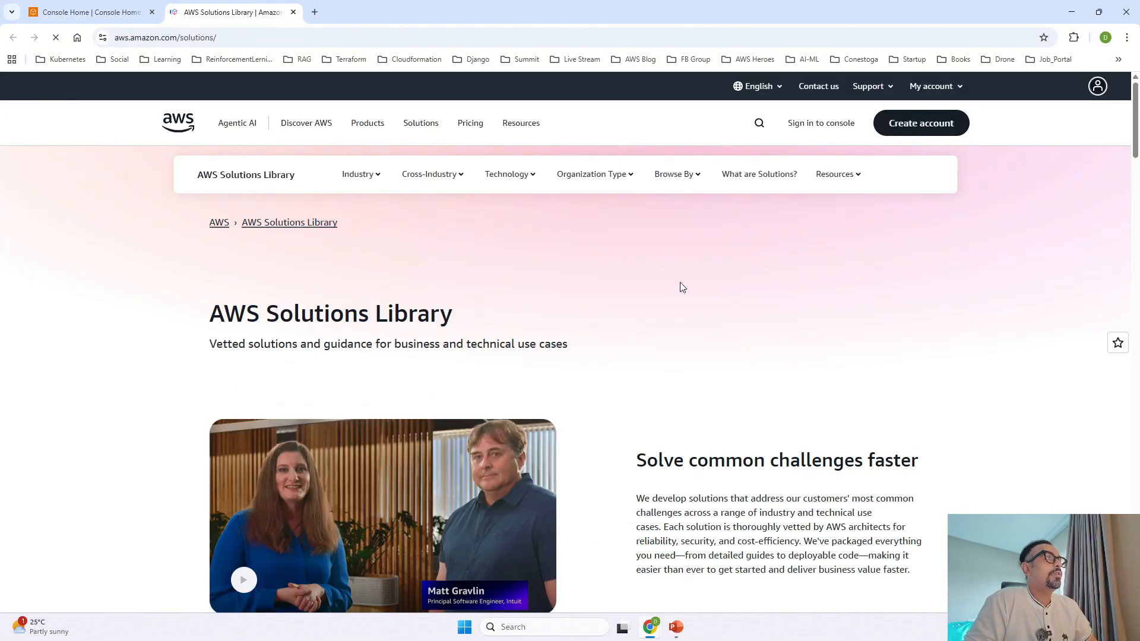
Return to Console Home, page through the Solutions categories, and launch AWS Builder Center in a new tab
scroll("down", 3)
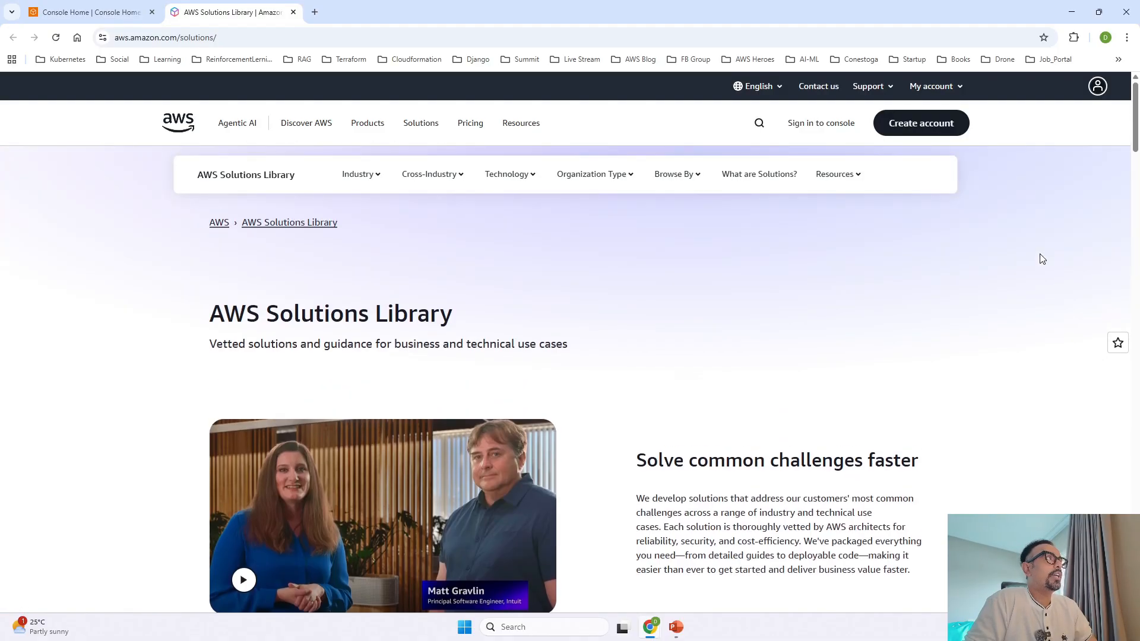
left_click(89, 12)
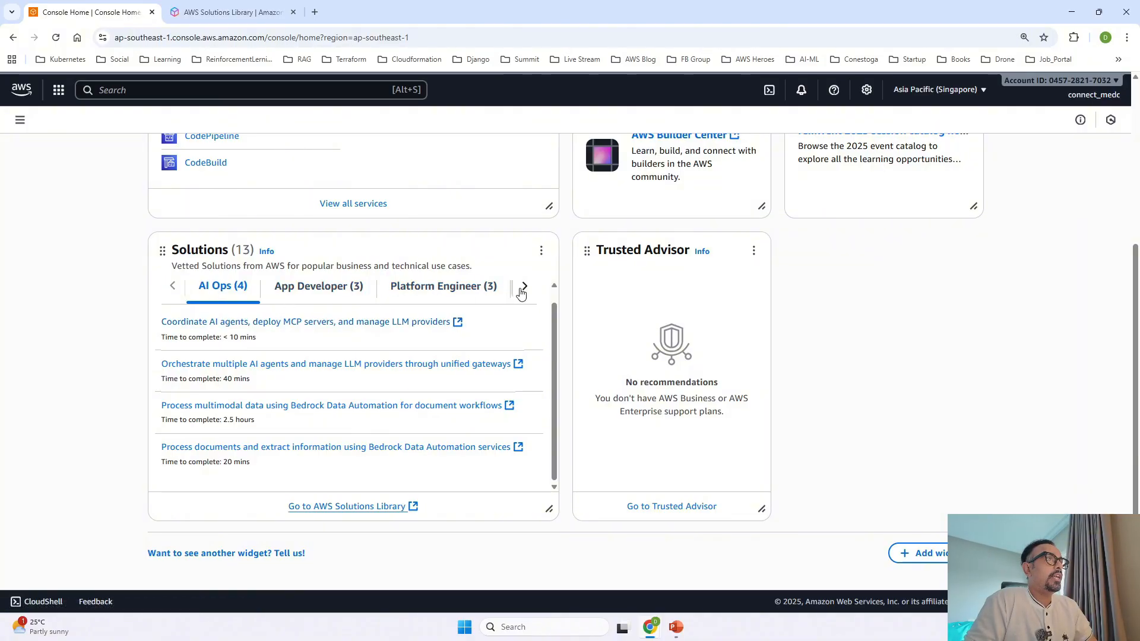
left_click(523, 286)
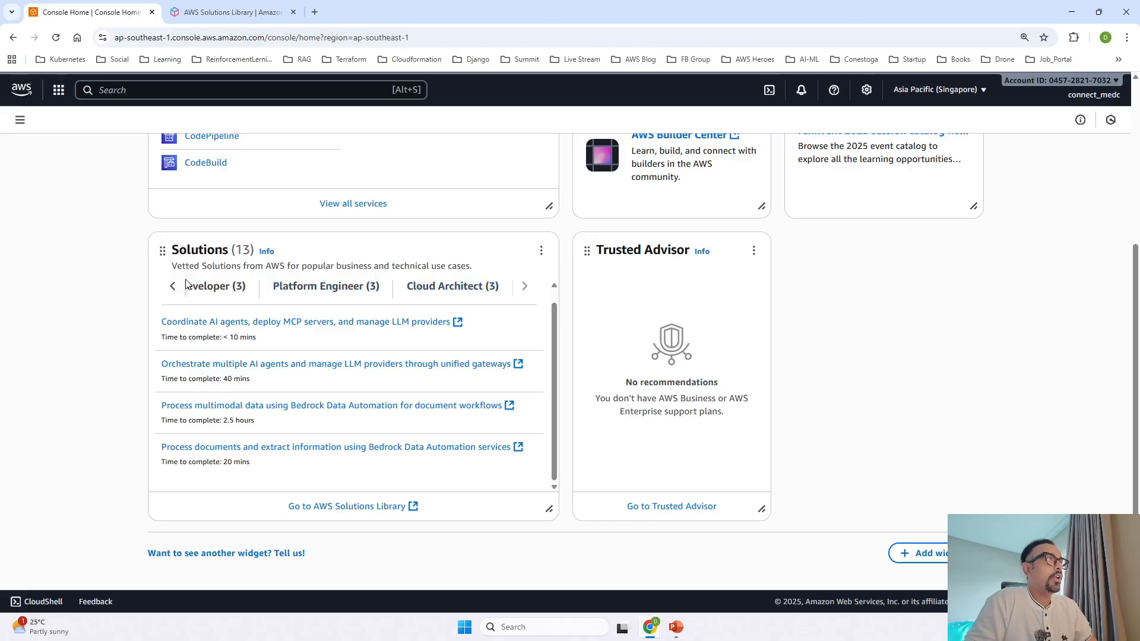
left_click(173, 286)
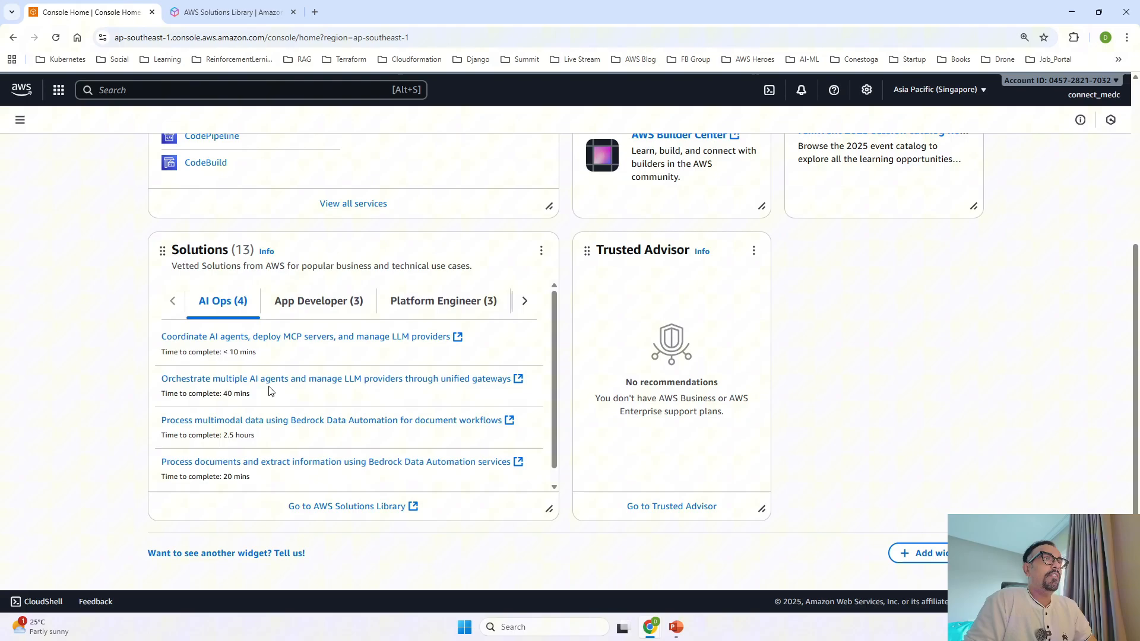
scroll("up", 3)
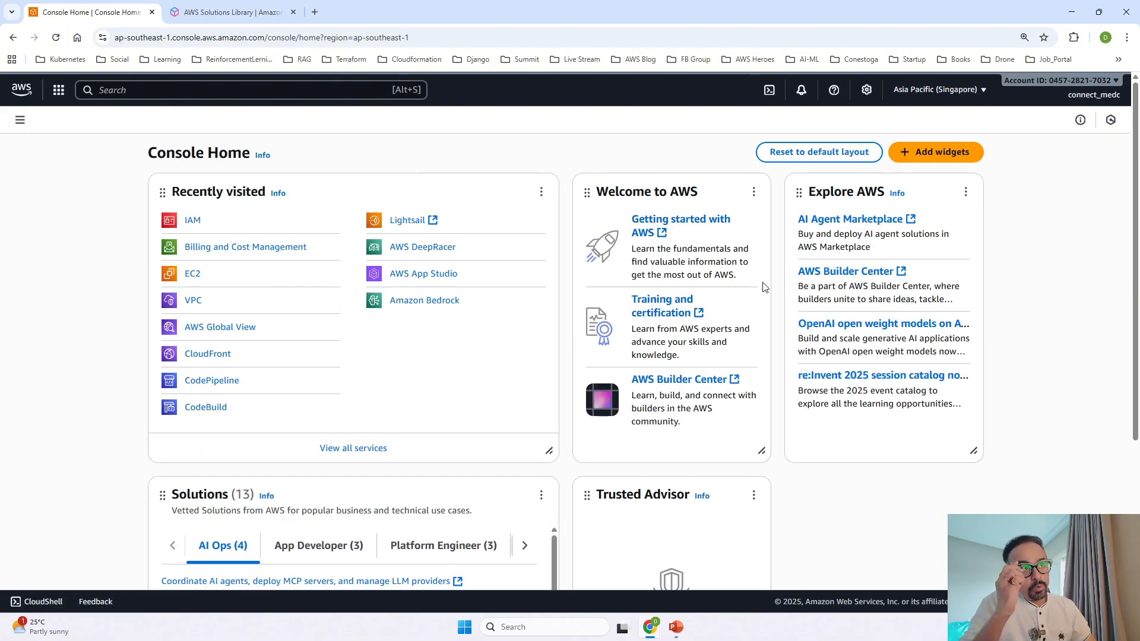
mouse_move(661, 314)
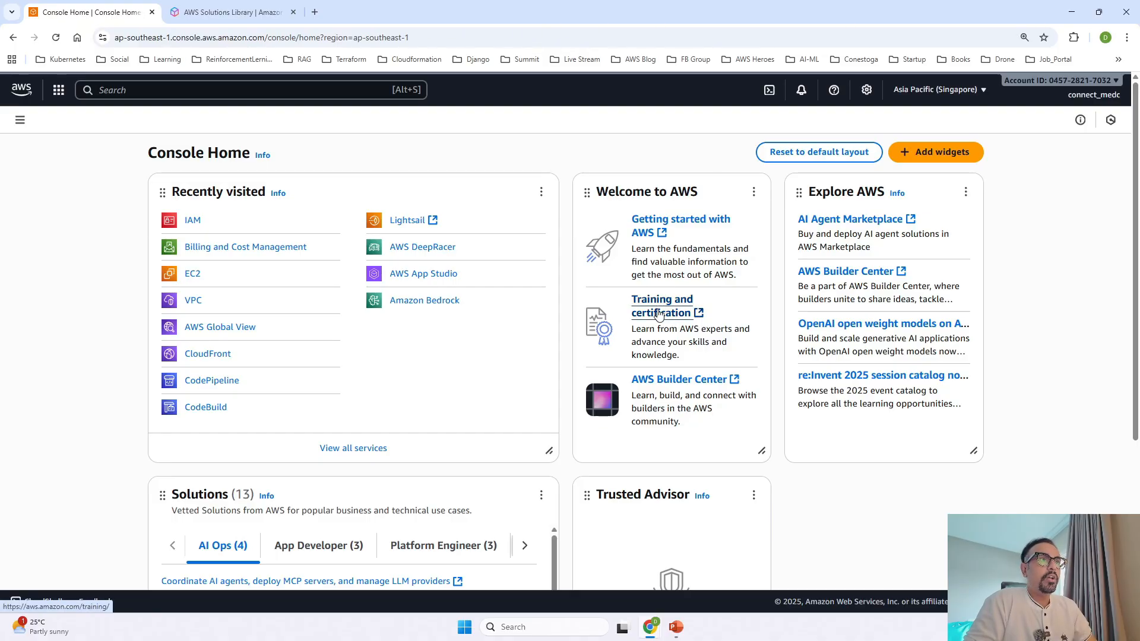
mouse_move(668, 384)
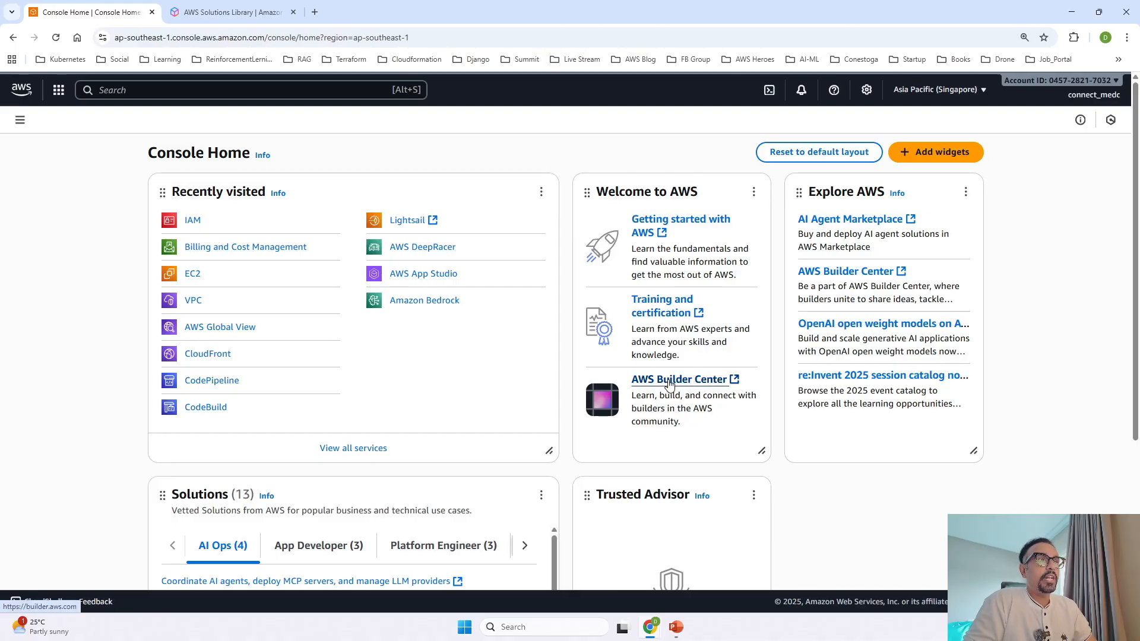
left_click(676, 380)
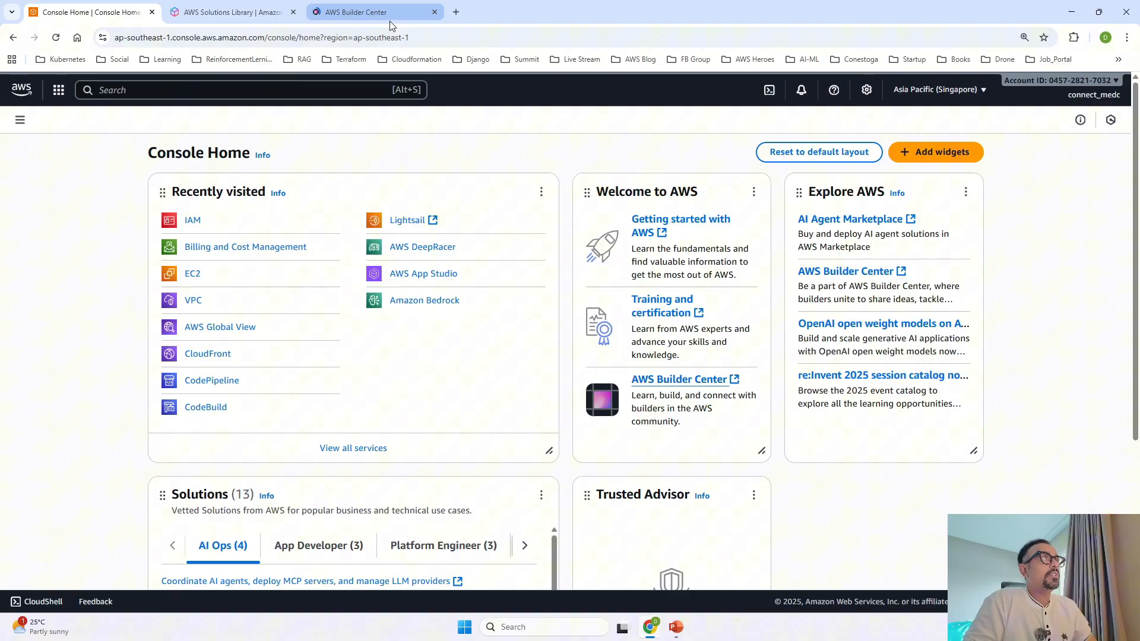
Switch to the Builder Center tab and go to its Learn > Topics page
left_click(362, 12)
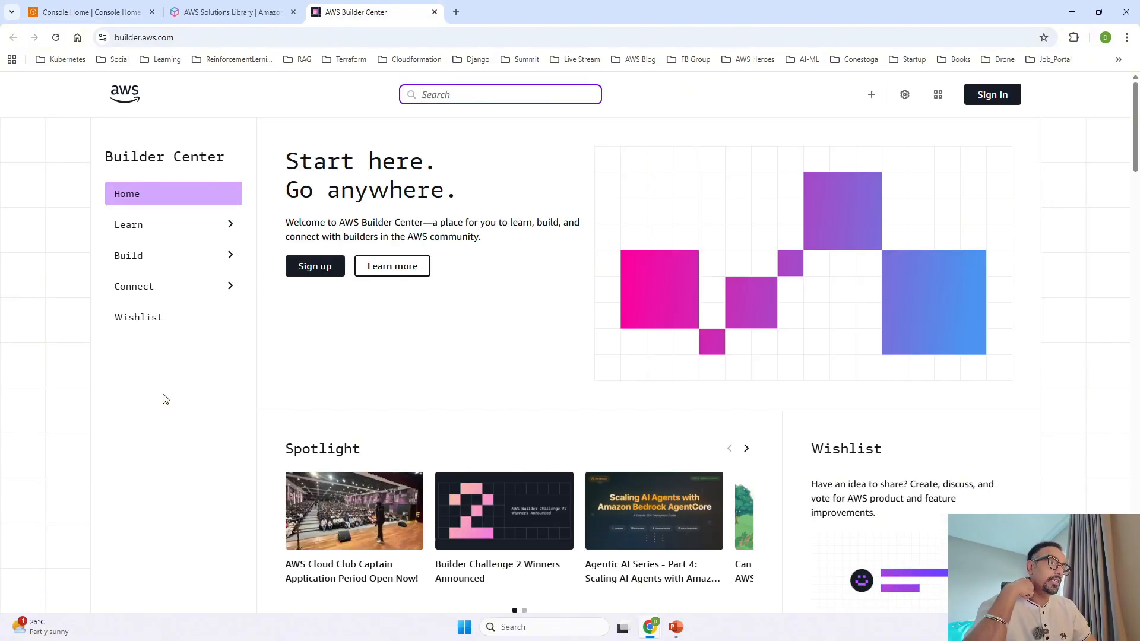
scroll("down", 3)
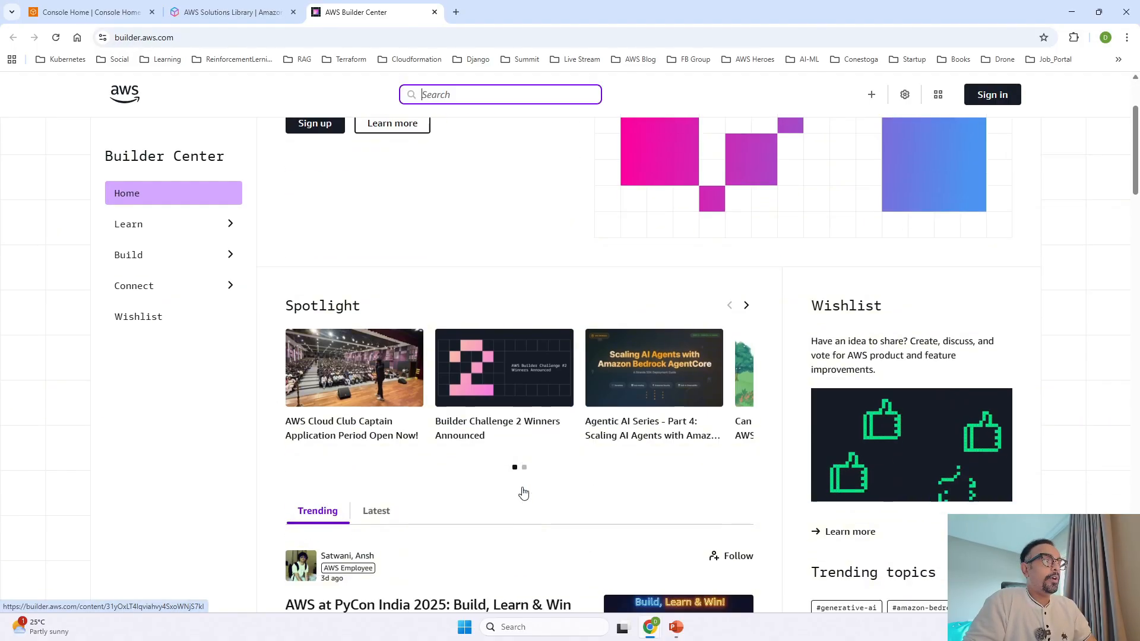
scroll("down", 3)
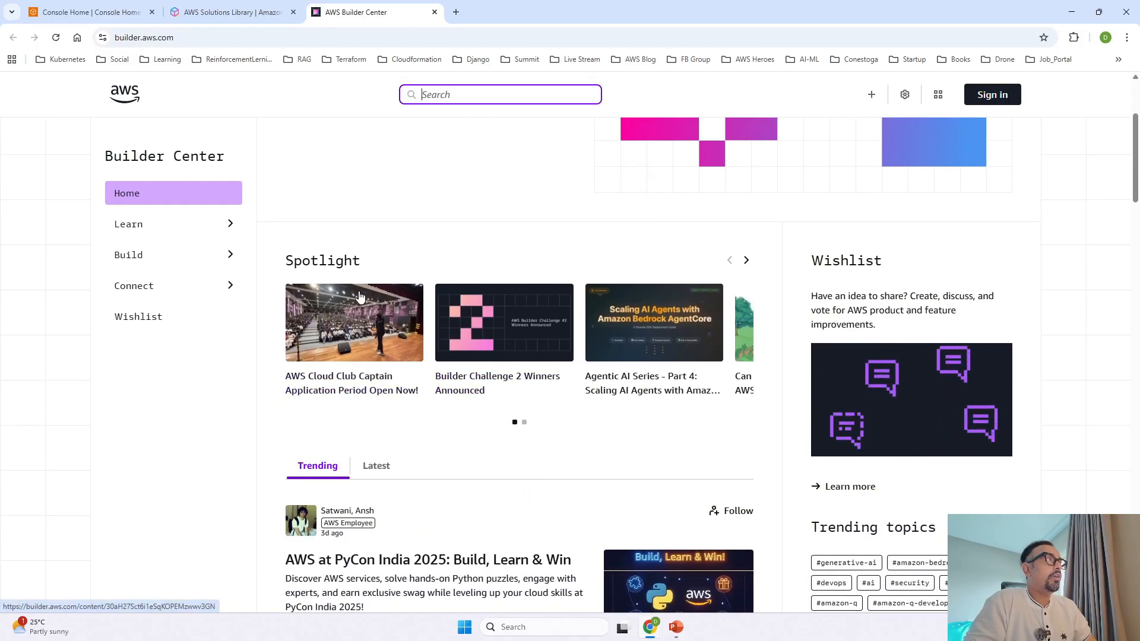
left_click(128, 223)
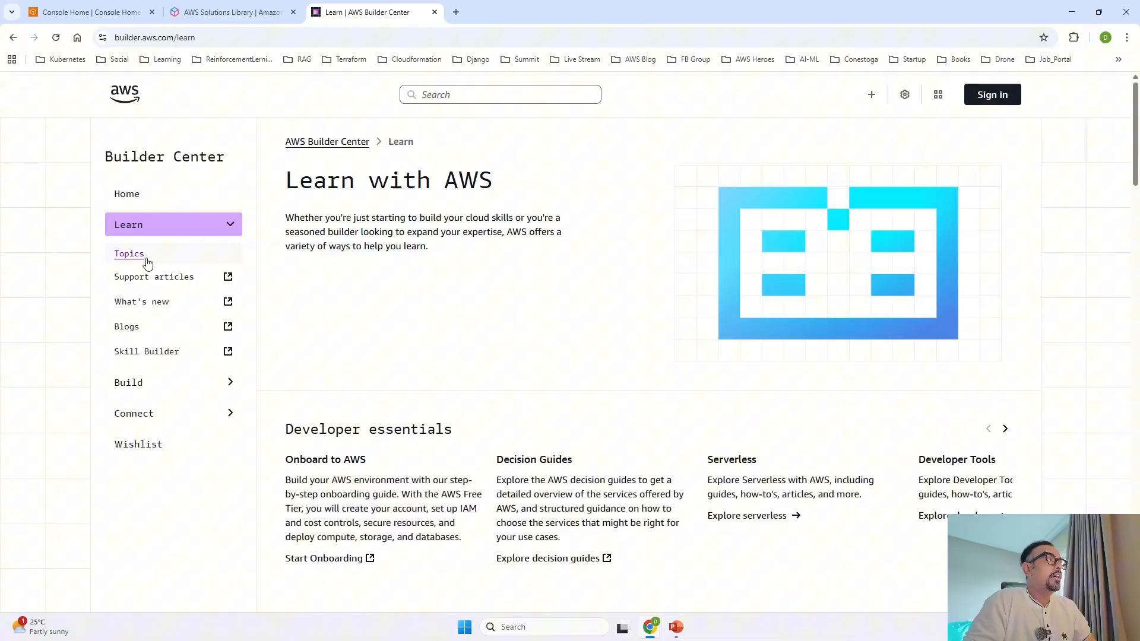
left_click(129, 253)
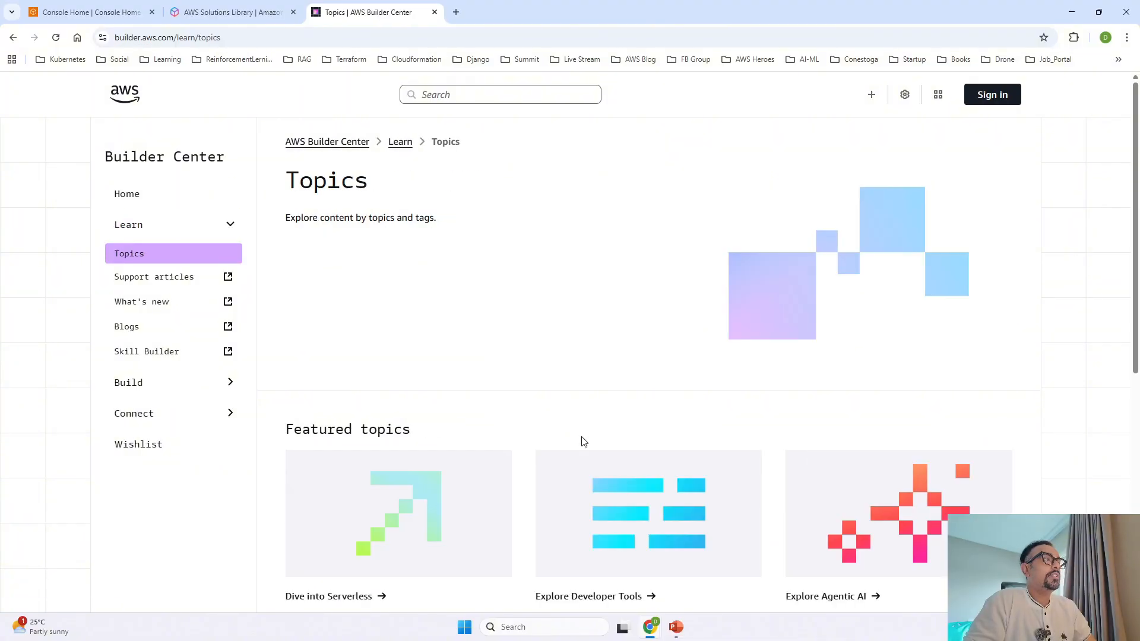
From the Topics page, open the official AWS Support articles on re:Post
scroll("down", 3)
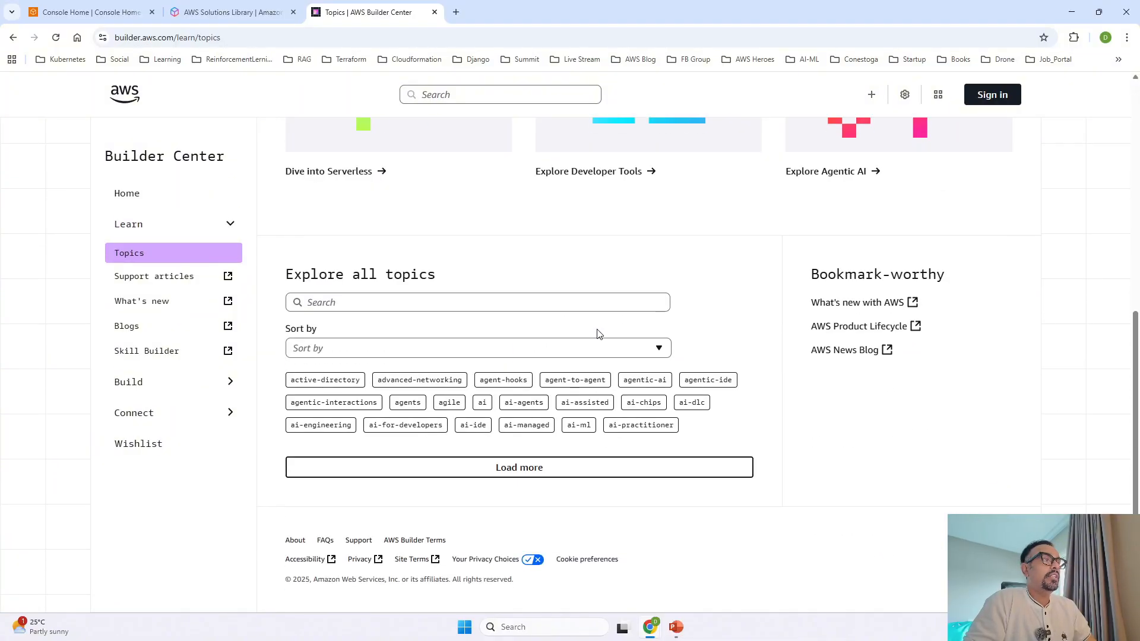
scroll("up", 3)
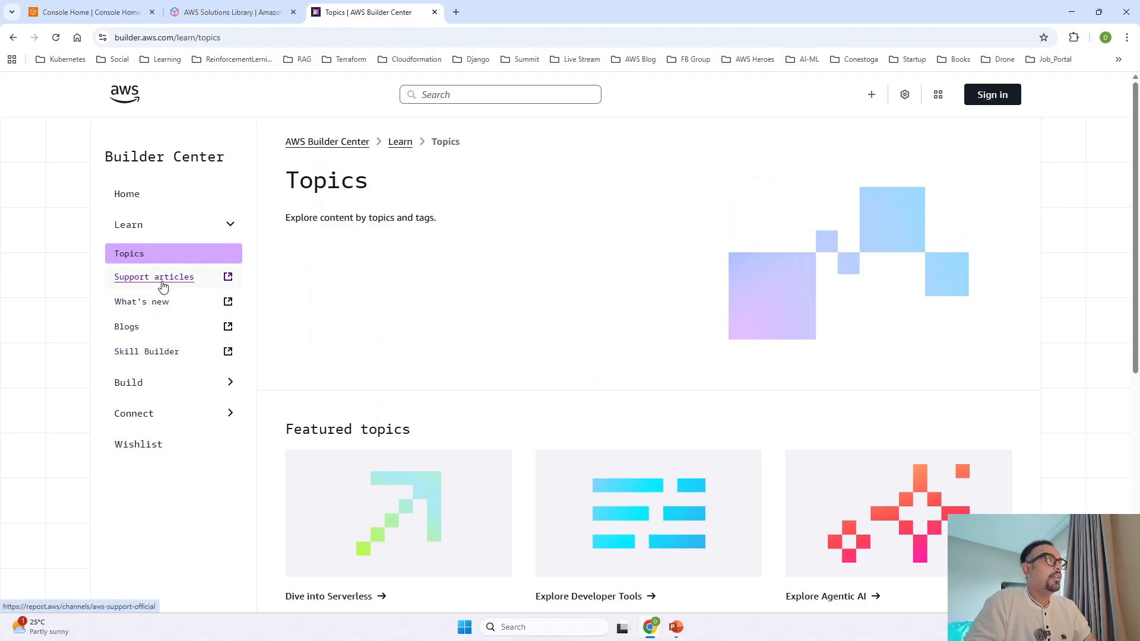
left_click(154, 277)
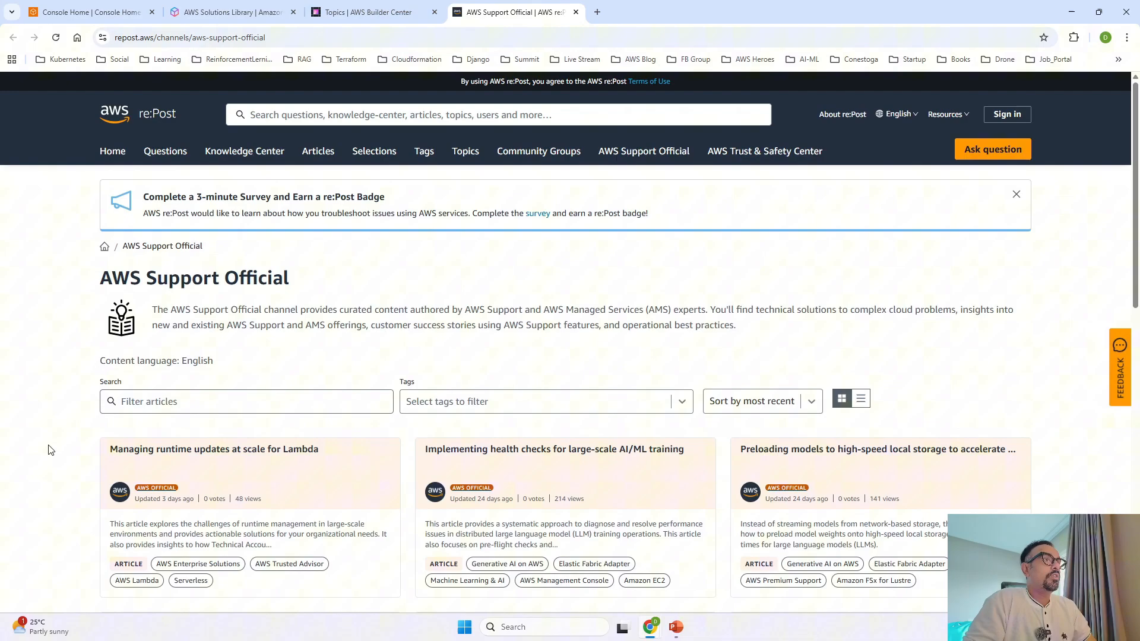
Read the re:Post health checks for large-scale AI/ML training article down to its common errors section
scroll("down", 3)
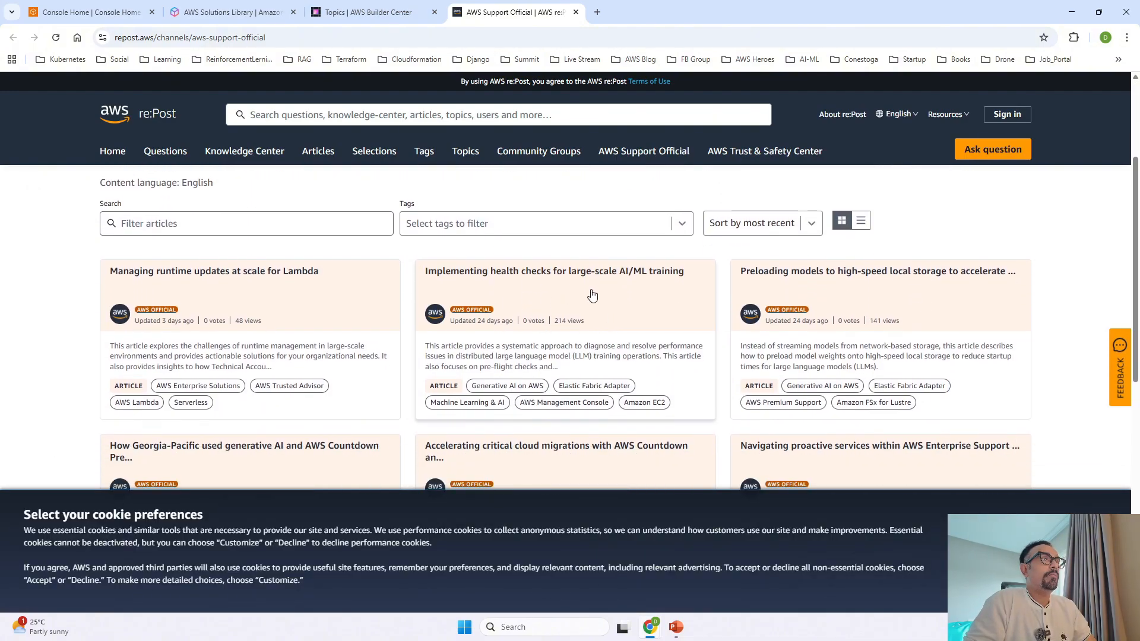
scroll("down", 3)
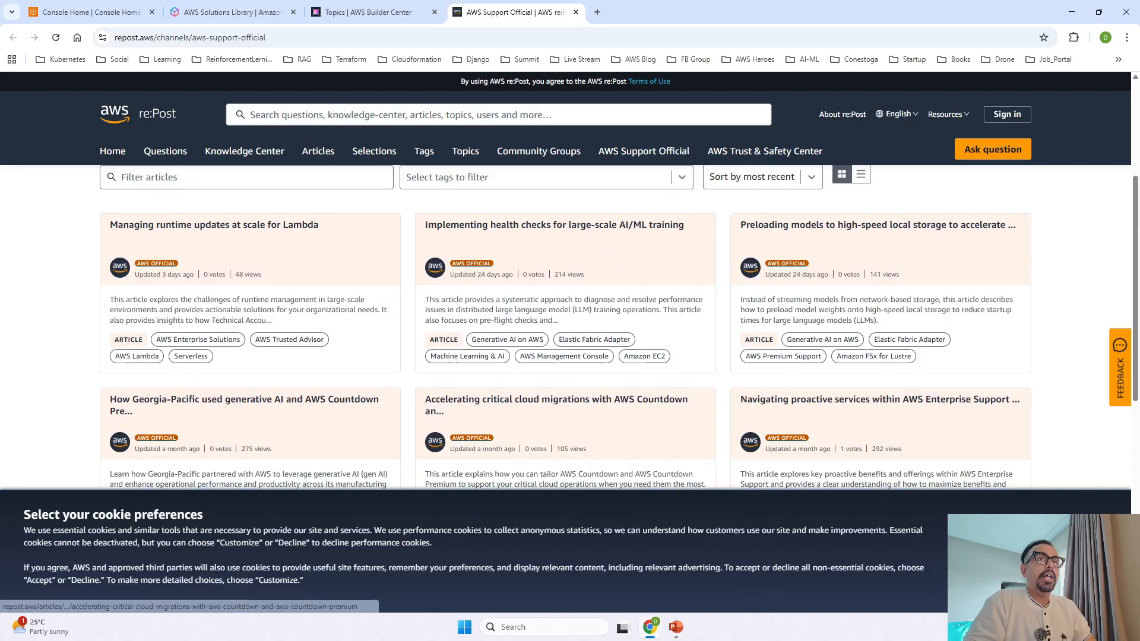
scroll("down", 3)
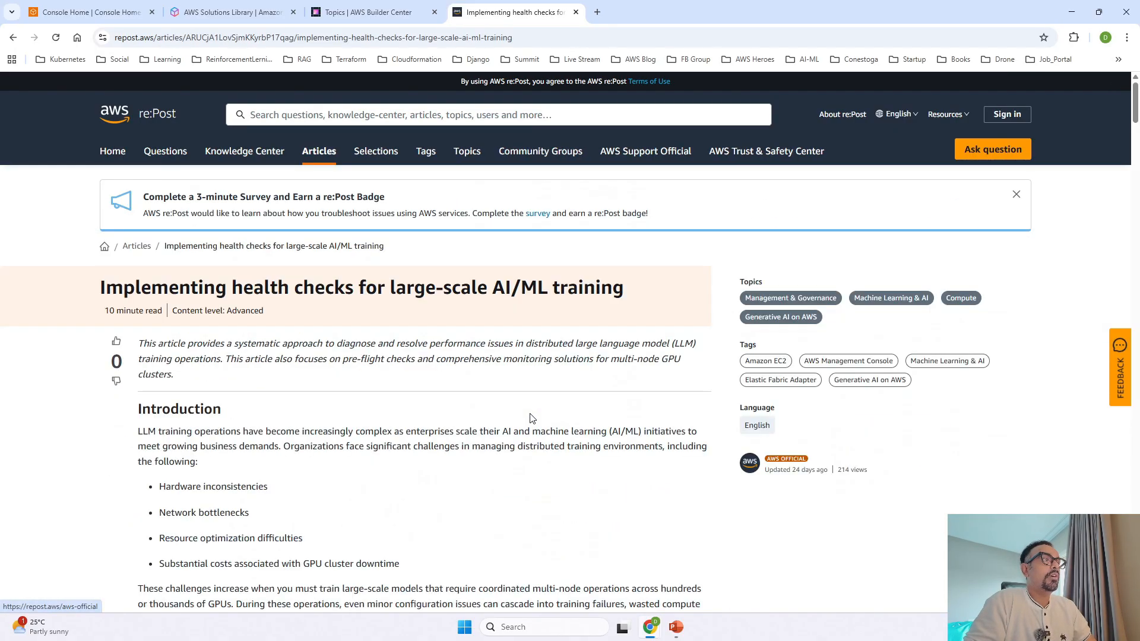
scroll("down", 3)
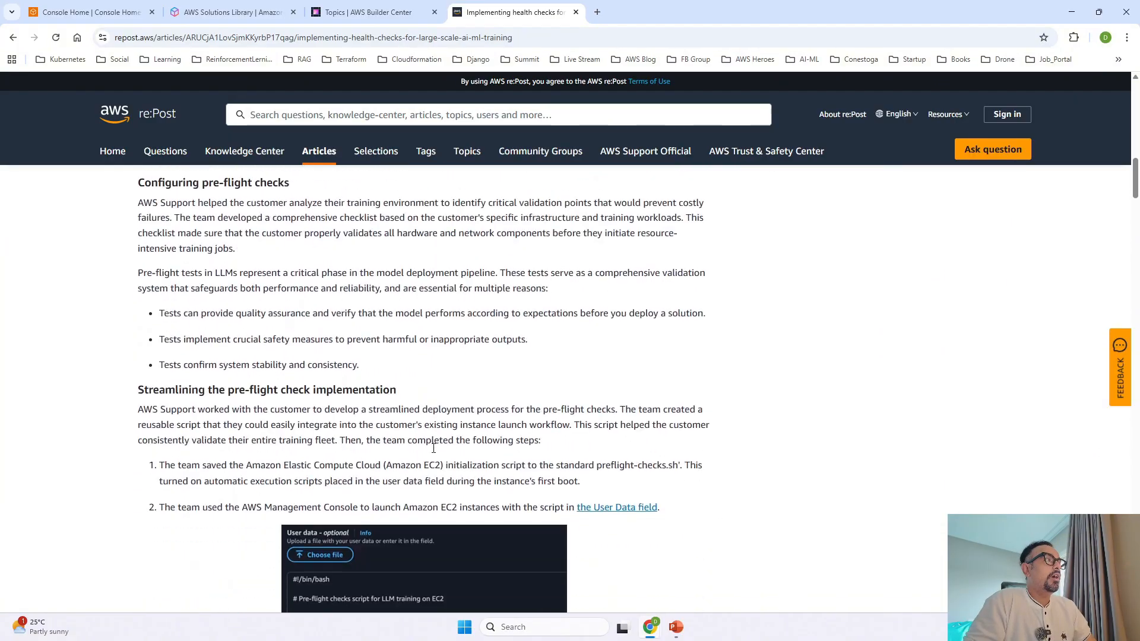
scroll("down", 3)
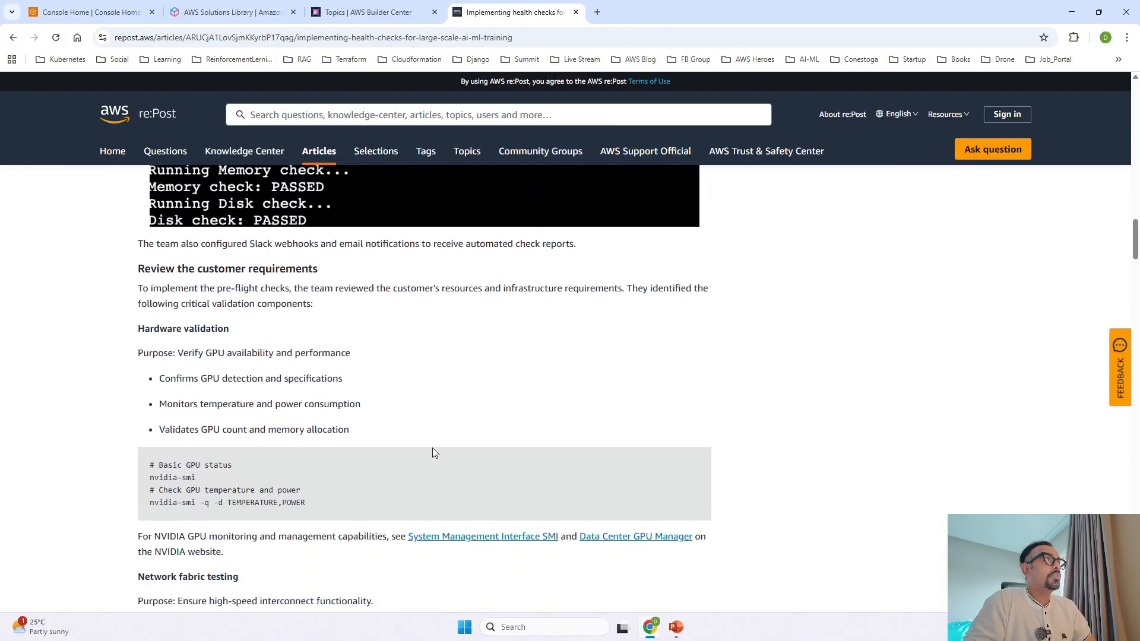
scroll("down", 3)
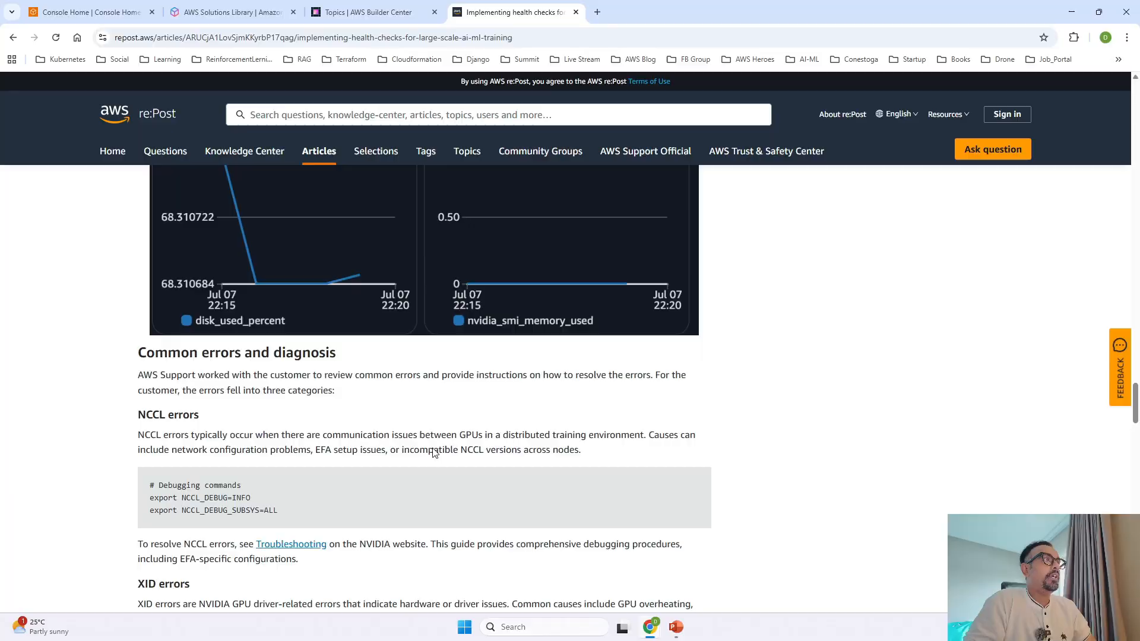
Pass through the Builder Center and Solutions Library tabs back to Console Home and browse its Explore AWS panel
left_click(367, 12)
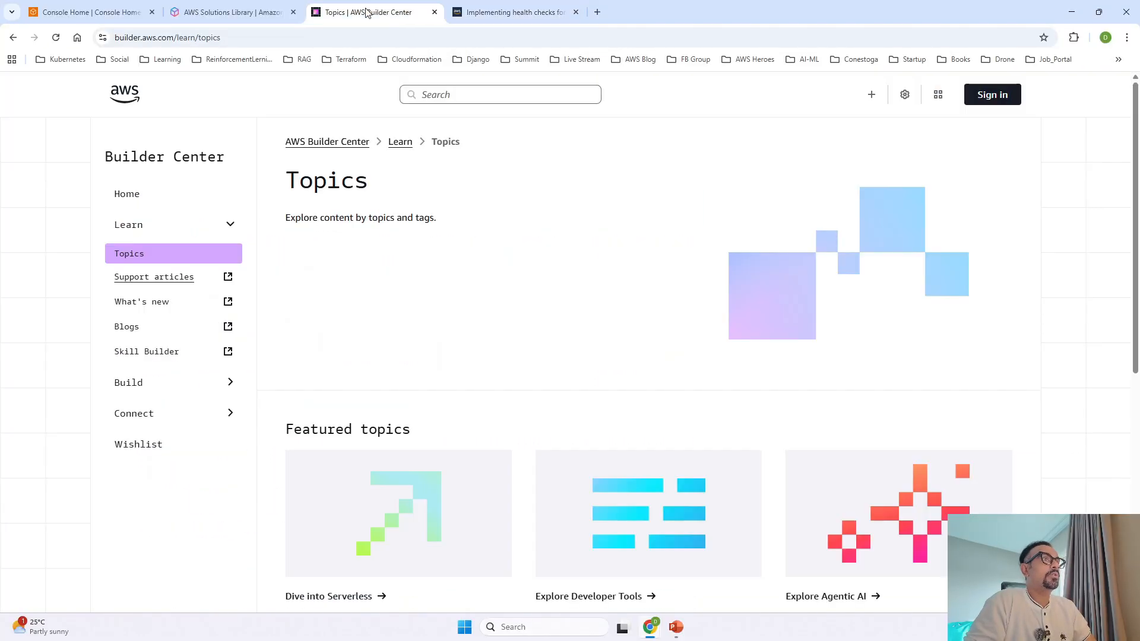
left_click(228, 12)
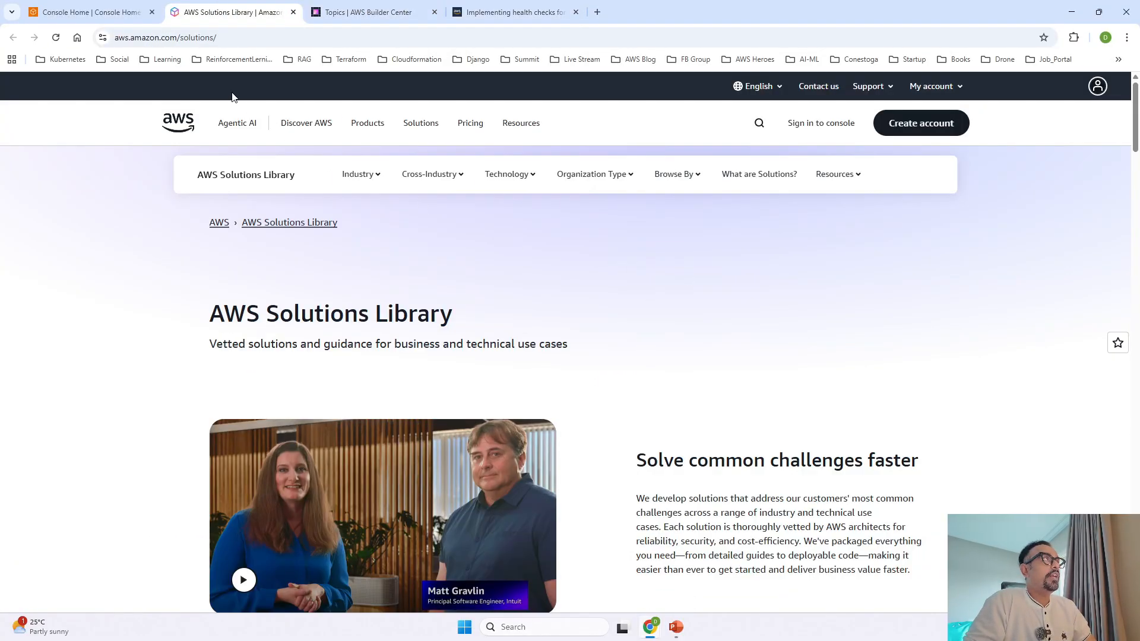
left_click(83, 12)
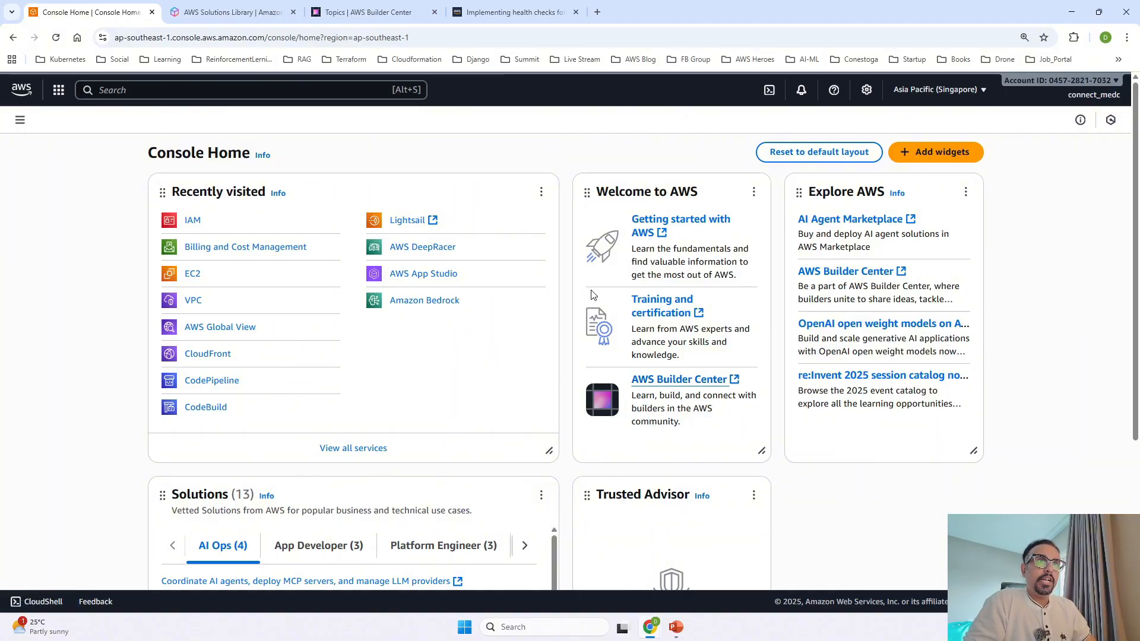
mouse_move(863, 347)
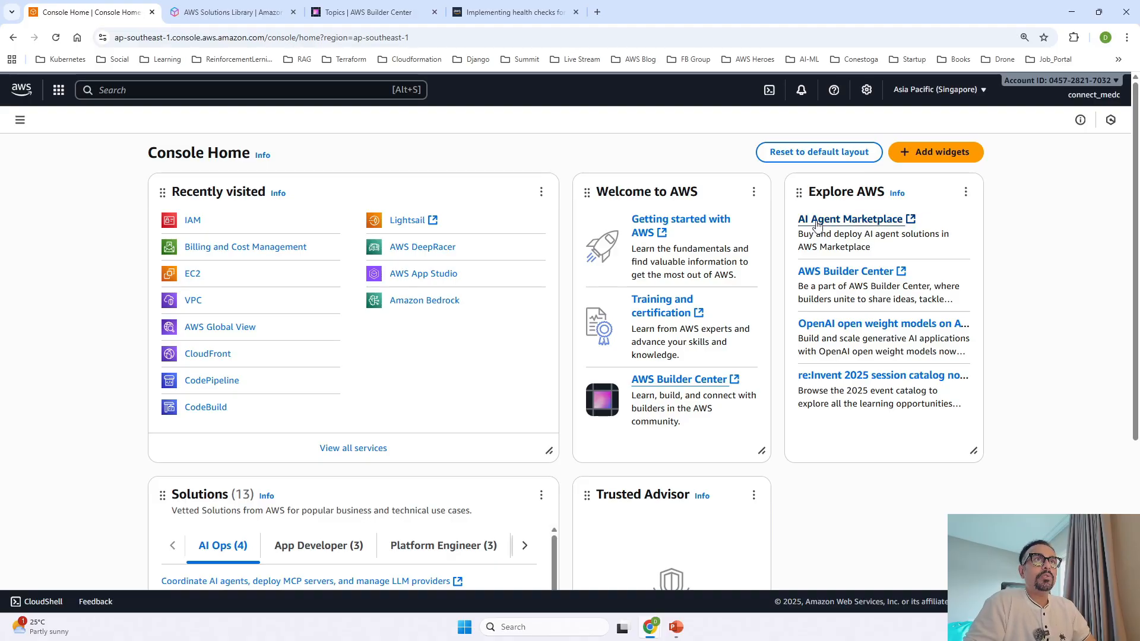
mouse_move(770, 326)
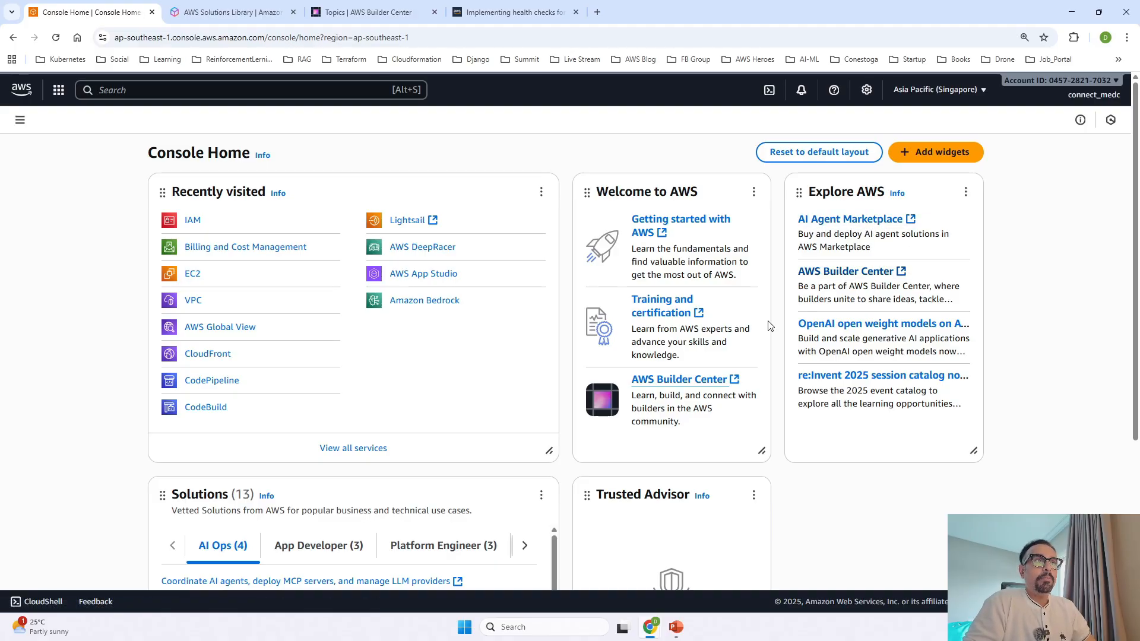
mouse_move(835, 338)
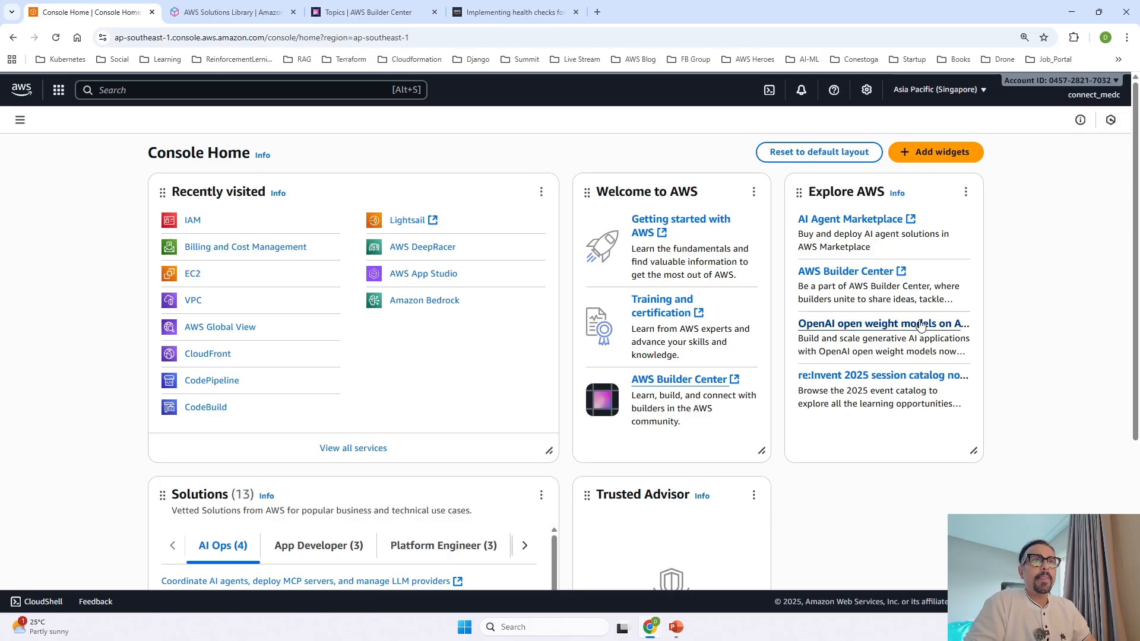
mouse_move(1050, 309)
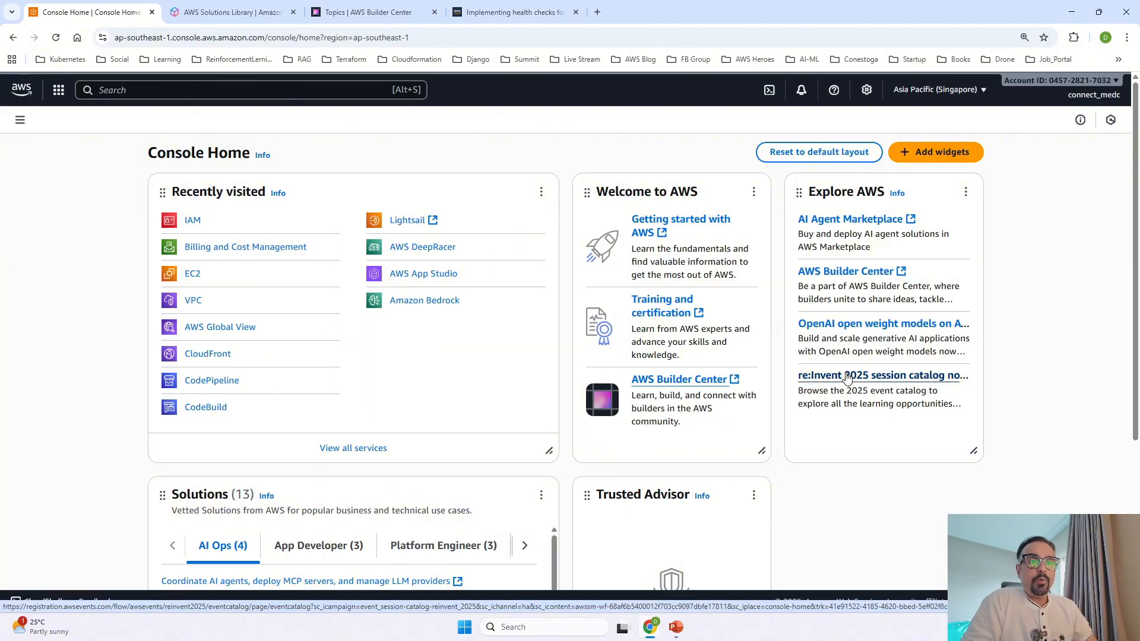
scroll("down", 3)
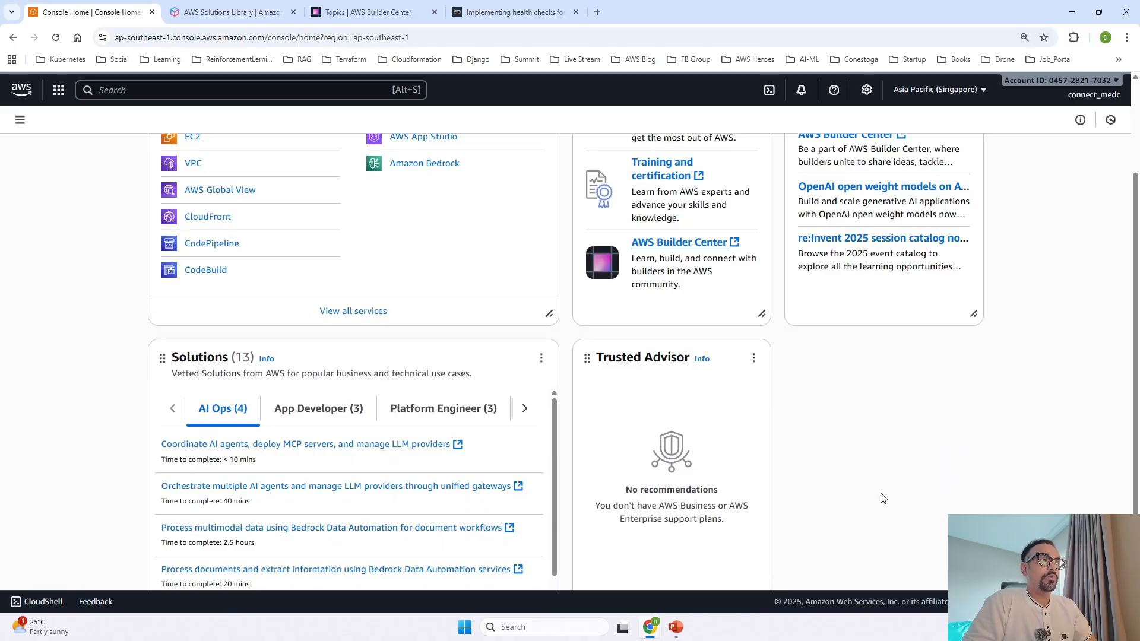